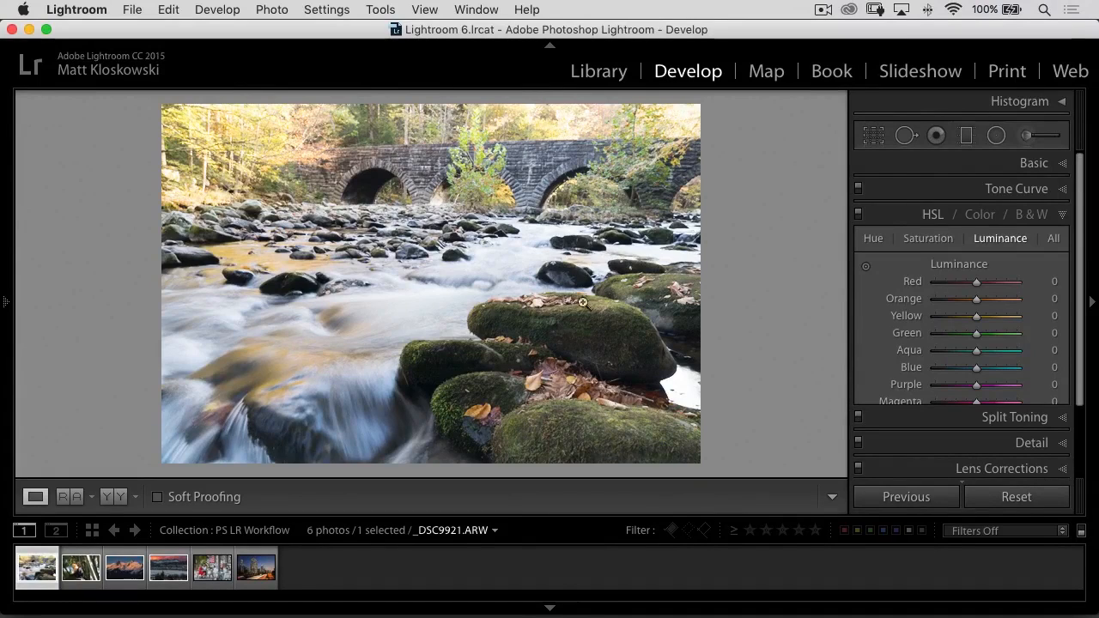
pyautogui.moveTo(475, 283)
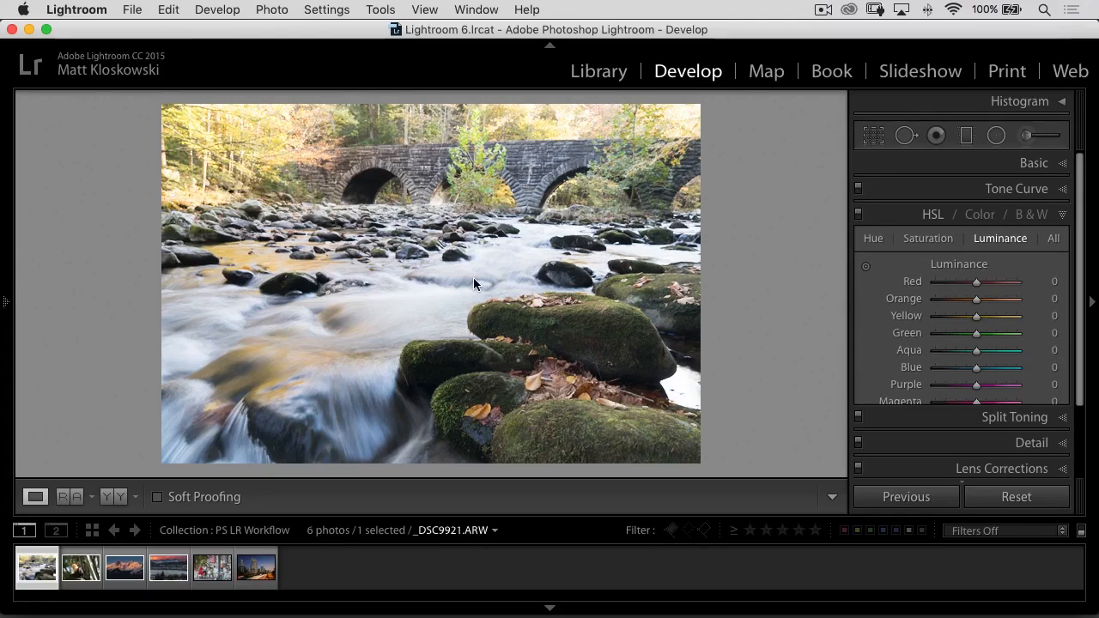
# In the Basic panel, lower Exposure, pull Highlights fully down, lift Shadows and warm the white balance
pyautogui.click(933, 213)
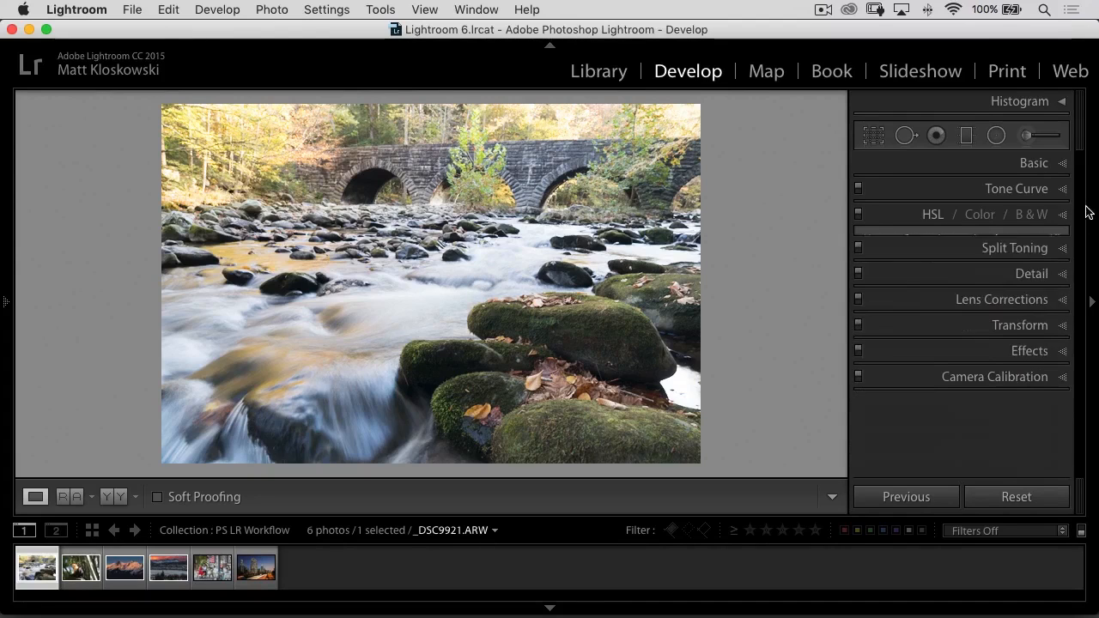
pyautogui.click(1034, 161)
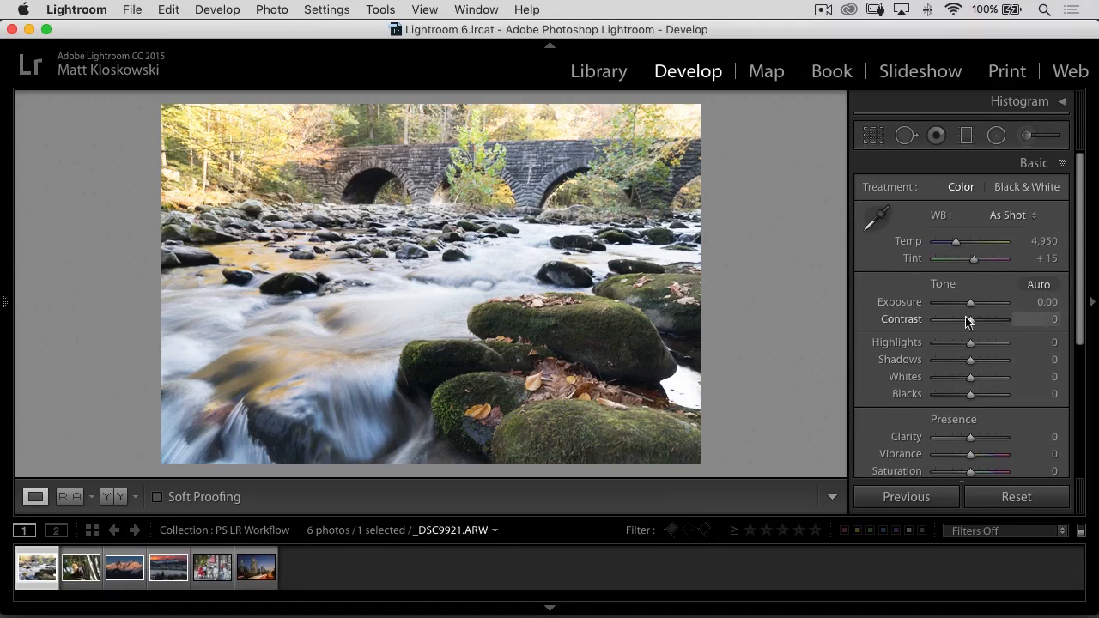
pyautogui.moveTo(971, 302); pyautogui.dragTo(959, 303)
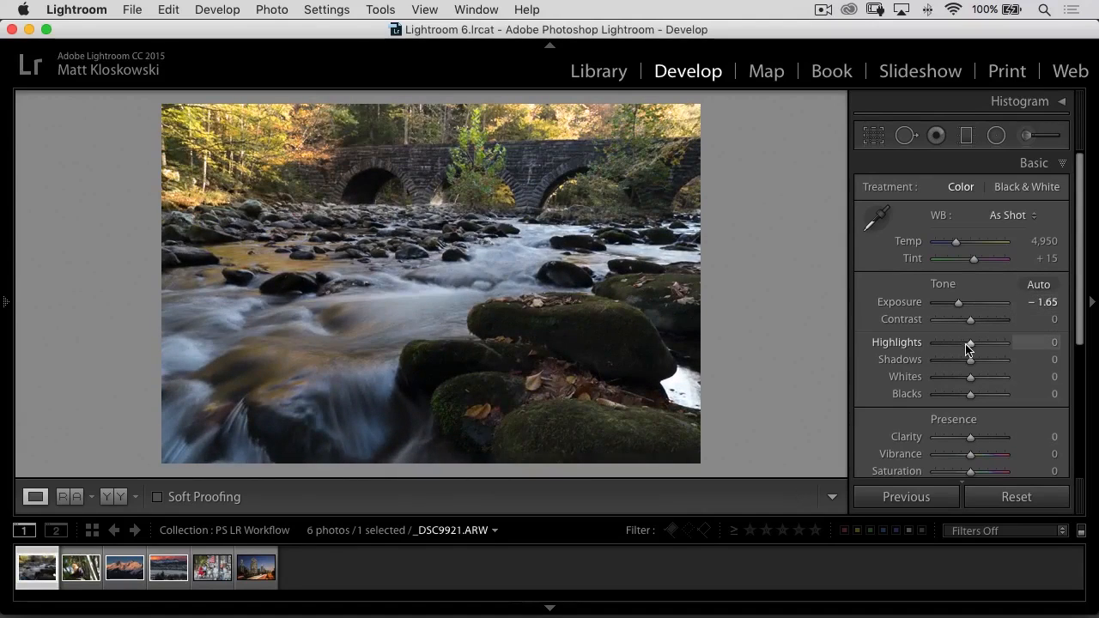
pyautogui.moveTo(971, 342); pyautogui.dragTo(934, 342)
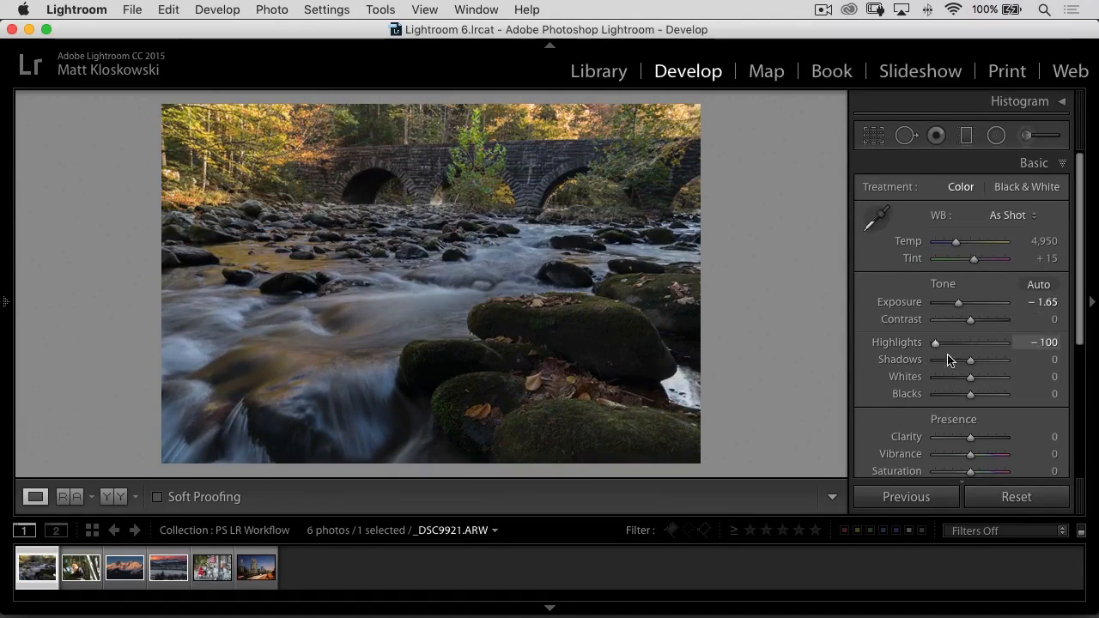
pyautogui.moveTo(970, 361); pyautogui.dragTo(994, 360)
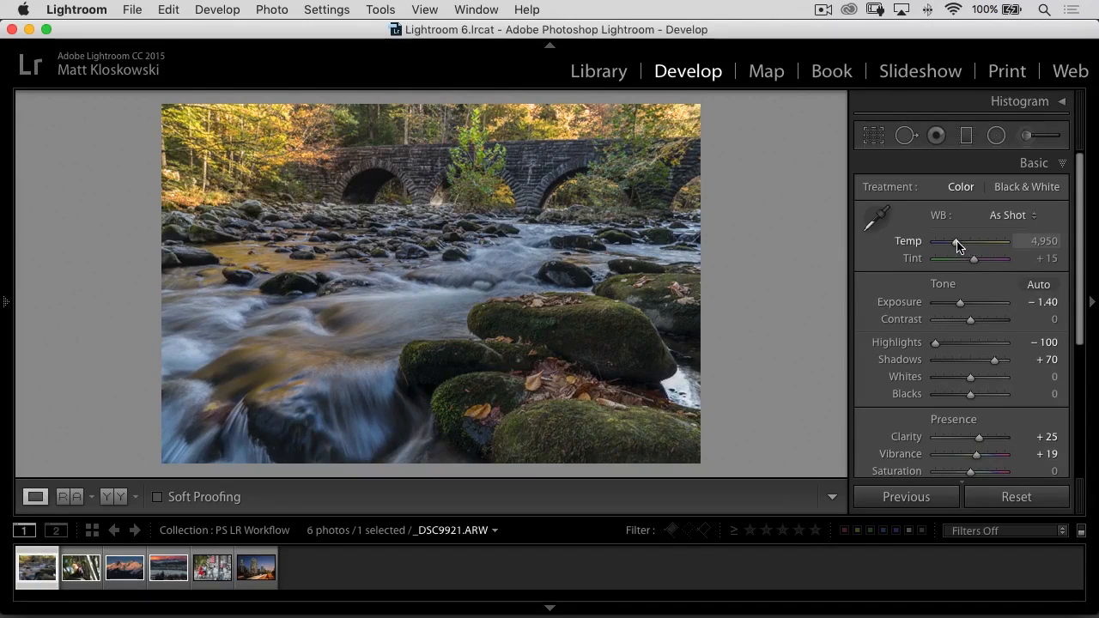
pyautogui.moveTo(972, 244); pyautogui.dragTo(1003, 241)
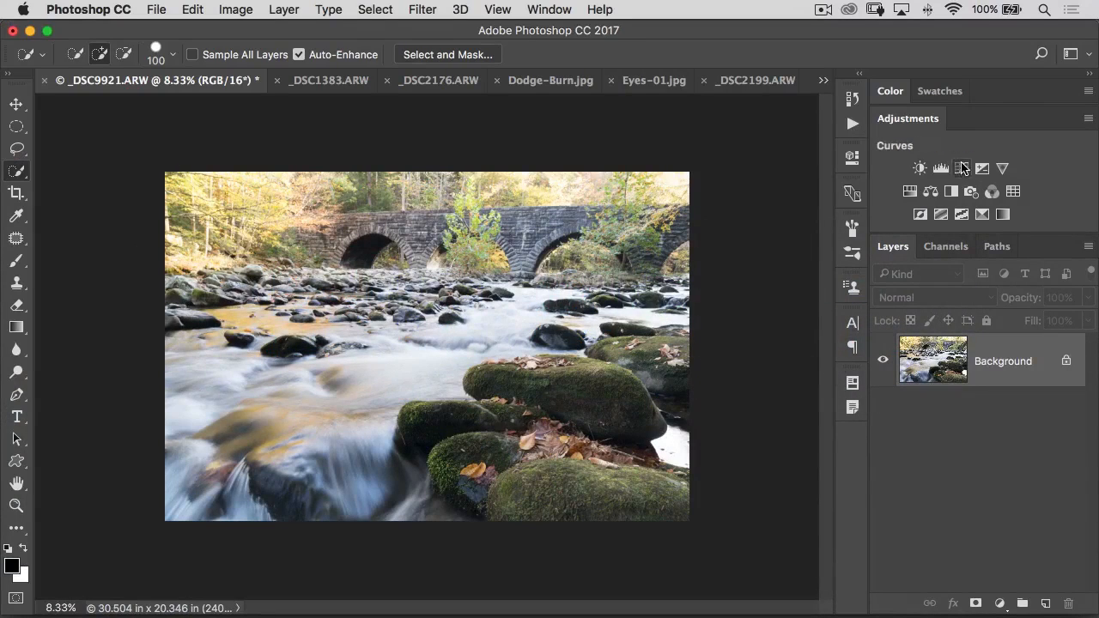
# Add a Curves adjustment layer with its curve pulled down to darken the bright tones
pyautogui.click(921, 169)
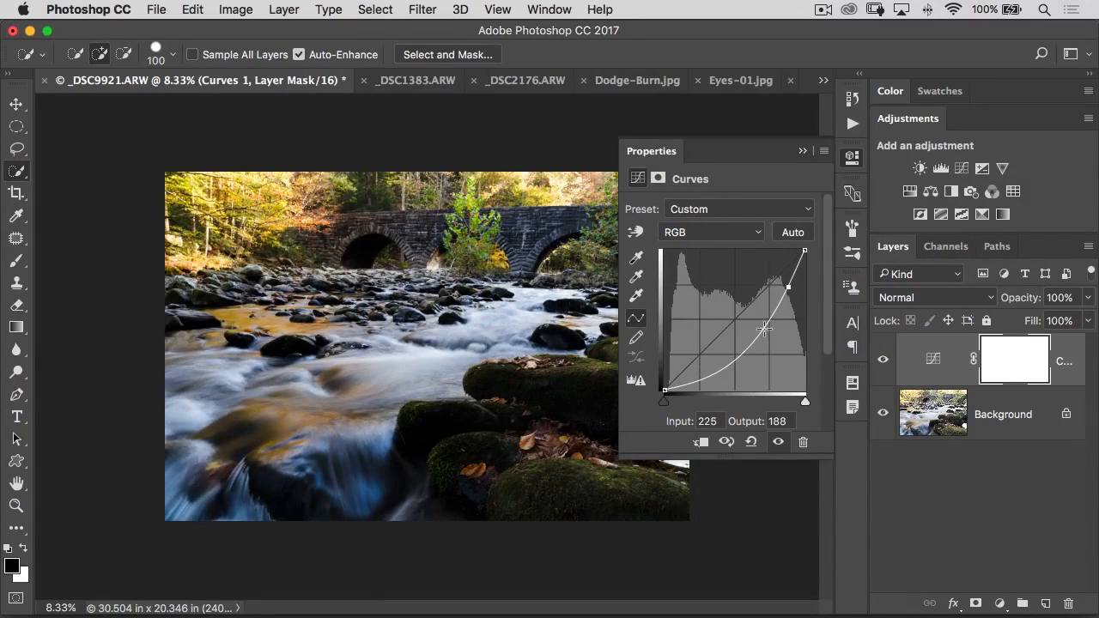
pyautogui.moveTo(765, 328); pyautogui.dragTo(760, 307)
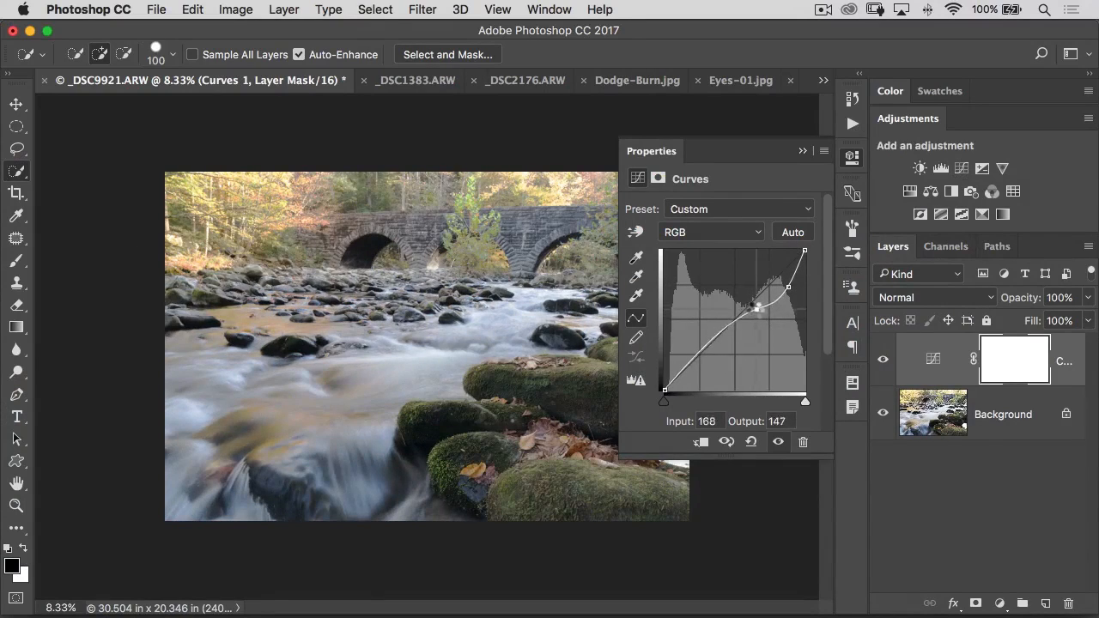
pyautogui.moveTo(759, 307); pyautogui.dragTo(756, 323)
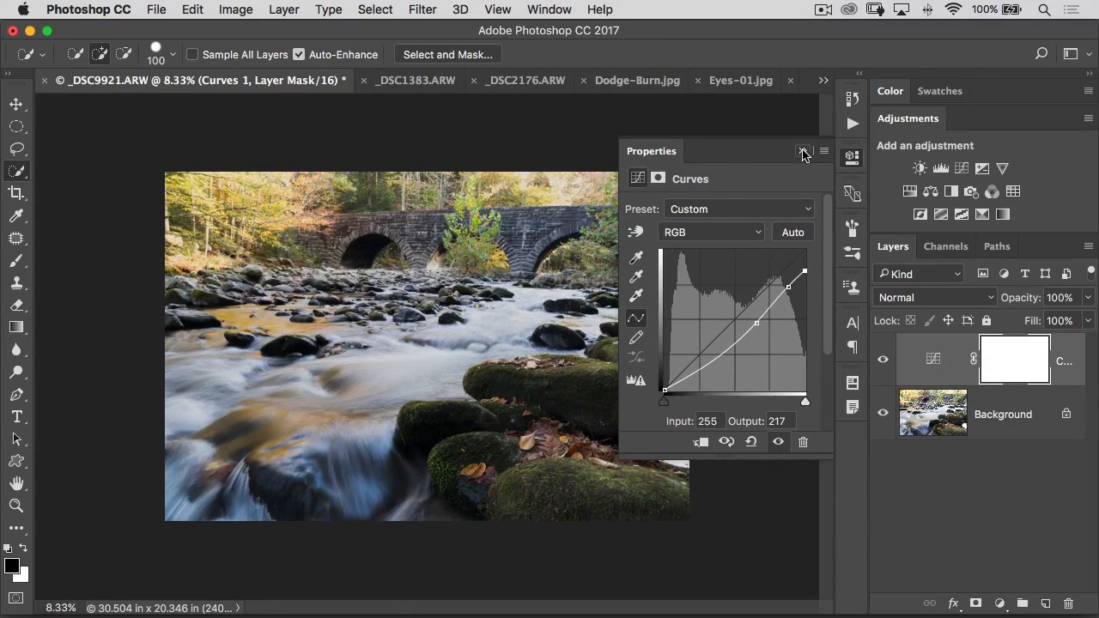
pyautogui.click(804, 151)
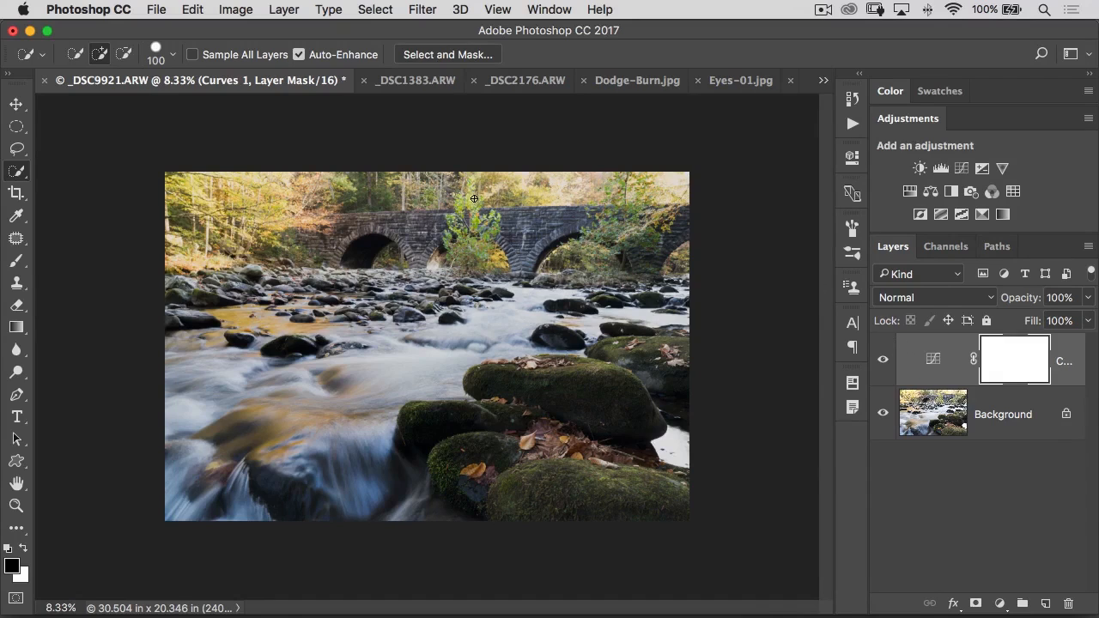
pyautogui.moveTo(436, 241)
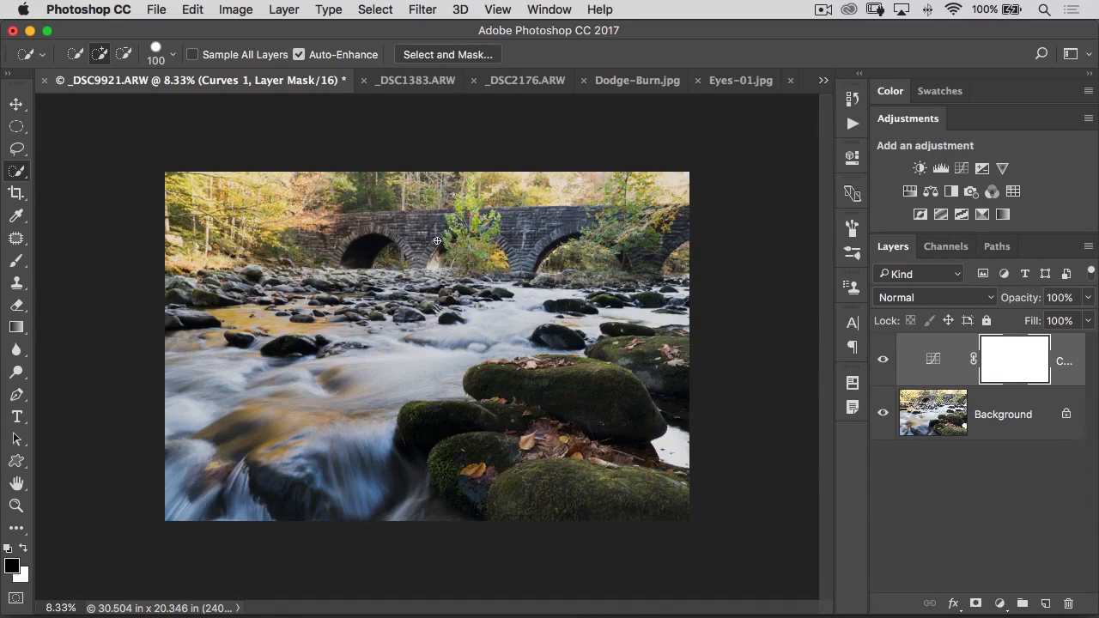
pyautogui.moveTo(431, 237)
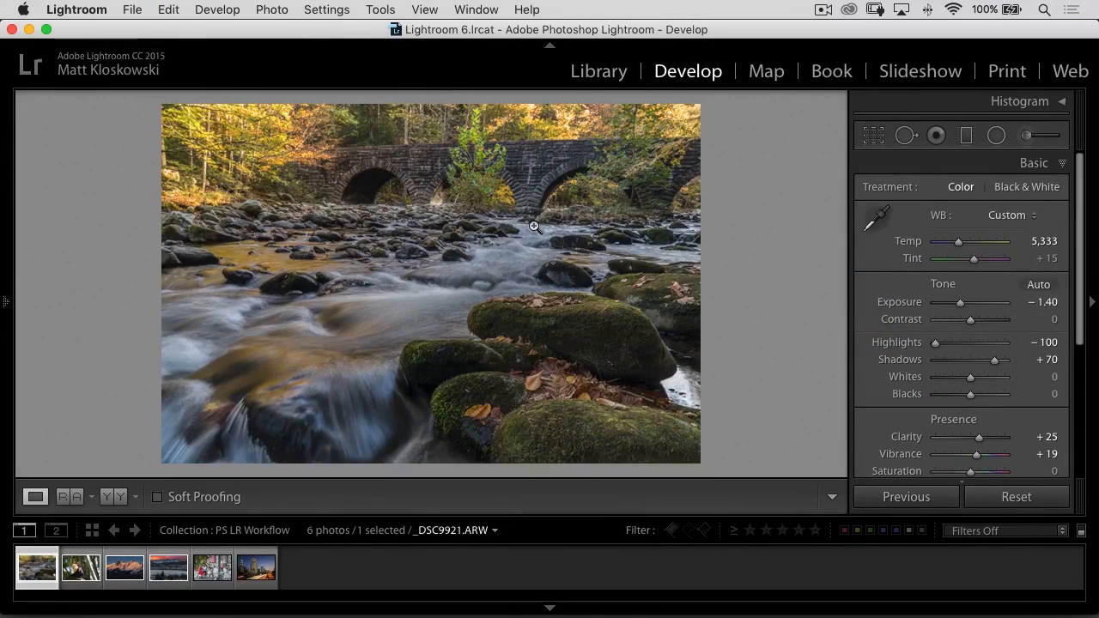
pyautogui.moveTo(962, 295)
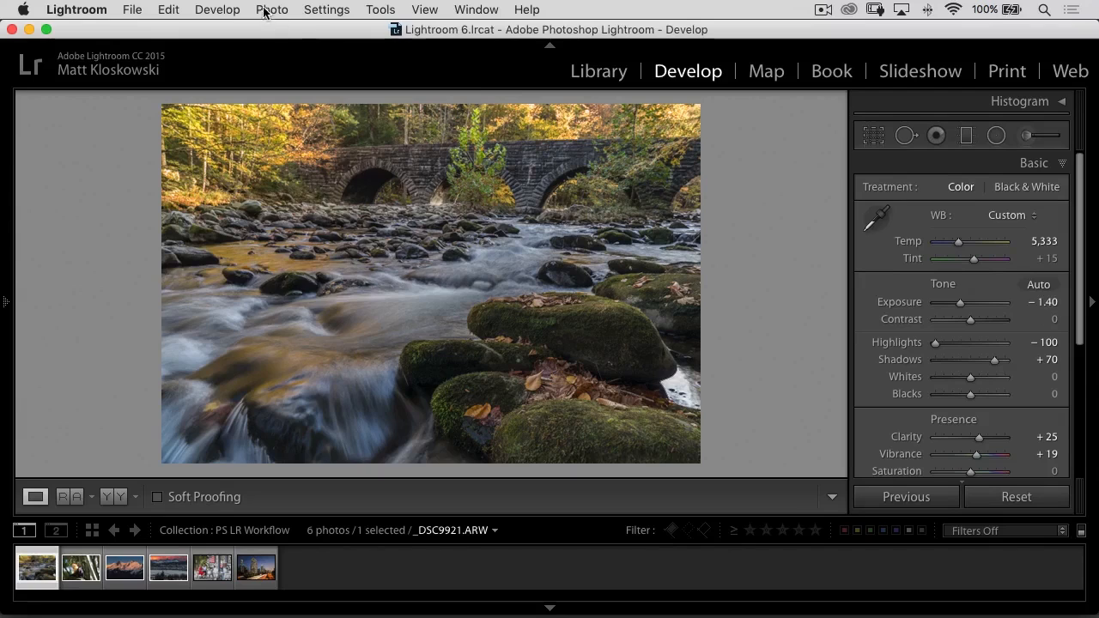
pyautogui.click(272, 10)
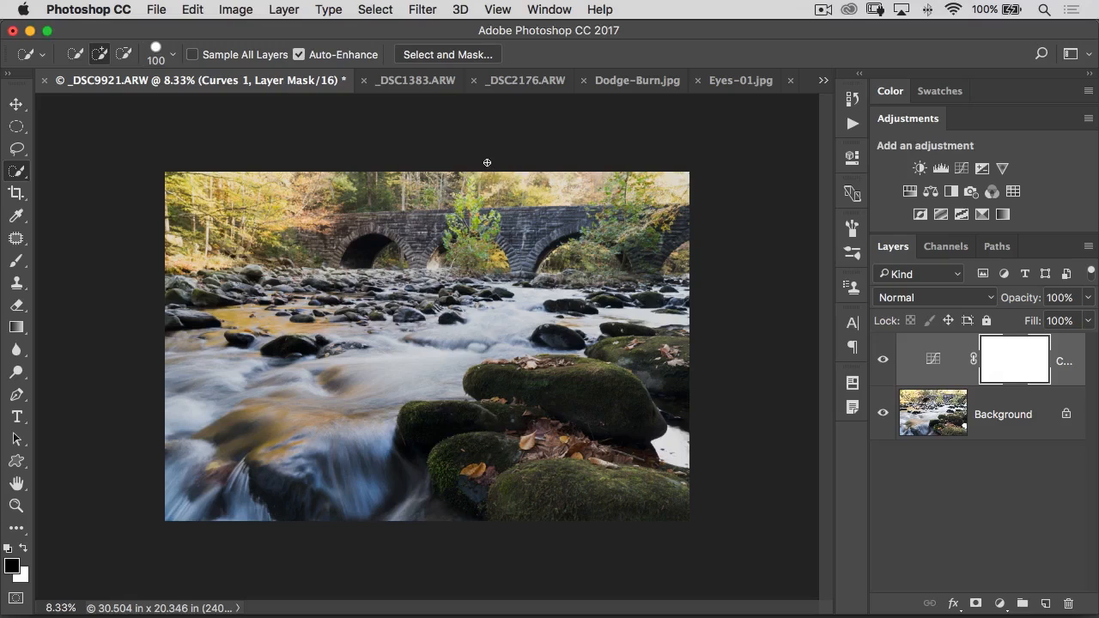
pyautogui.moveTo(379, 232)
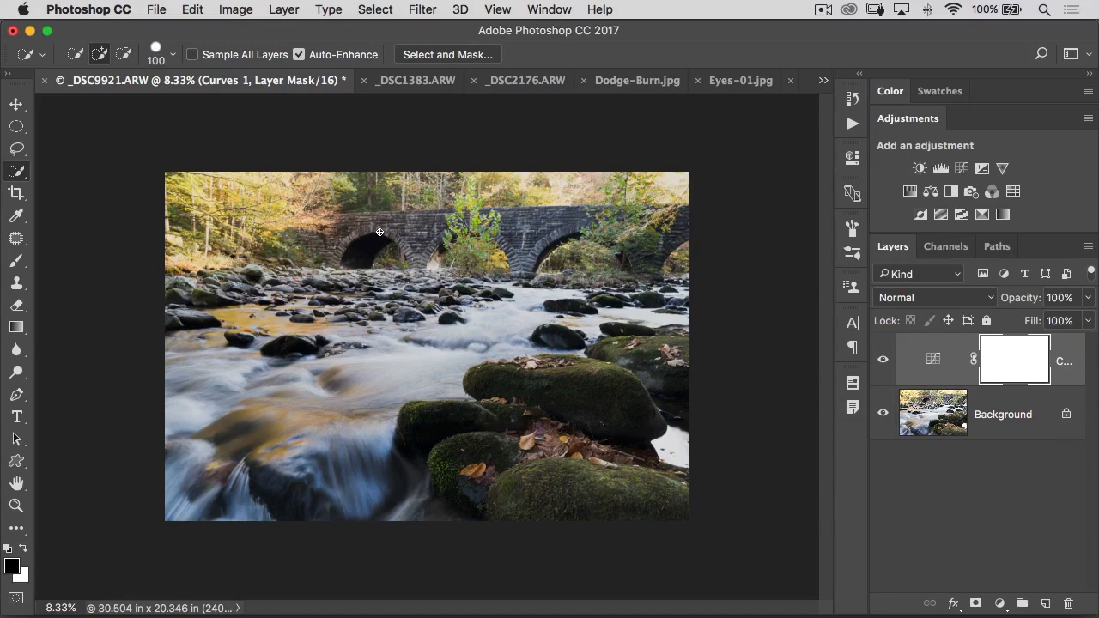
pyautogui.moveTo(375, 235)
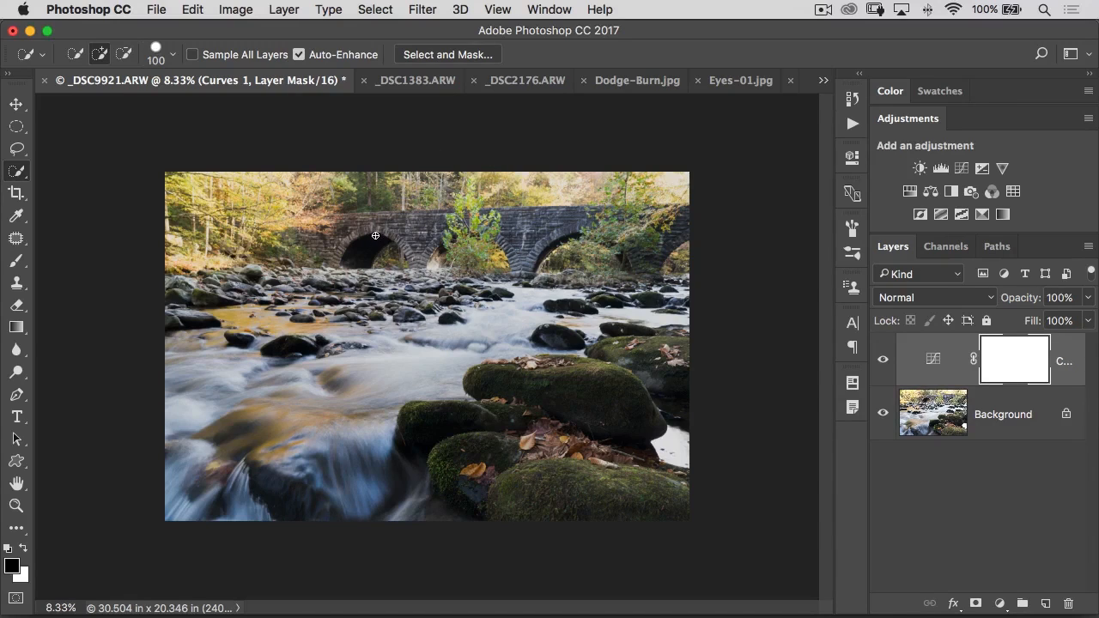
pyautogui.moveTo(314, 222)
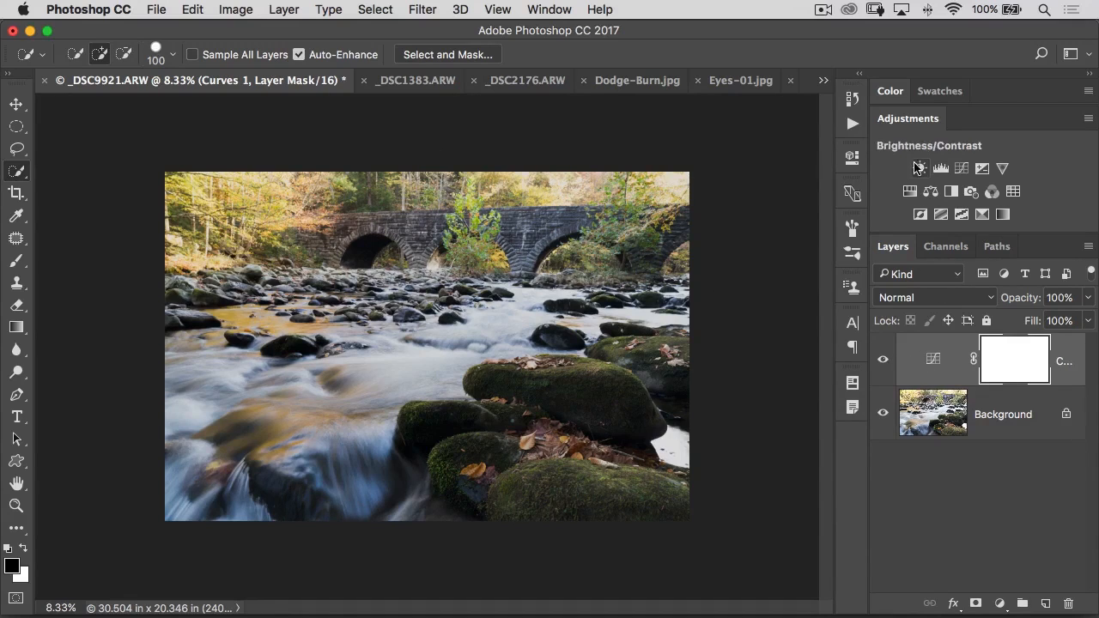
# Add a Brightness/Contrast layer at Brightness -46, then add a Vibrance adjustment layer
pyautogui.click(919, 168)
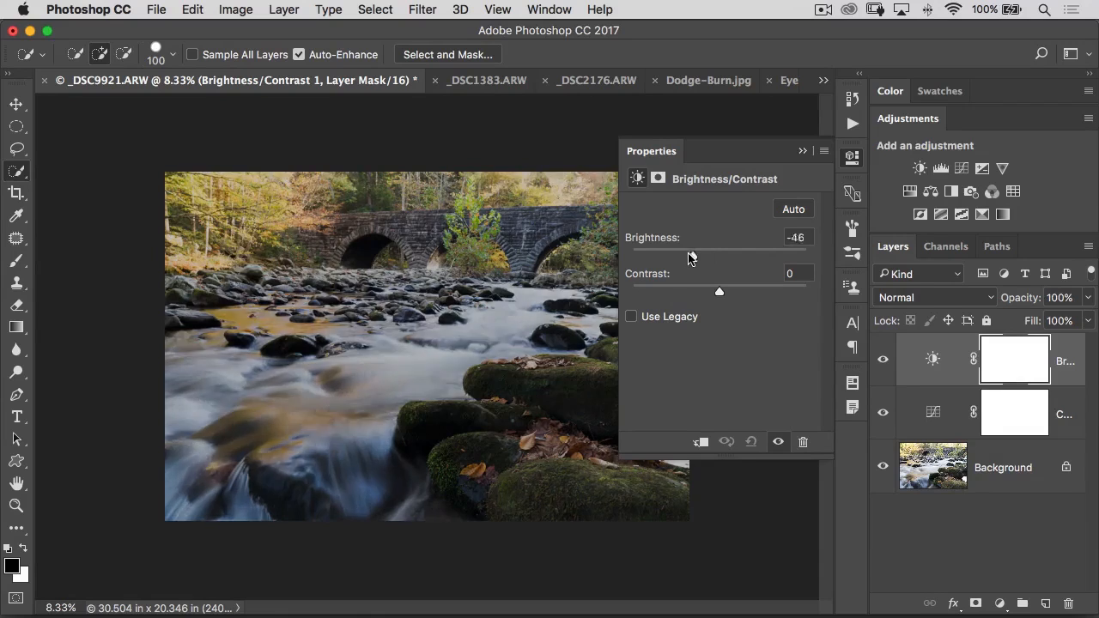
pyautogui.moveTo(713, 254); pyautogui.dragTo(696, 254)
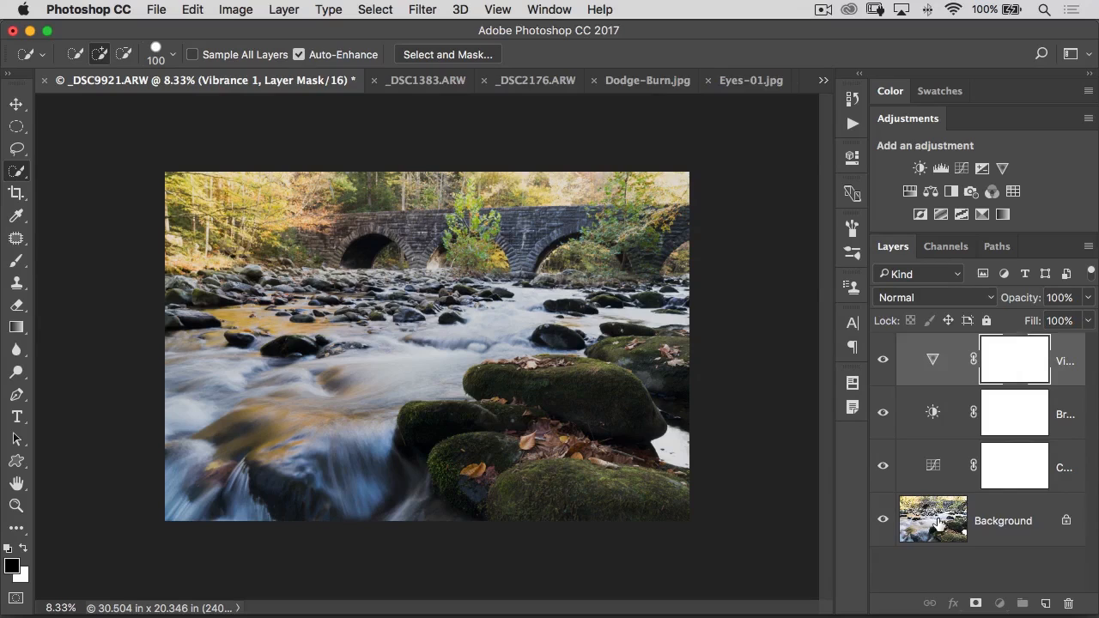
pyautogui.click(236, 10)
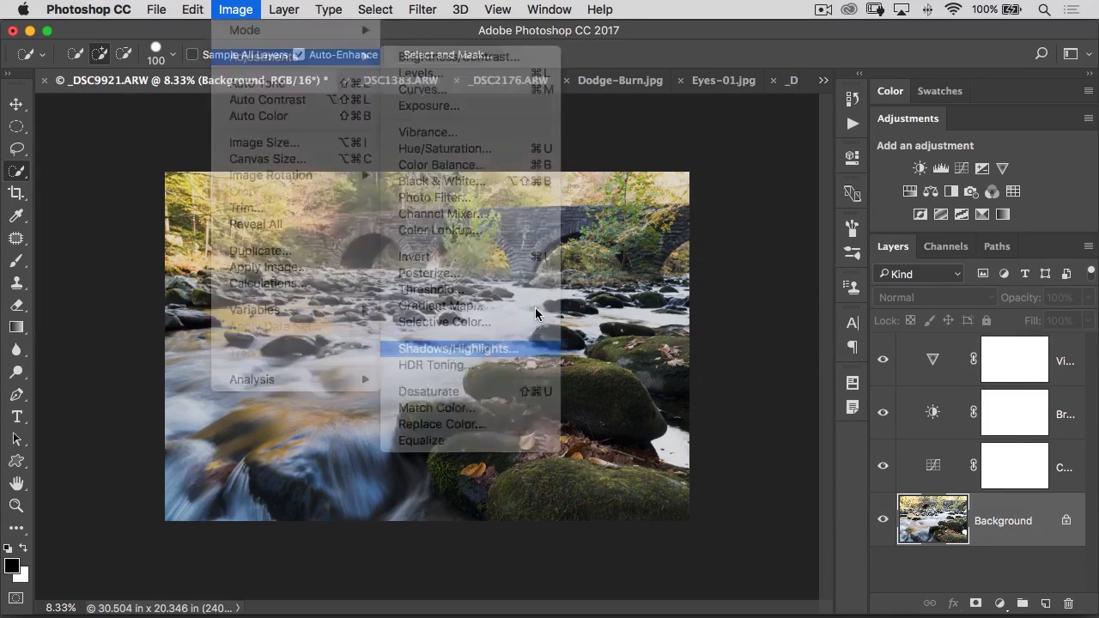
pyautogui.click(457, 347)
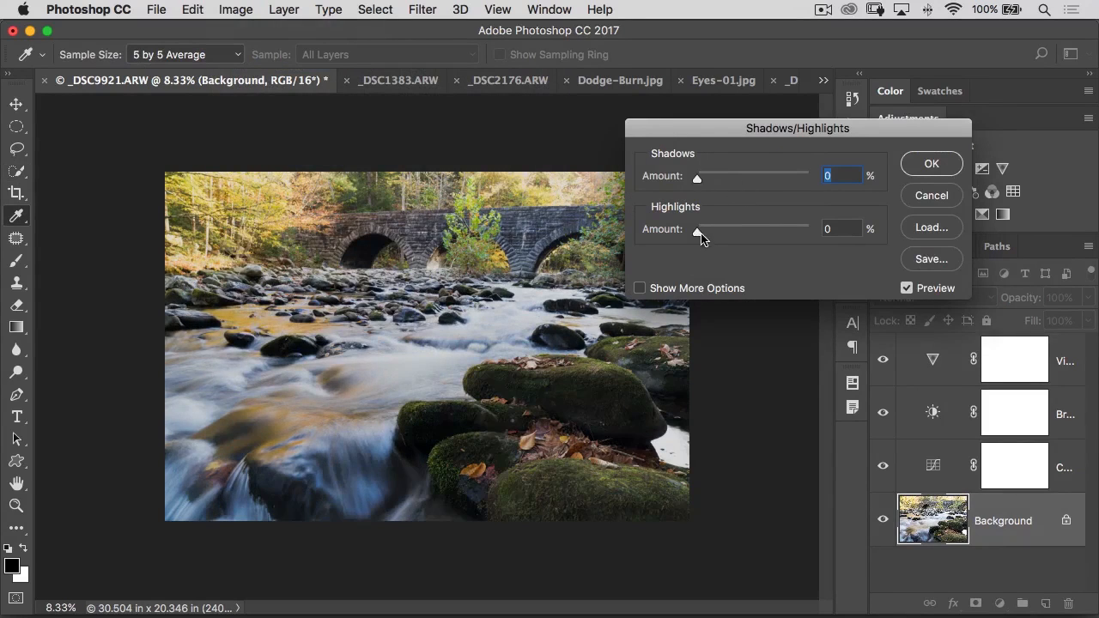
pyautogui.moveTo(699, 231); pyautogui.dragTo(767, 232)
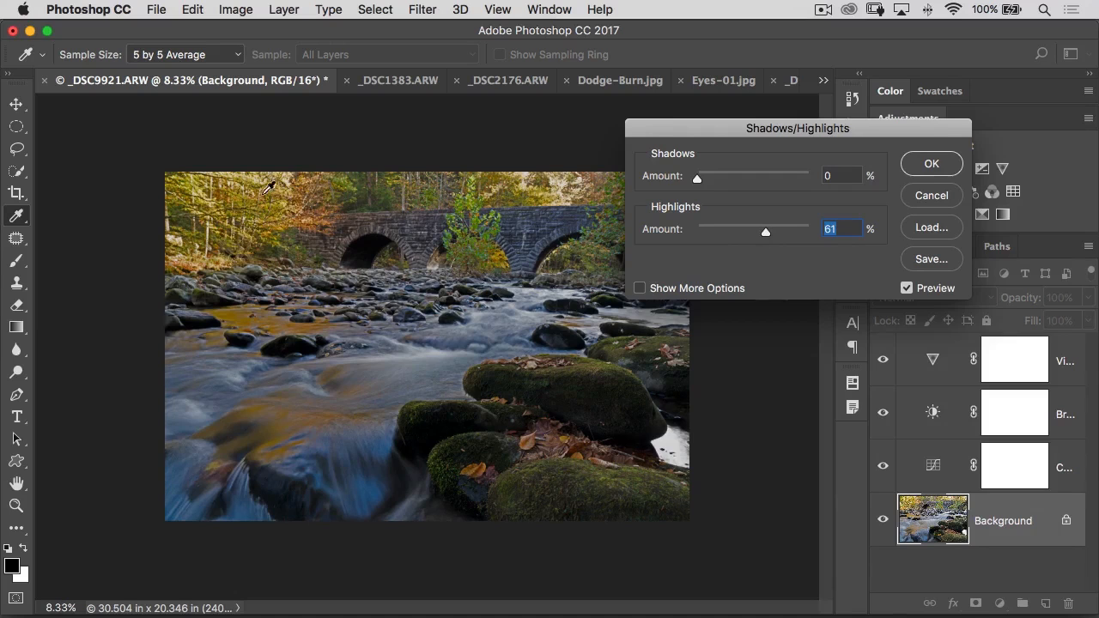
pyautogui.press('cmd+tab')
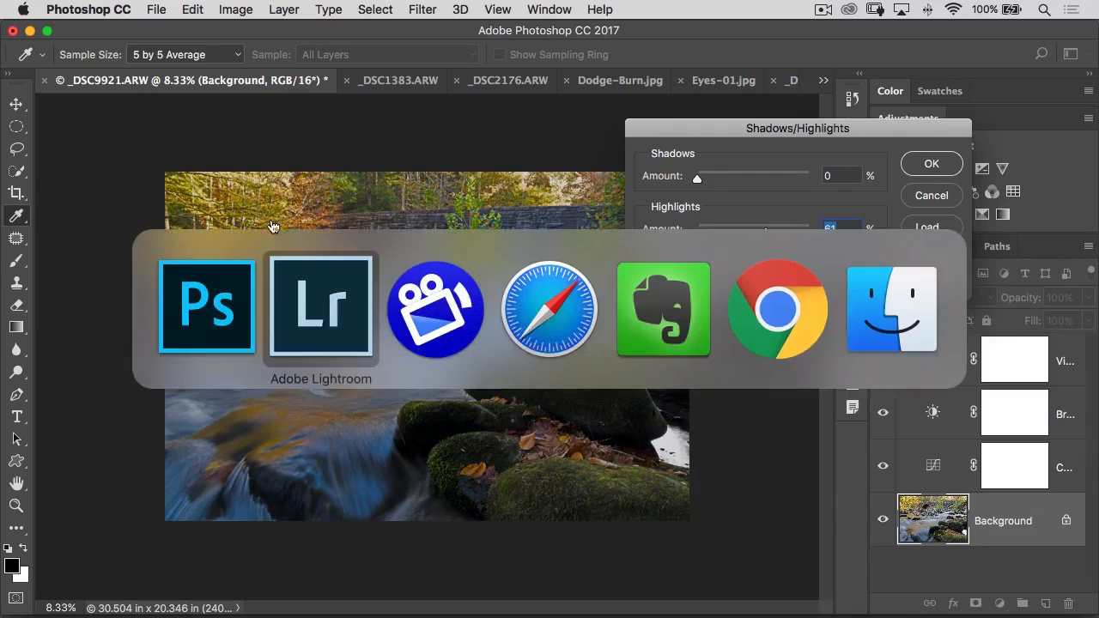
pyautogui.click(319, 306)
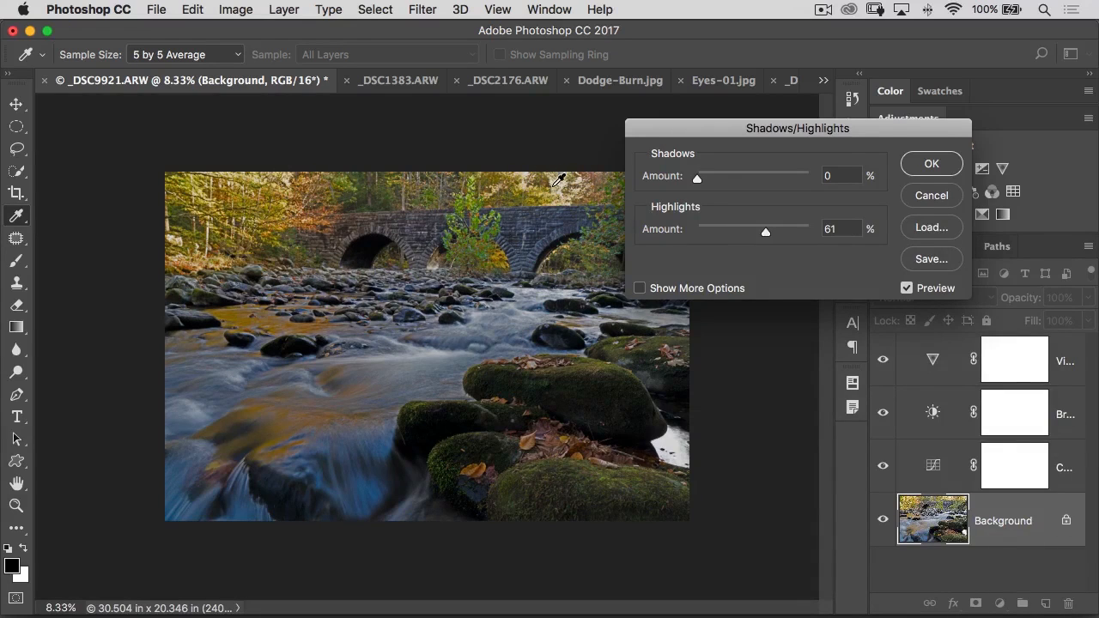
pyautogui.moveTo(550, 189)
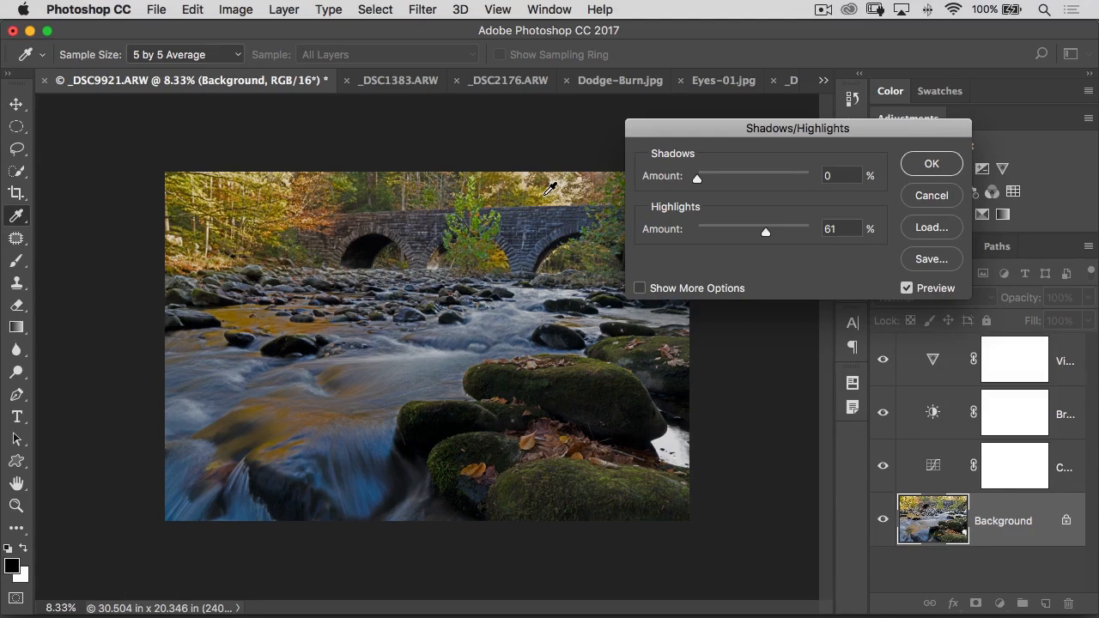
pyautogui.click(931, 163)
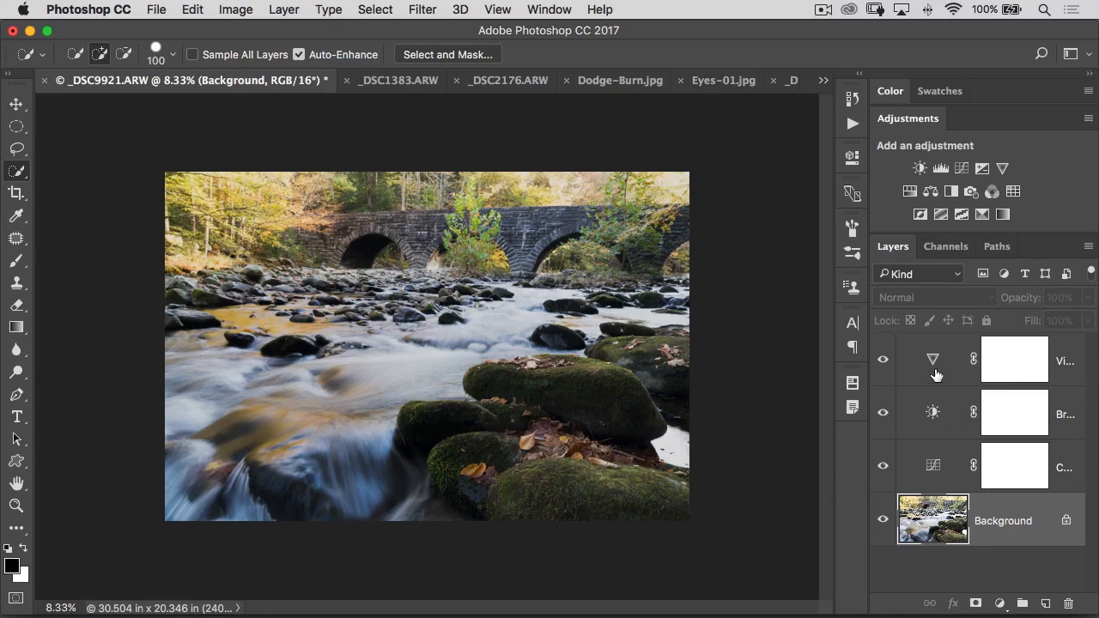
pyautogui.press('cmd+tab')
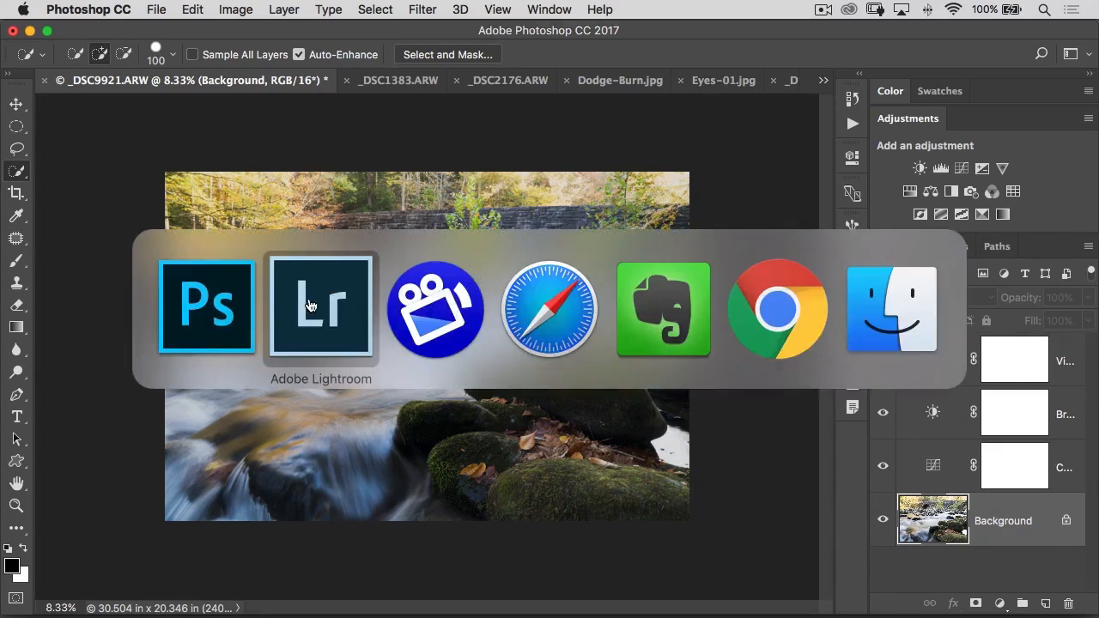
pyautogui.click(319, 306)
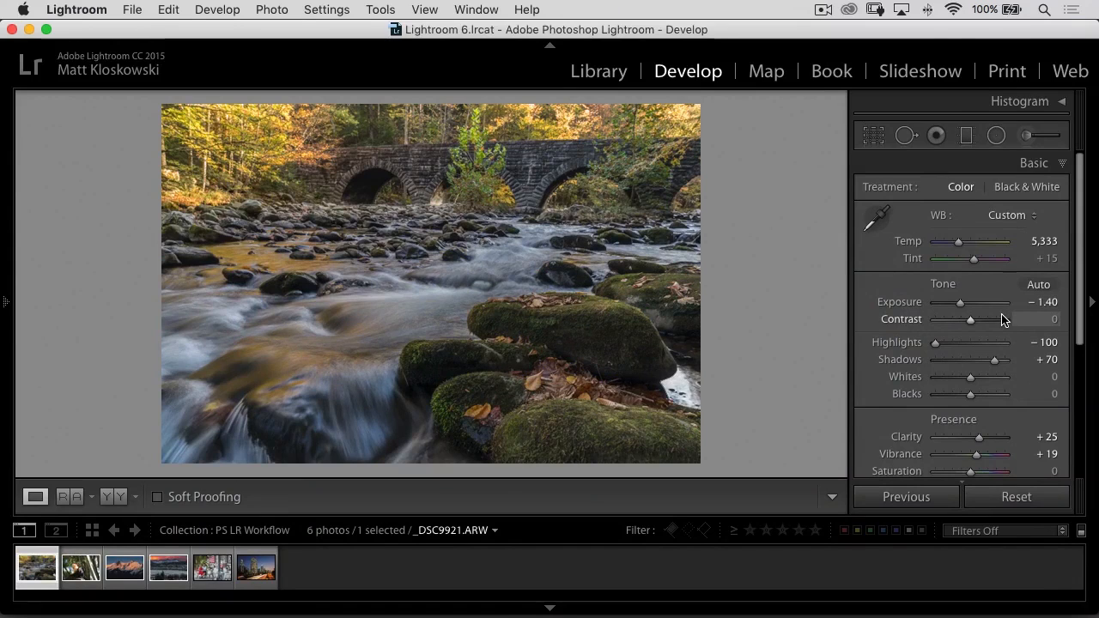
# Select the monkey photo and set its Highlights slider to -43
pyautogui.click(79, 567)
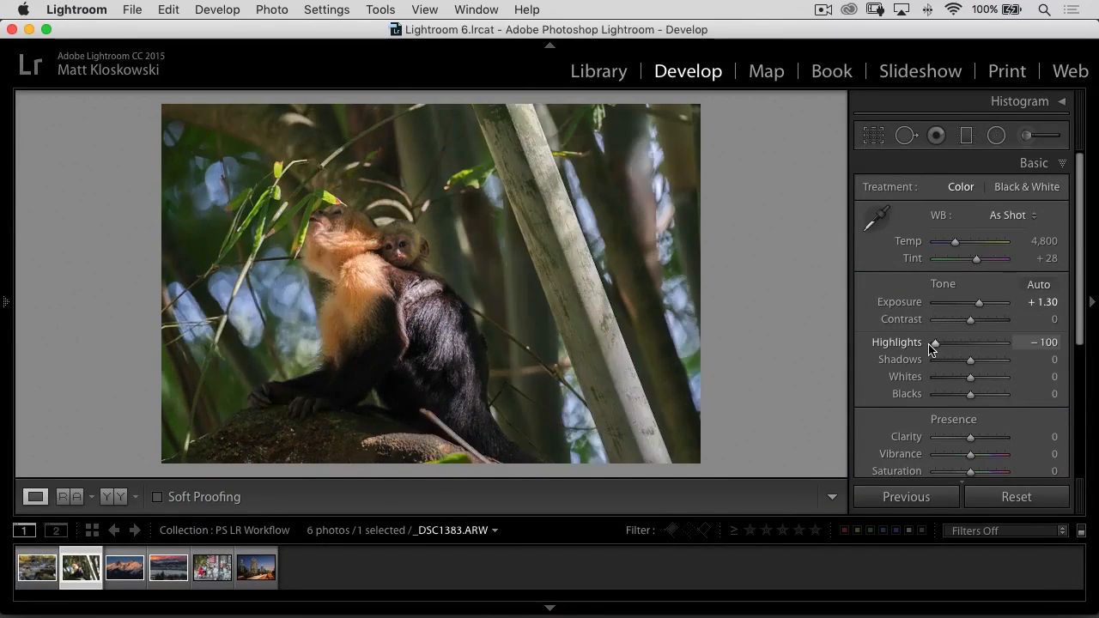
pyautogui.moveTo(931, 344); pyautogui.dragTo(963, 343)
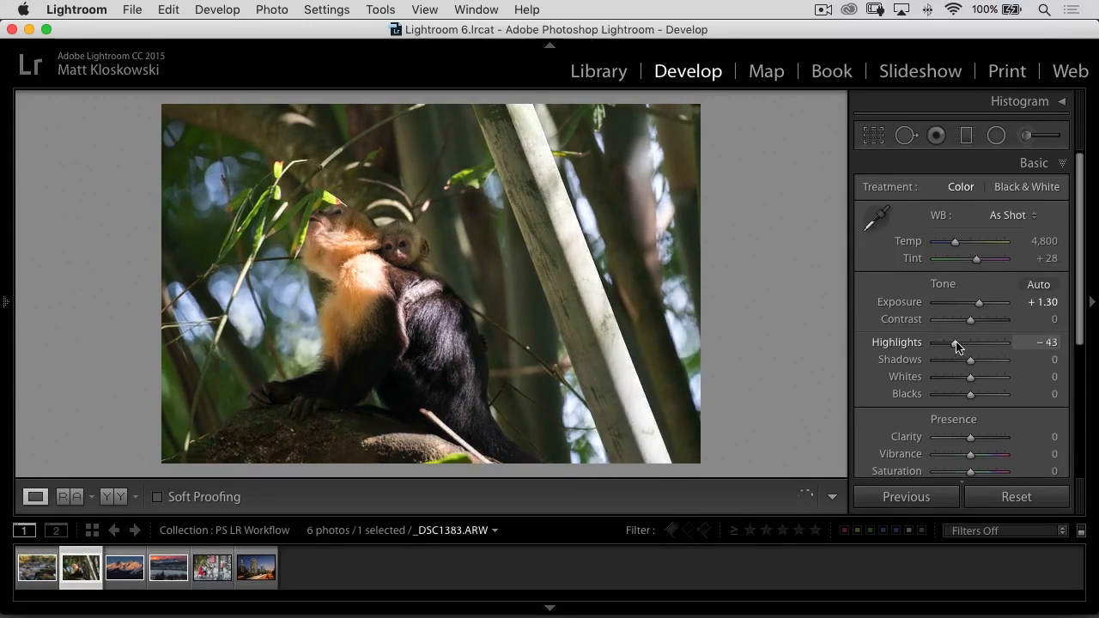
pyautogui.moveTo(966, 342); pyautogui.dragTo(934, 342)
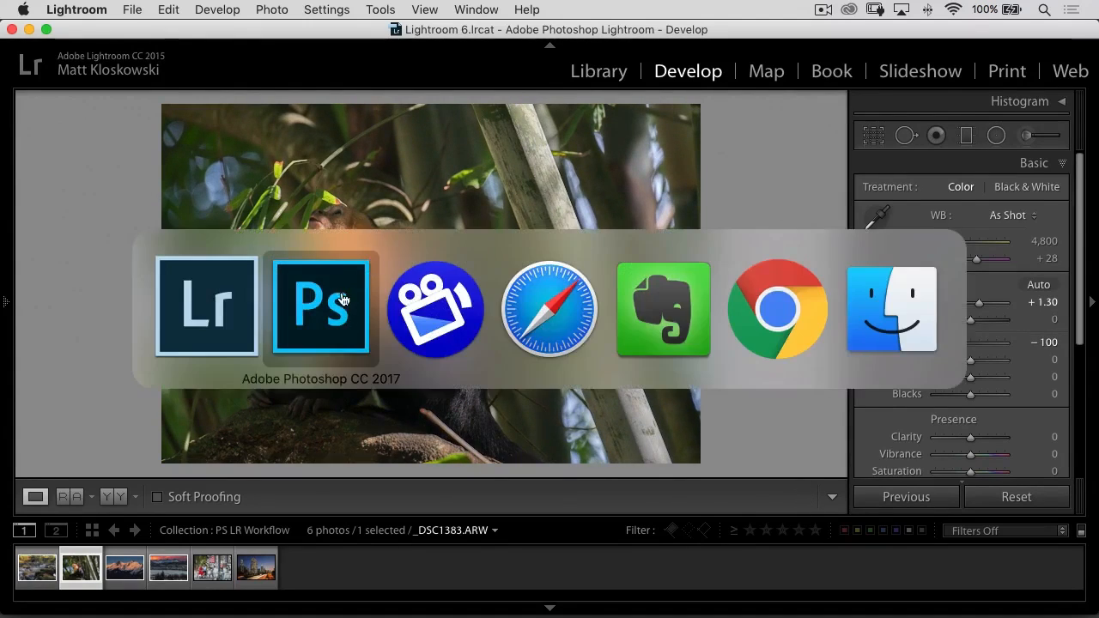
# Preview Shadows/Highlights on the monkey photo with Shadows 0 and Highlights about 90, then cancel it
pyautogui.click(320, 309)
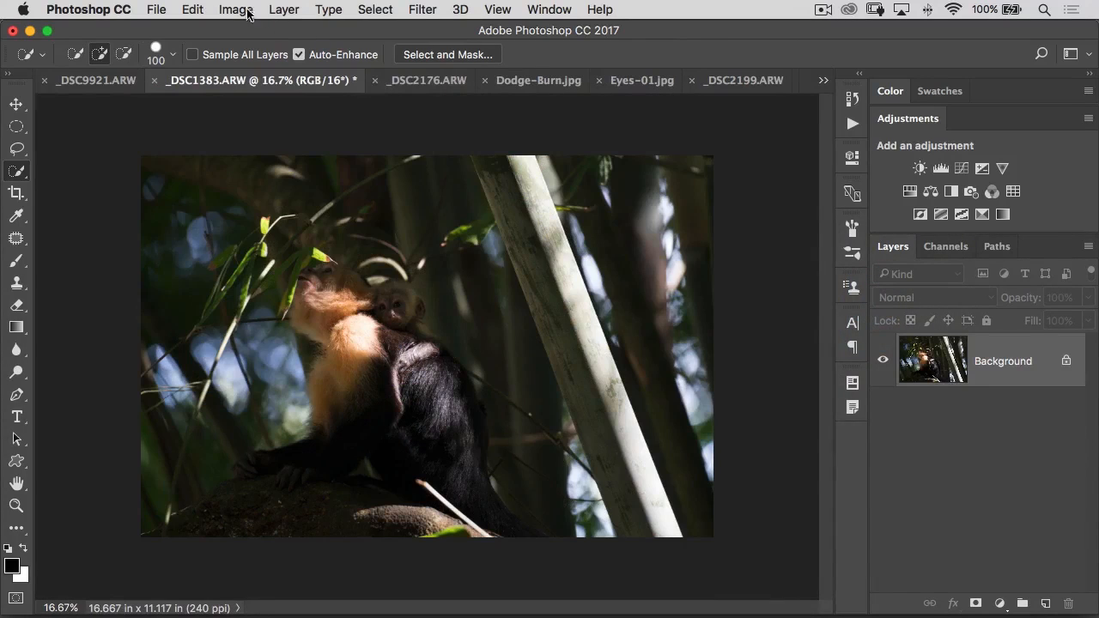
pyautogui.click(235, 10)
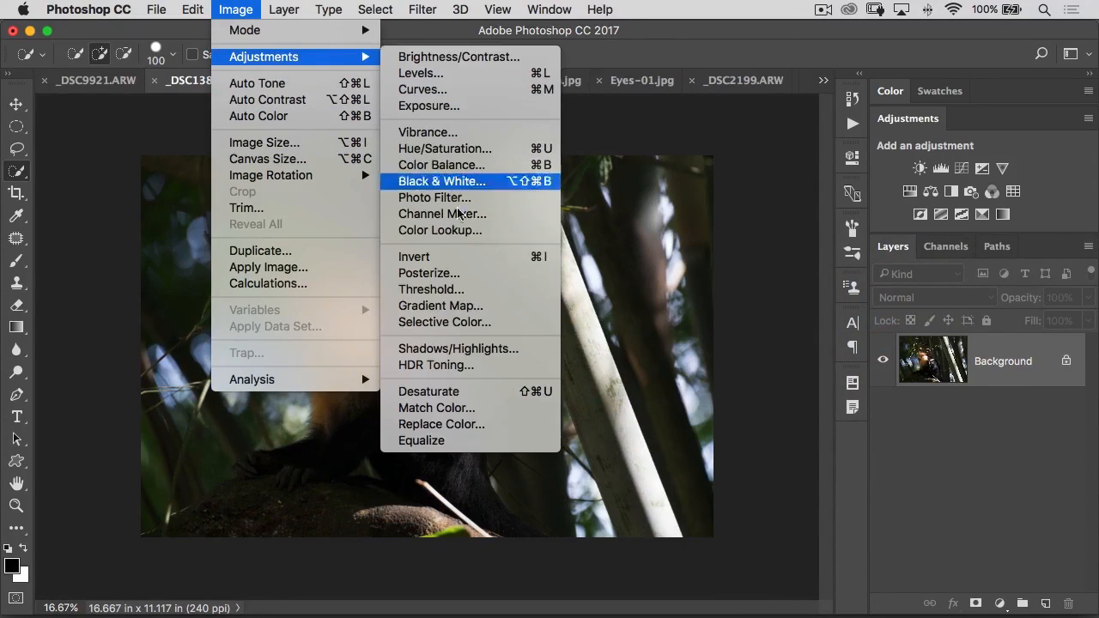
pyautogui.click(457, 349)
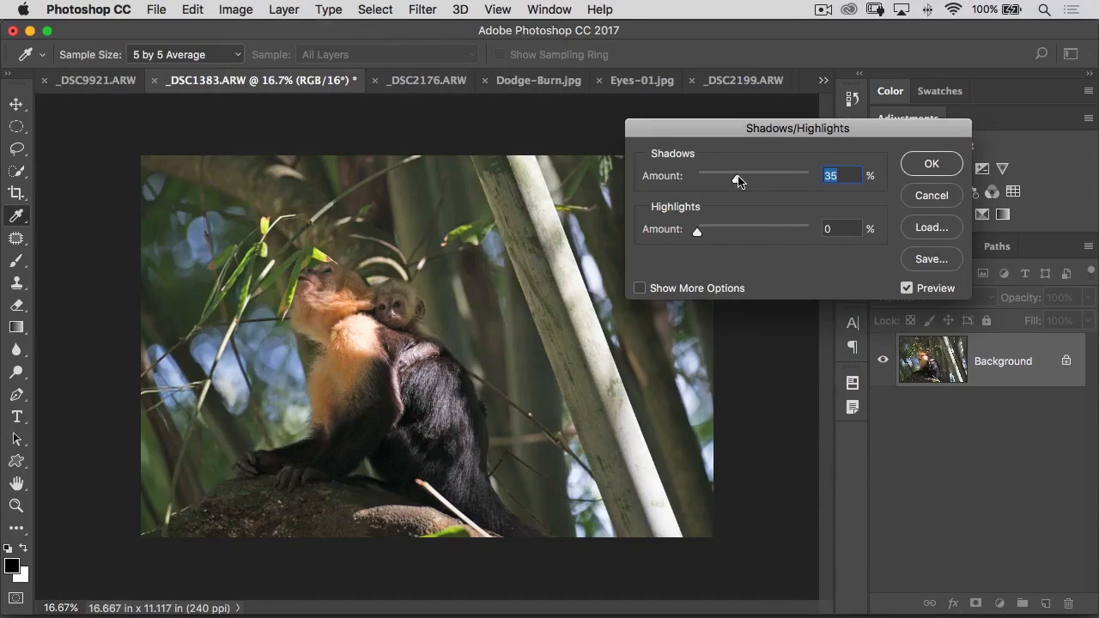
pyautogui.moveTo(698, 230); pyautogui.dragTo(793, 230)
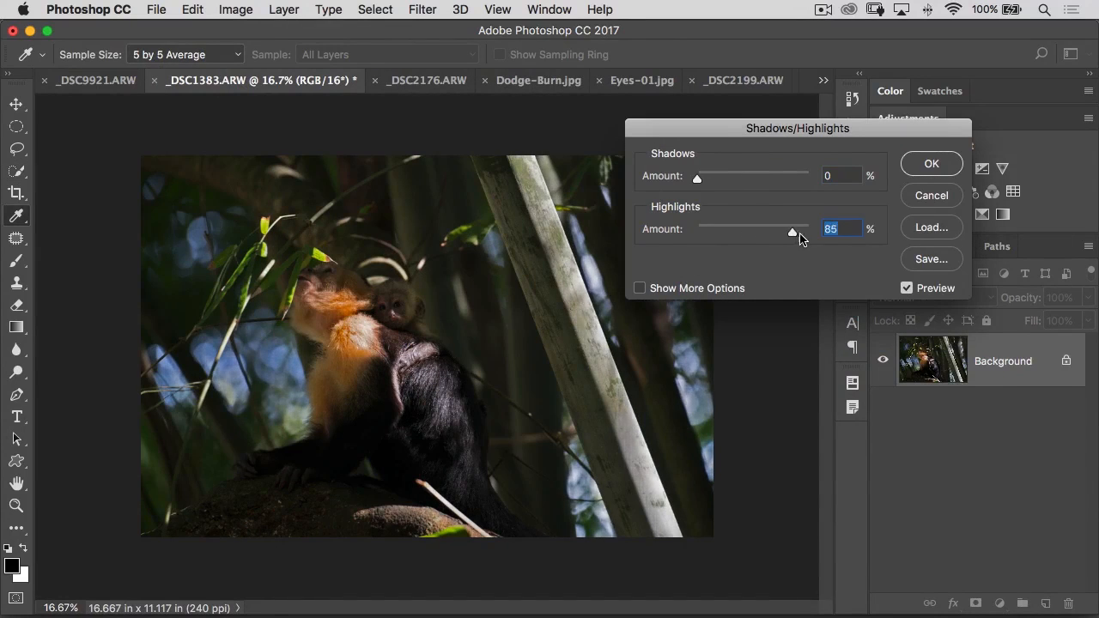
pyautogui.moveTo(792, 231); pyautogui.dragTo(806, 232)
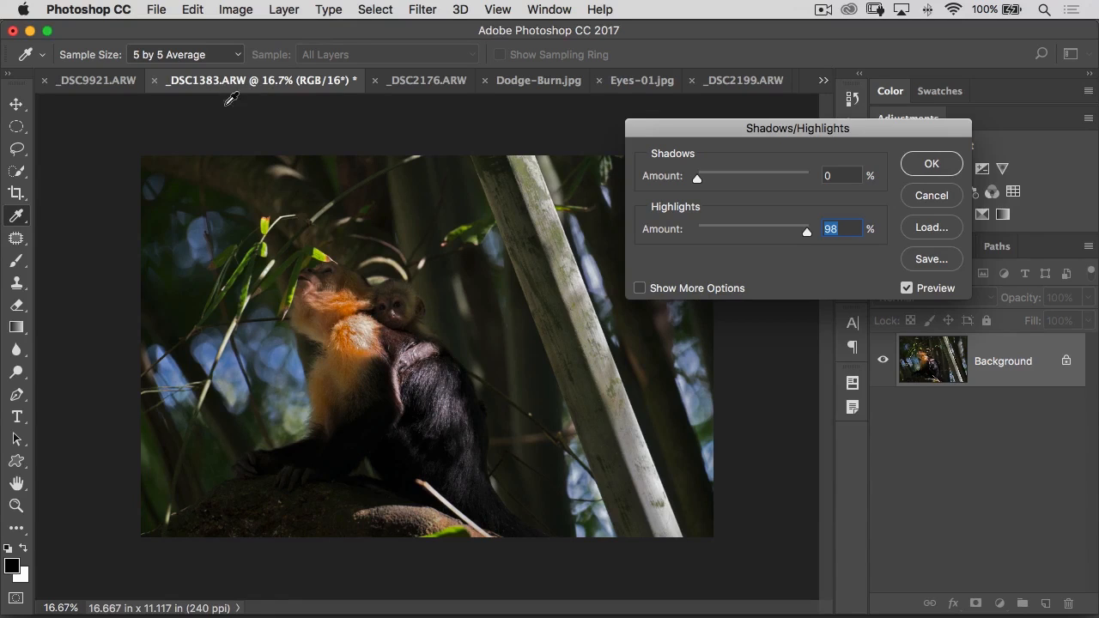
pyautogui.moveTo(368, 371)
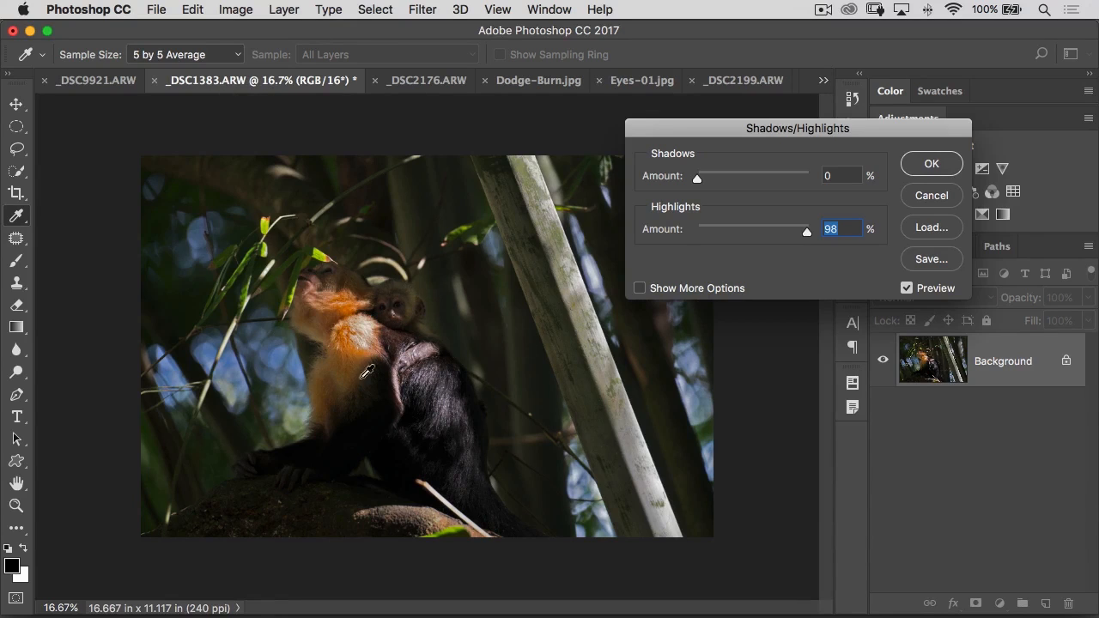
pyautogui.moveTo(392, 356)
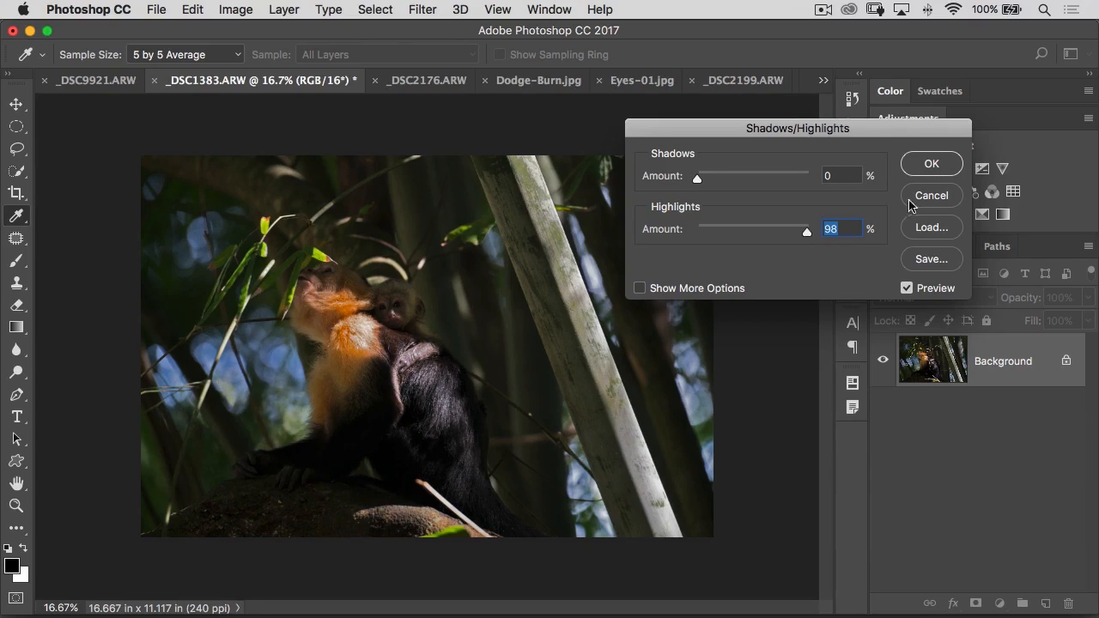
pyautogui.click(931, 163)
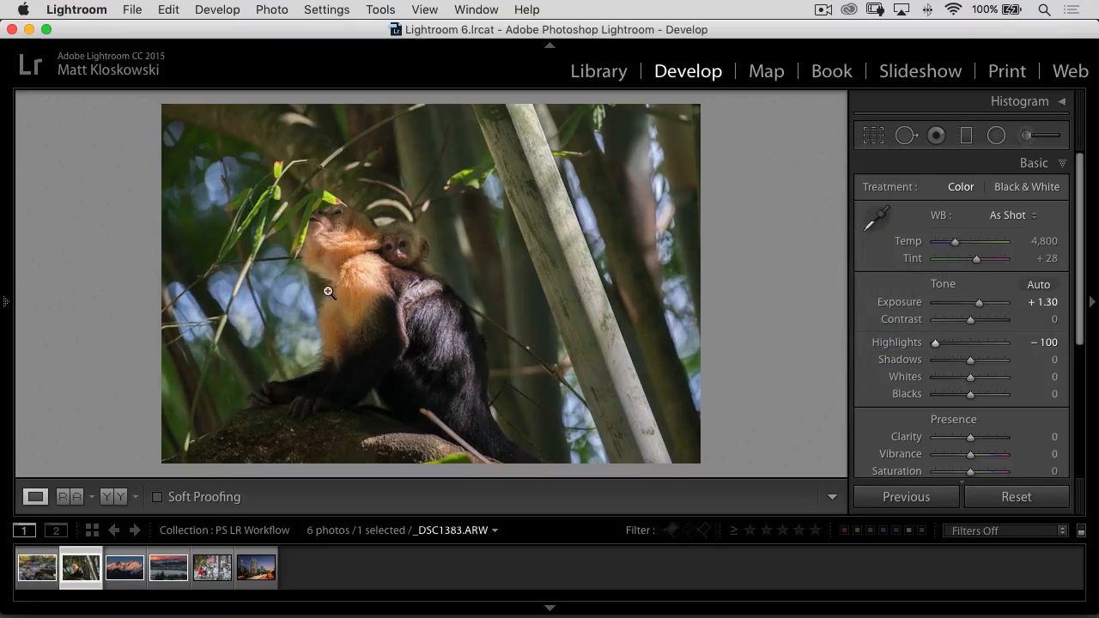
# Select the mountain sunset photo, raise Detail Sharpening Amount to 98 and zoom on the peak
pyautogui.click(124, 567)
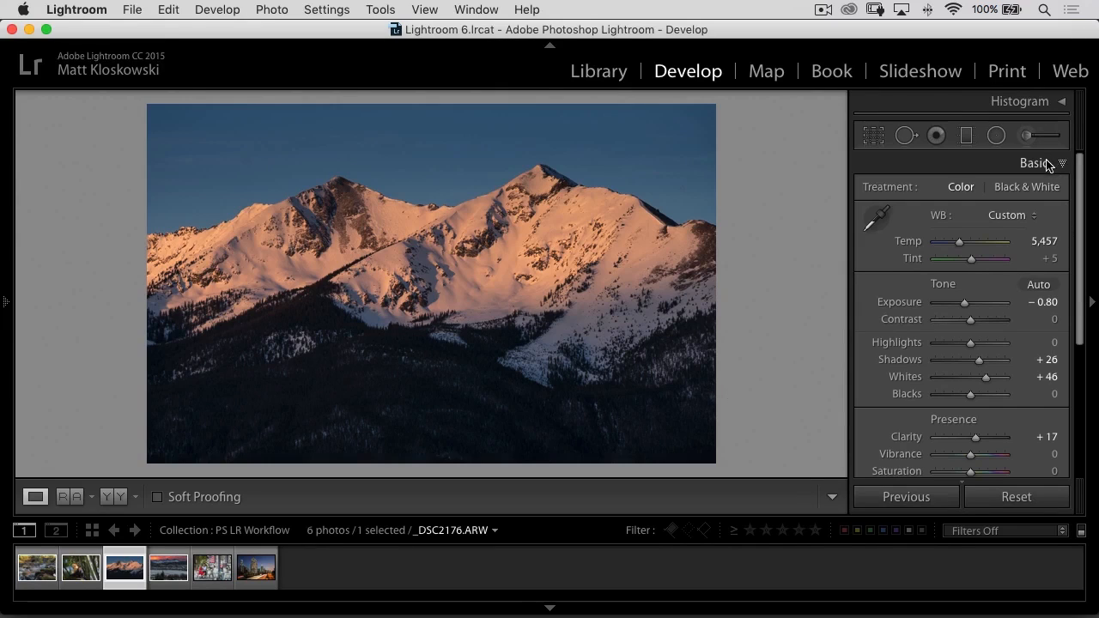
pyautogui.scroll(-3)
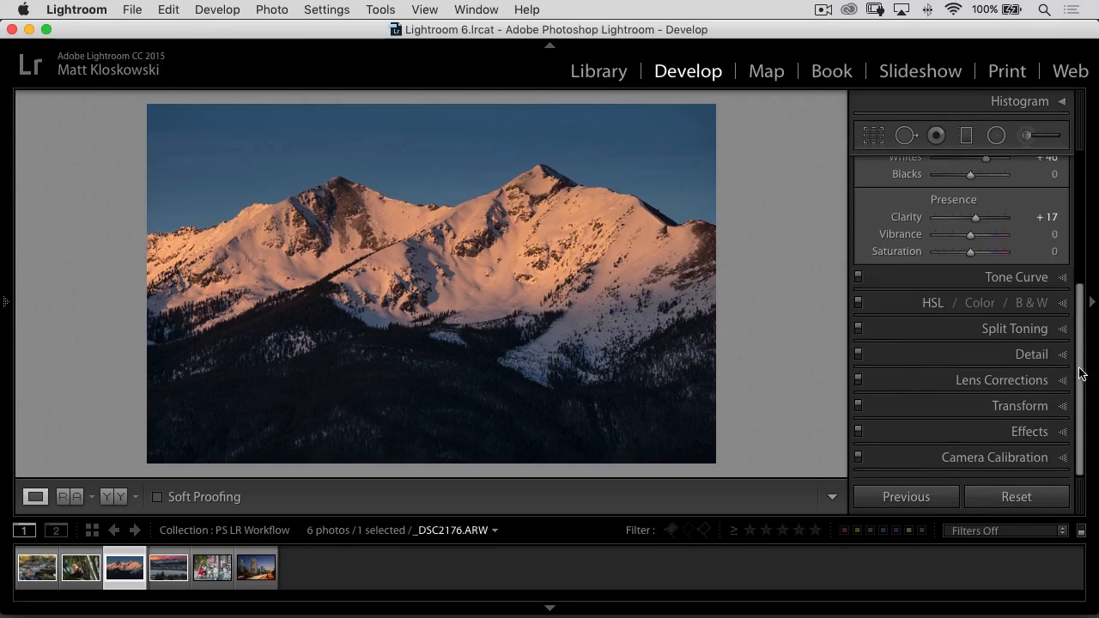
pyautogui.click(1031, 354)
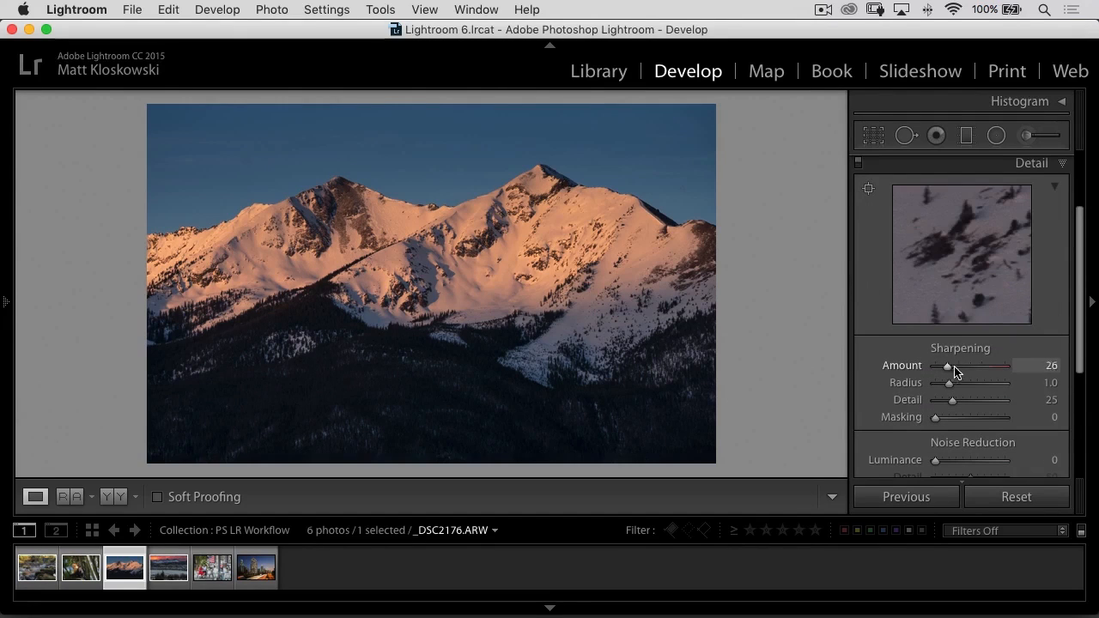
pyautogui.moveTo(948, 364); pyautogui.dragTo(1004, 364)
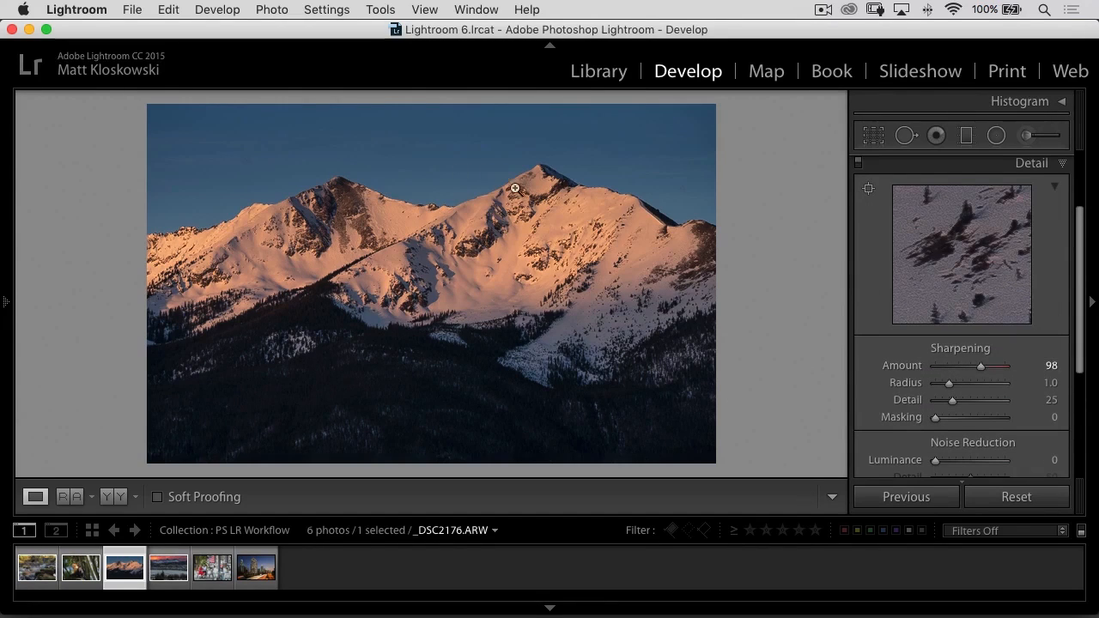
pyautogui.click(515, 187)
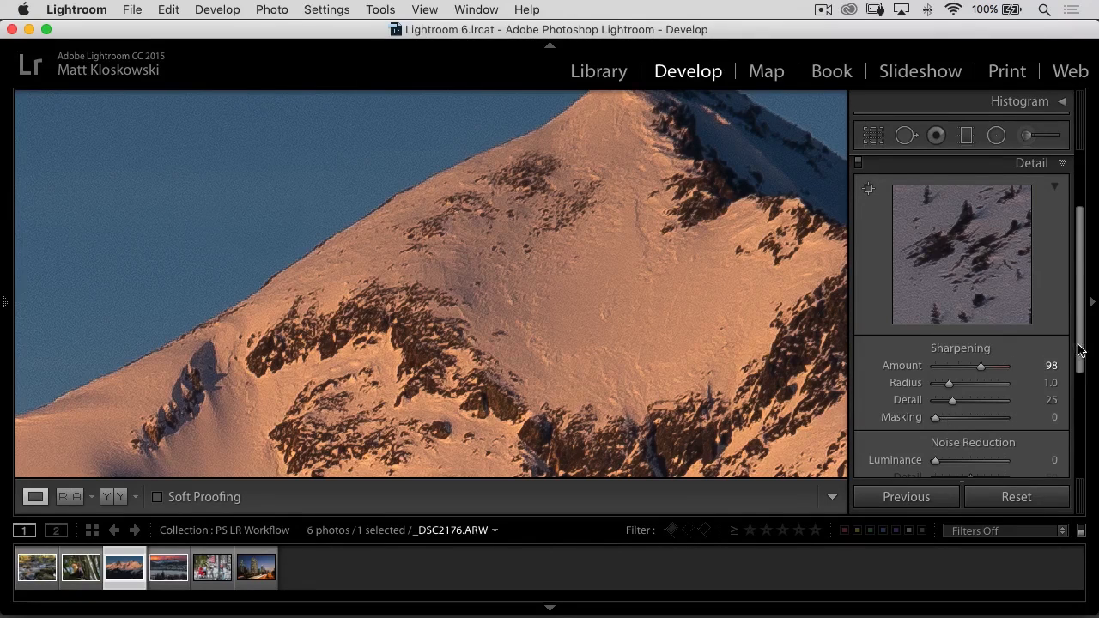
# Raise Sharpening Amount to 109, try Masking at 40 and return it to 0
pyautogui.scroll(-3)
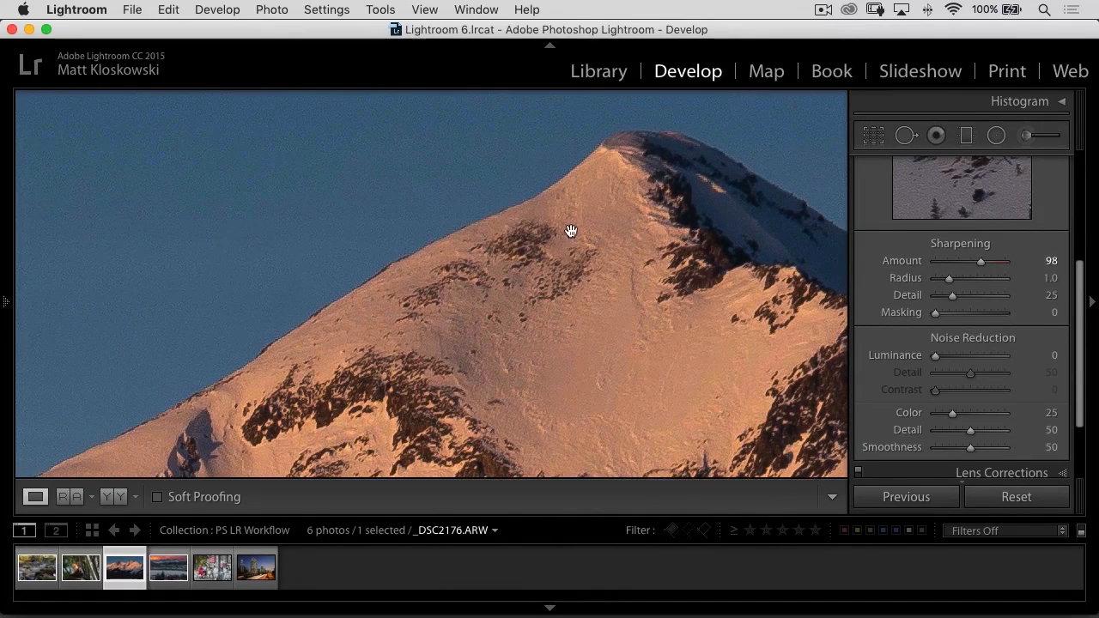
pyautogui.moveTo(568, 244)
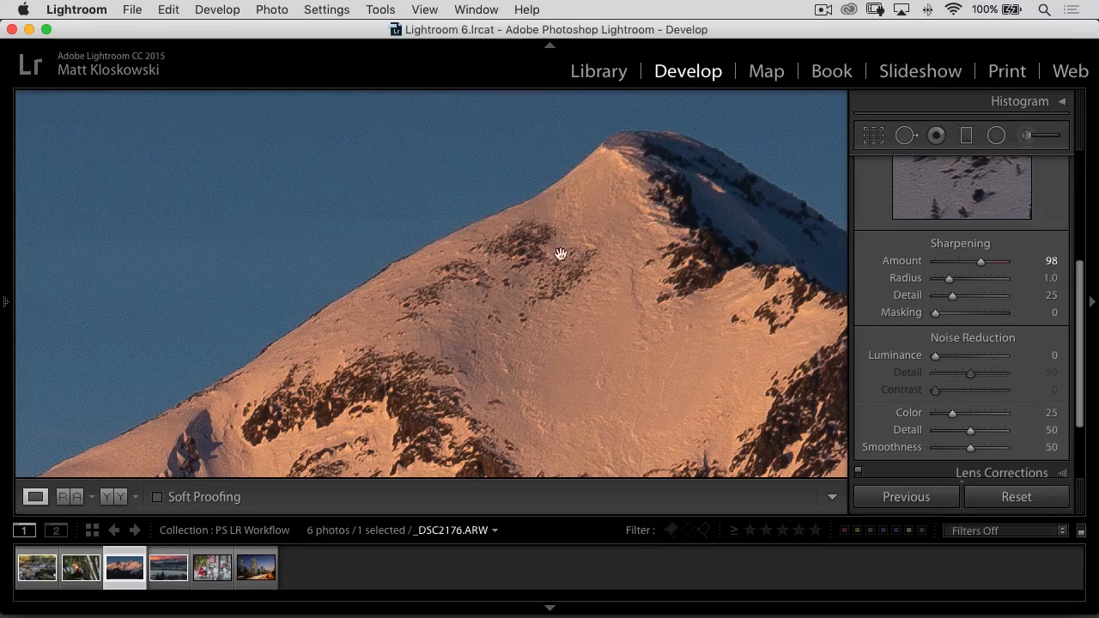
pyautogui.moveTo(976, 262); pyautogui.dragTo(986, 261)
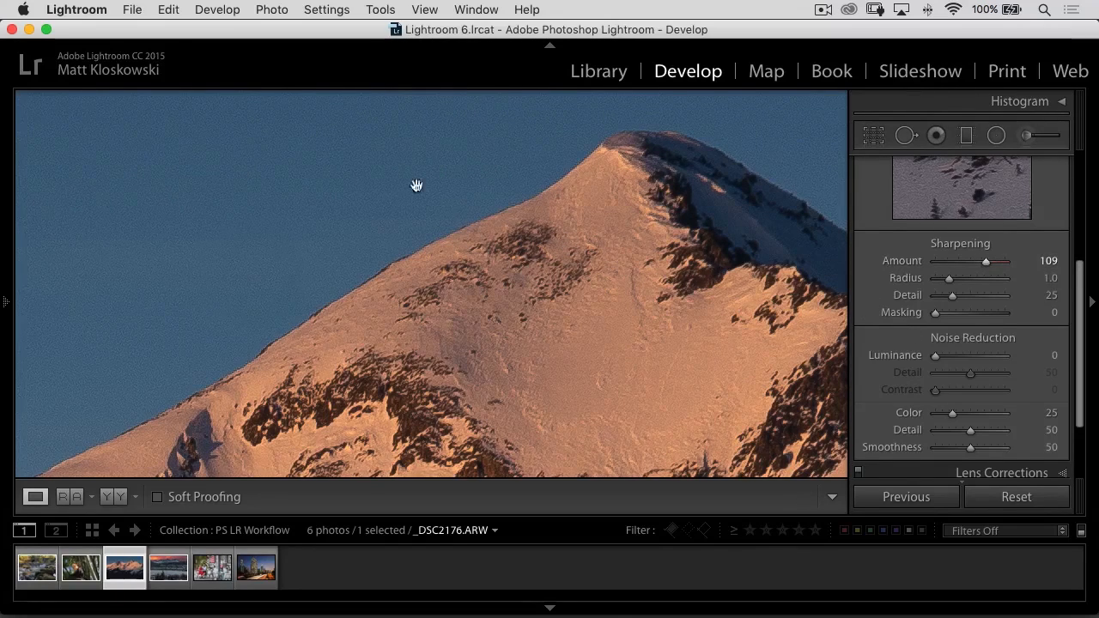
pyautogui.moveTo(443, 151)
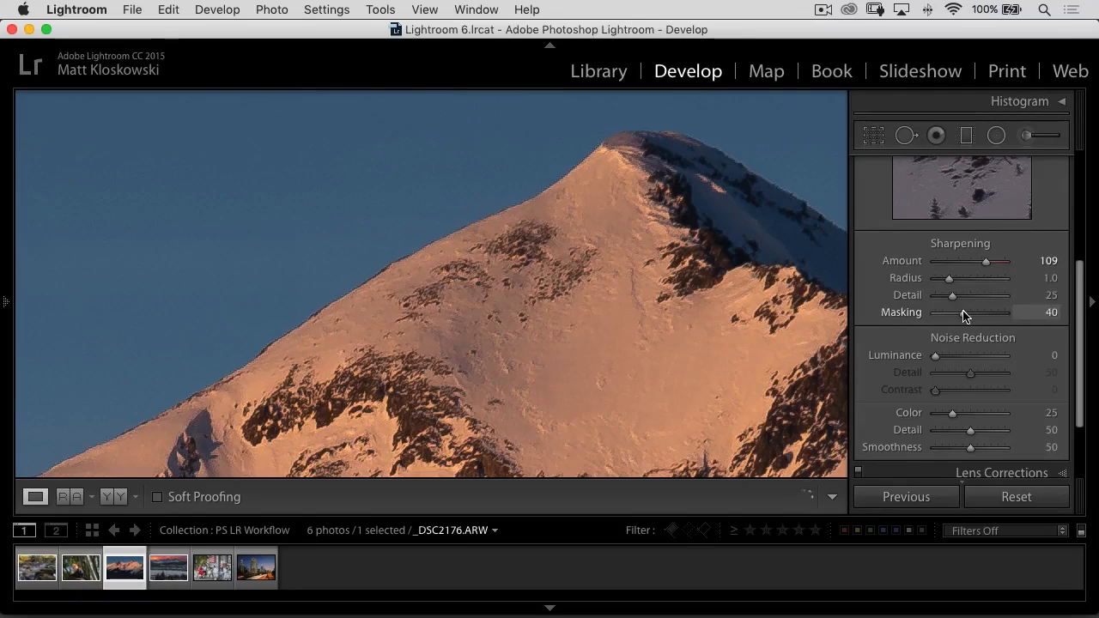
pyautogui.moveTo(979, 312); pyautogui.dragTo(942, 313)
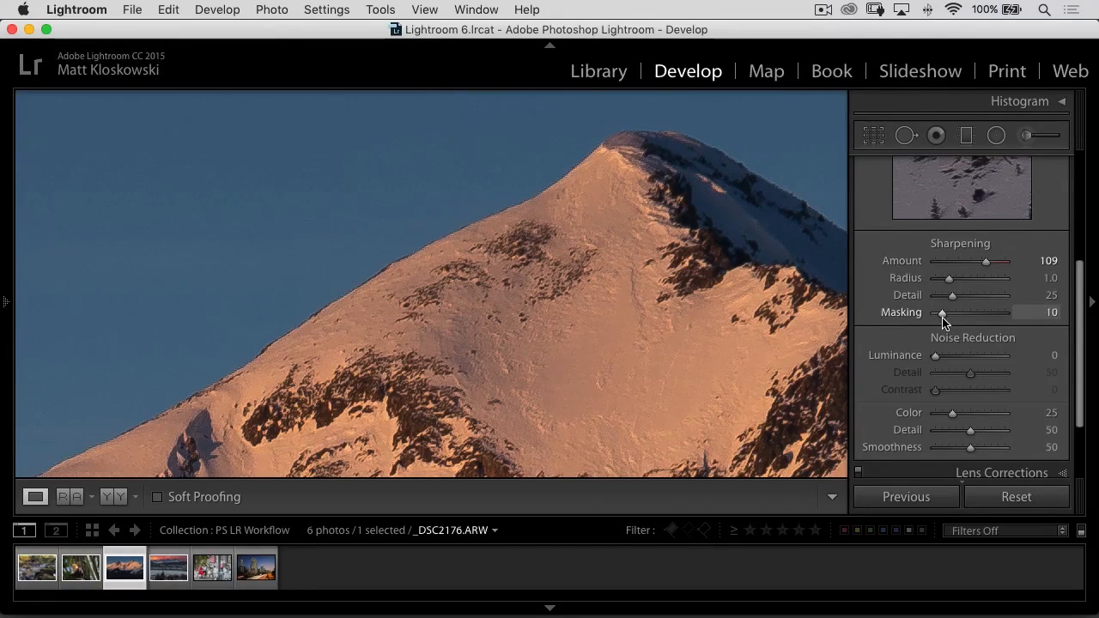
pyautogui.moveTo(942, 313); pyautogui.dragTo(934, 312)
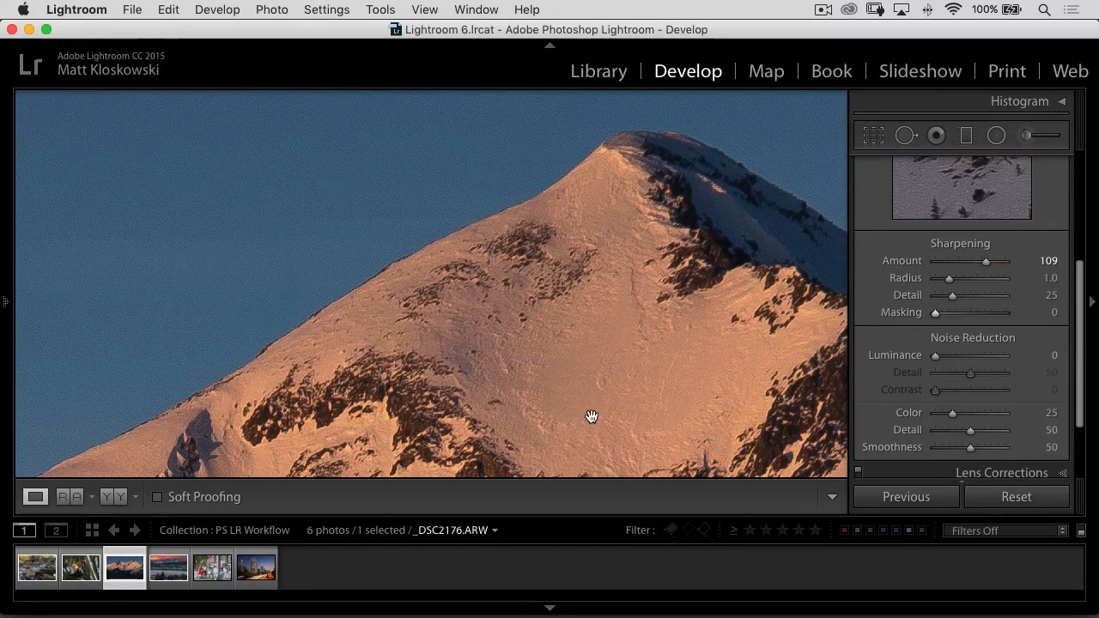
pyautogui.moveTo(1062, 170)
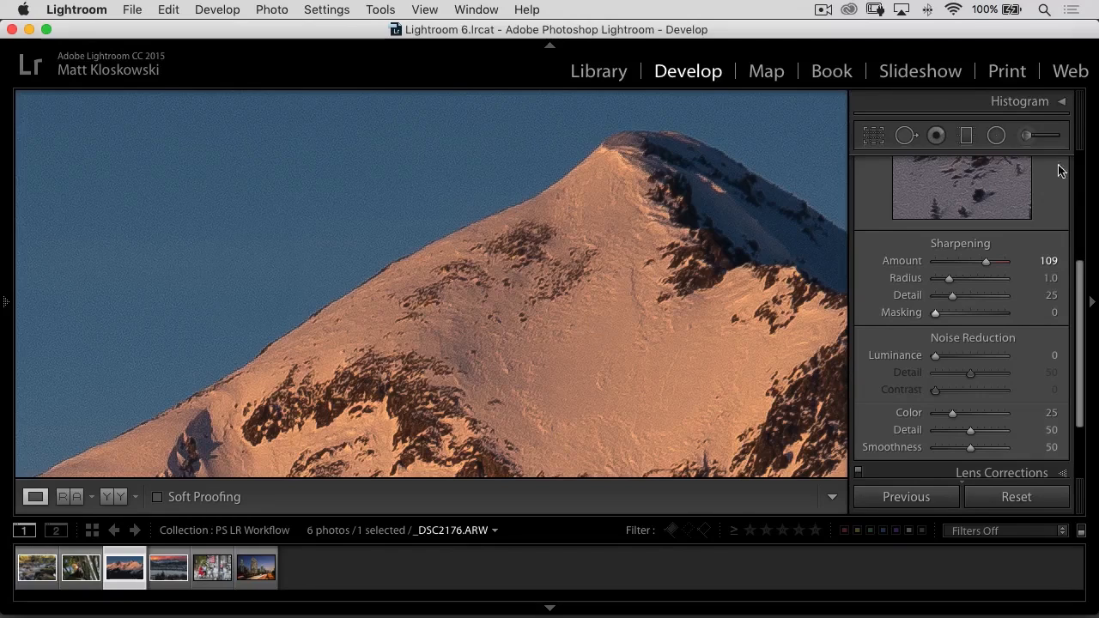
pyautogui.click(1027, 134)
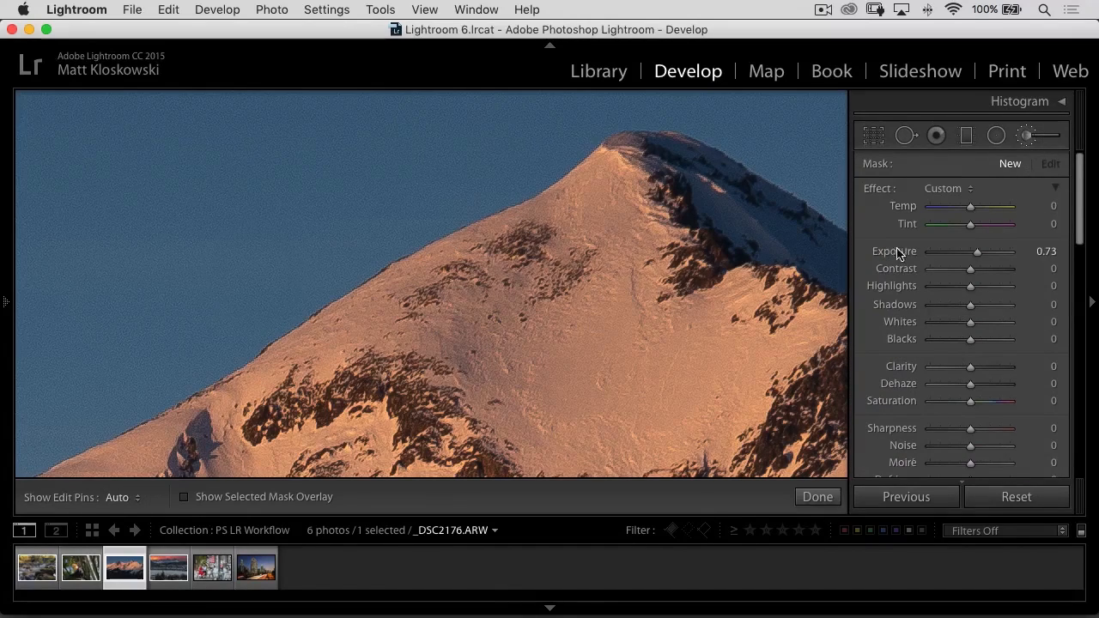
pyautogui.scroll(-3)
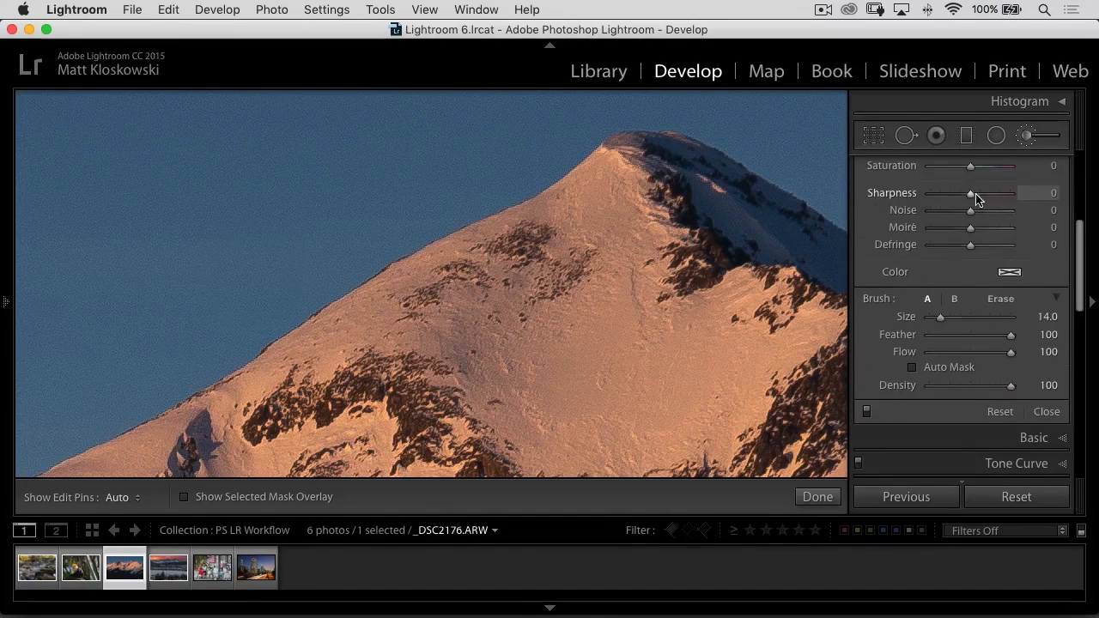
pyautogui.moveTo(969, 192); pyautogui.dragTo(1020, 192)
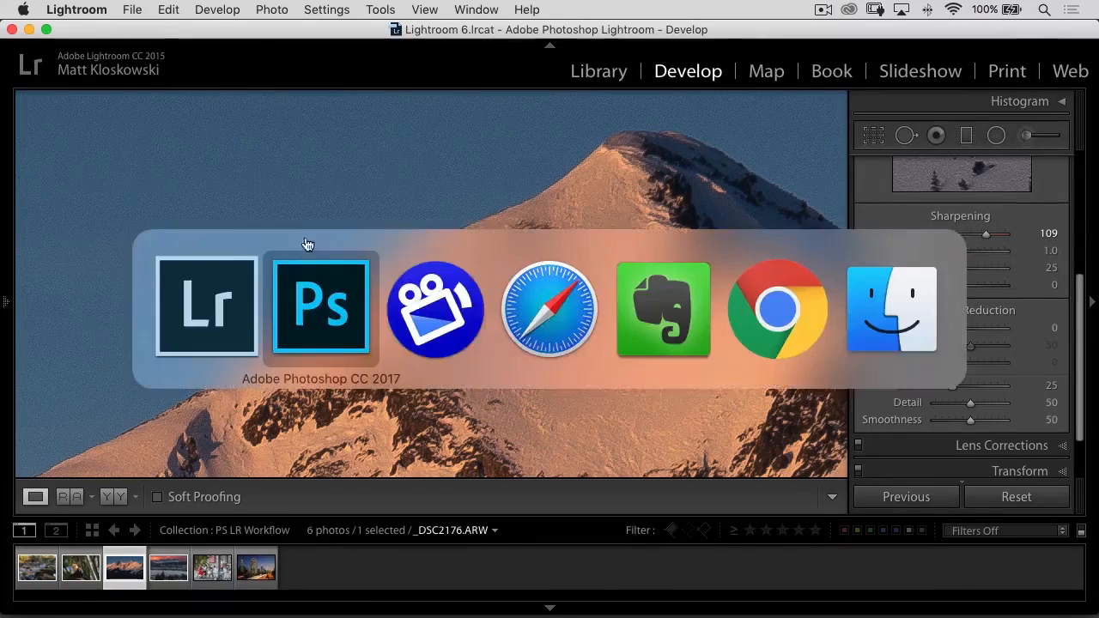
# In Photoshop, apply Smart Sharpen at Amount 422 and Radius 1.5 to the upper layer
pyautogui.click(319, 308)
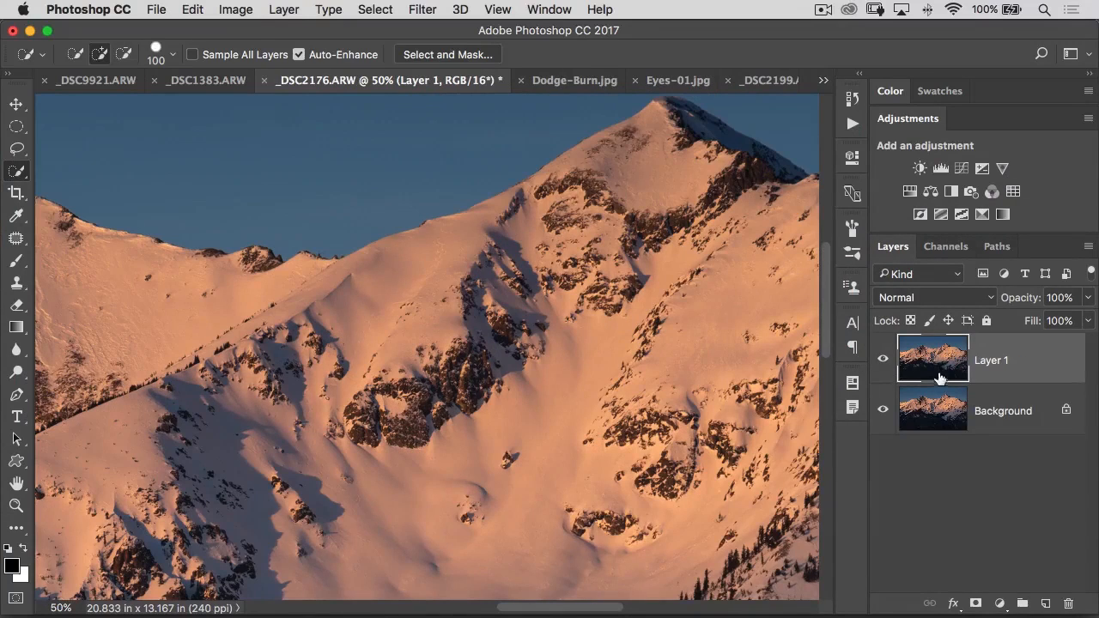
pyautogui.click(423, 10)
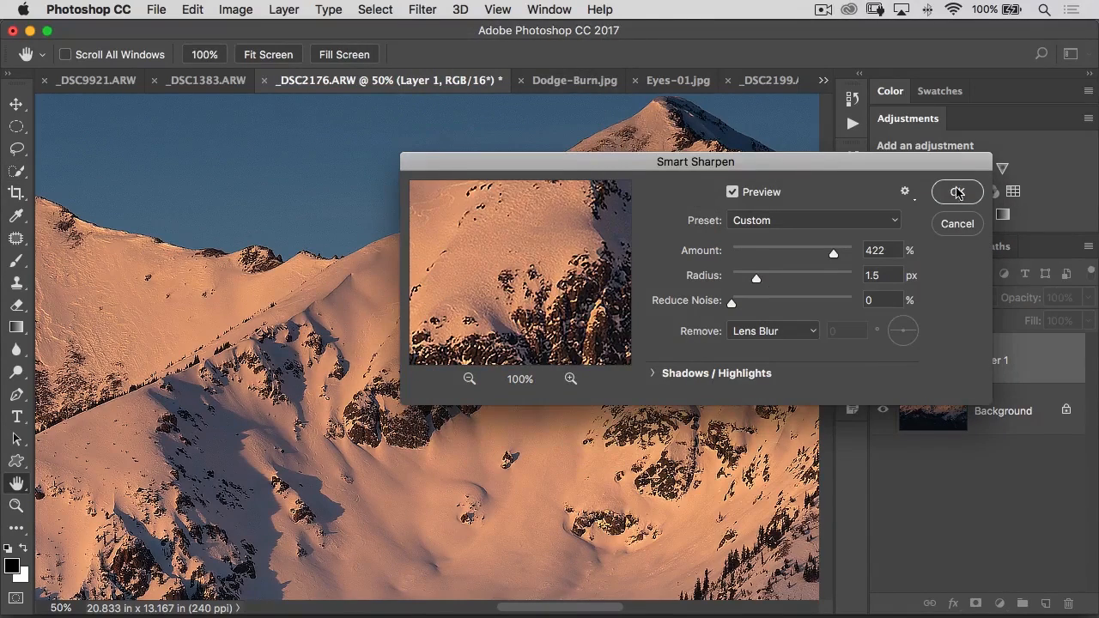
pyautogui.click(957, 193)
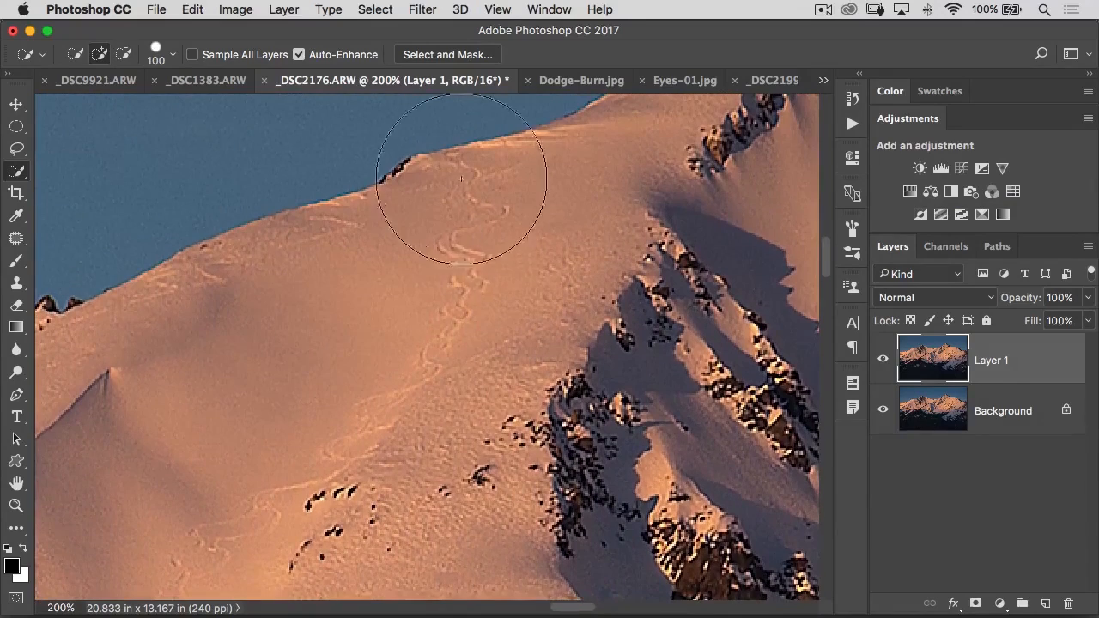
pyautogui.moveTo(433, 337)
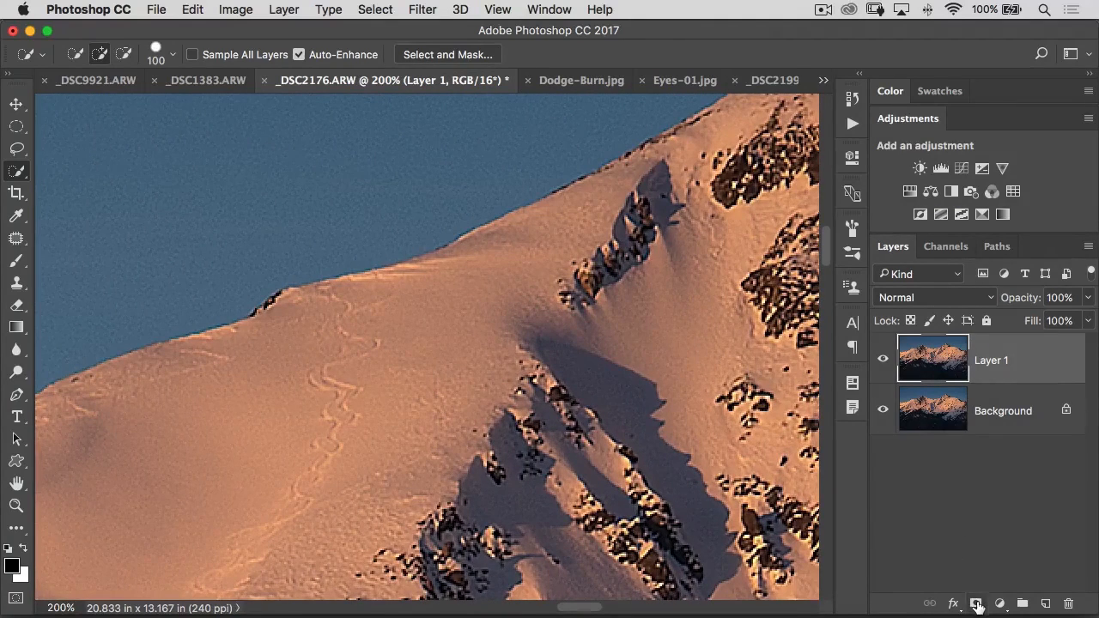
# Add a white layer mask to the sharpened upper layer
pyautogui.click(1000, 605)
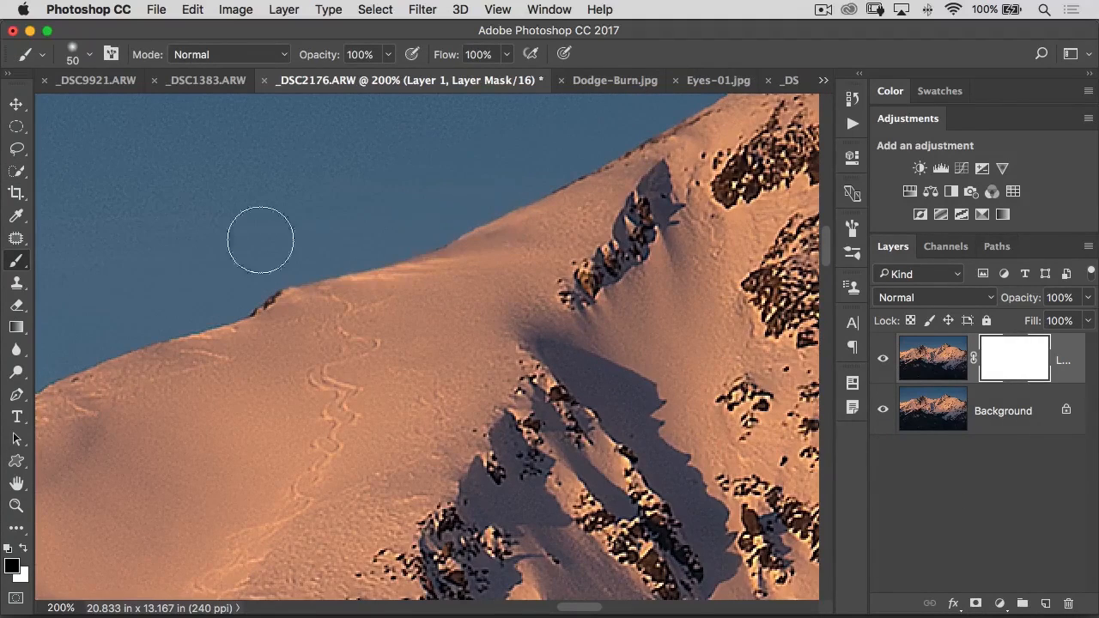
pyautogui.moveTo(309, 172)
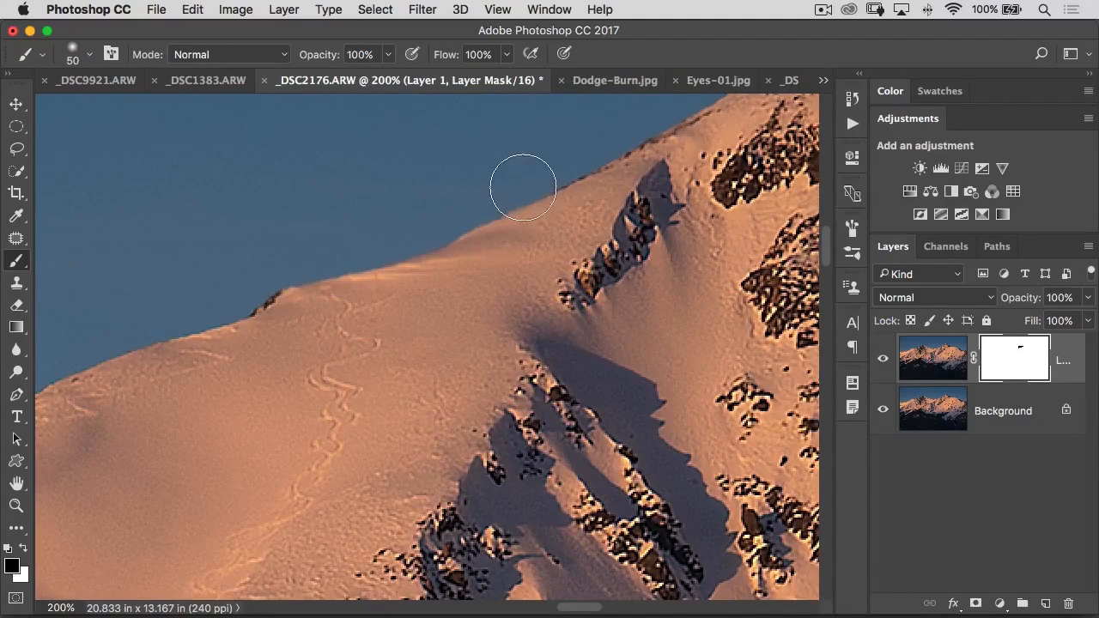
pyautogui.moveTo(474, 234)
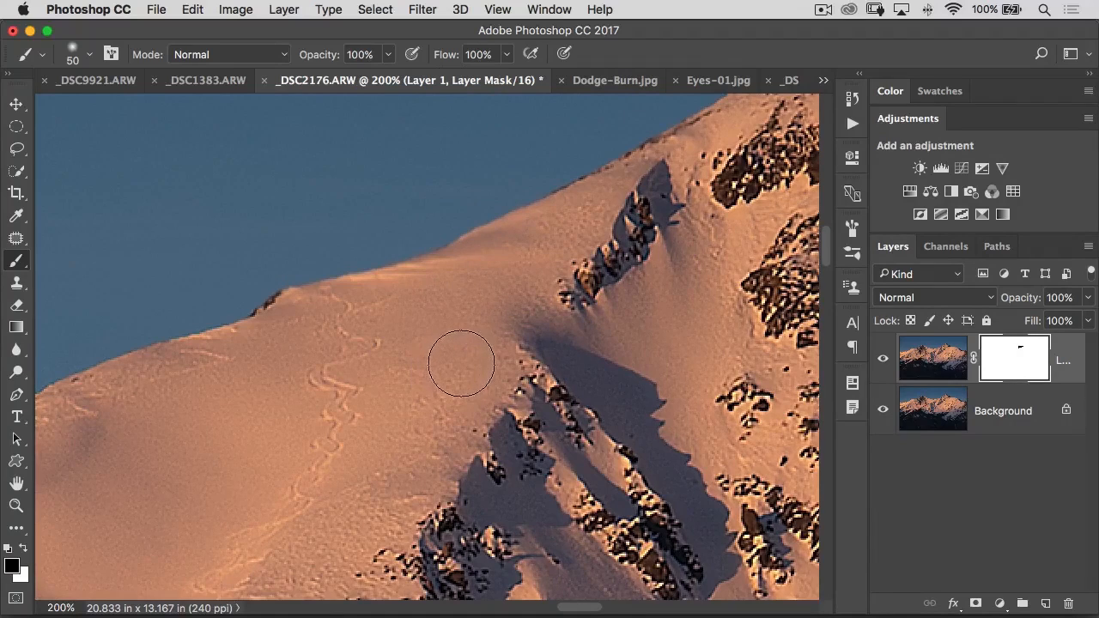
pyautogui.moveTo(448, 366)
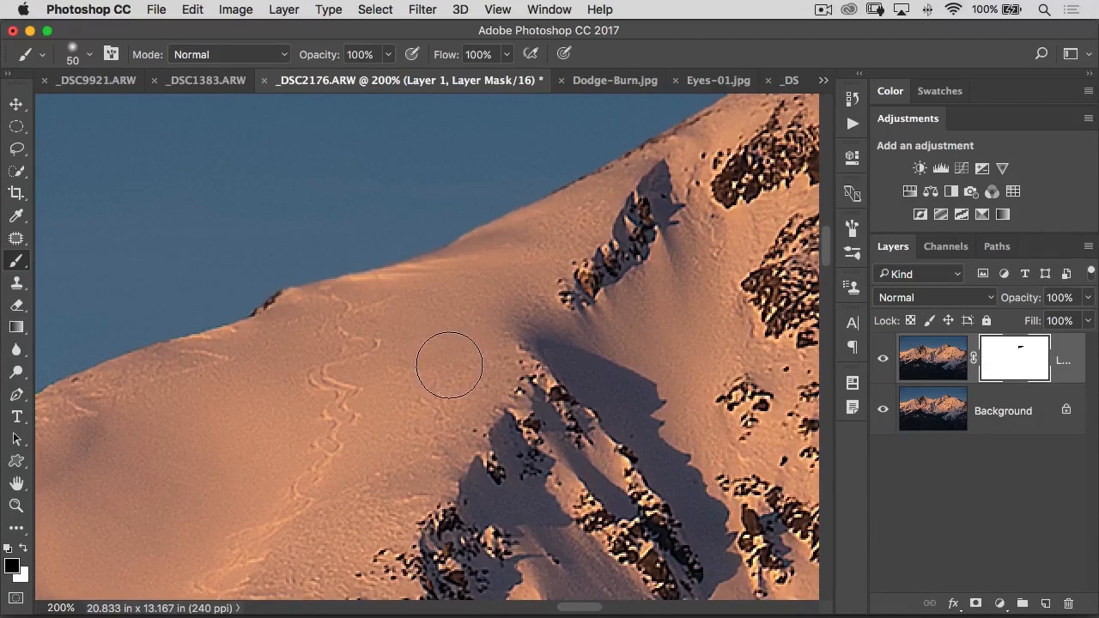
pyautogui.moveTo(403, 237)
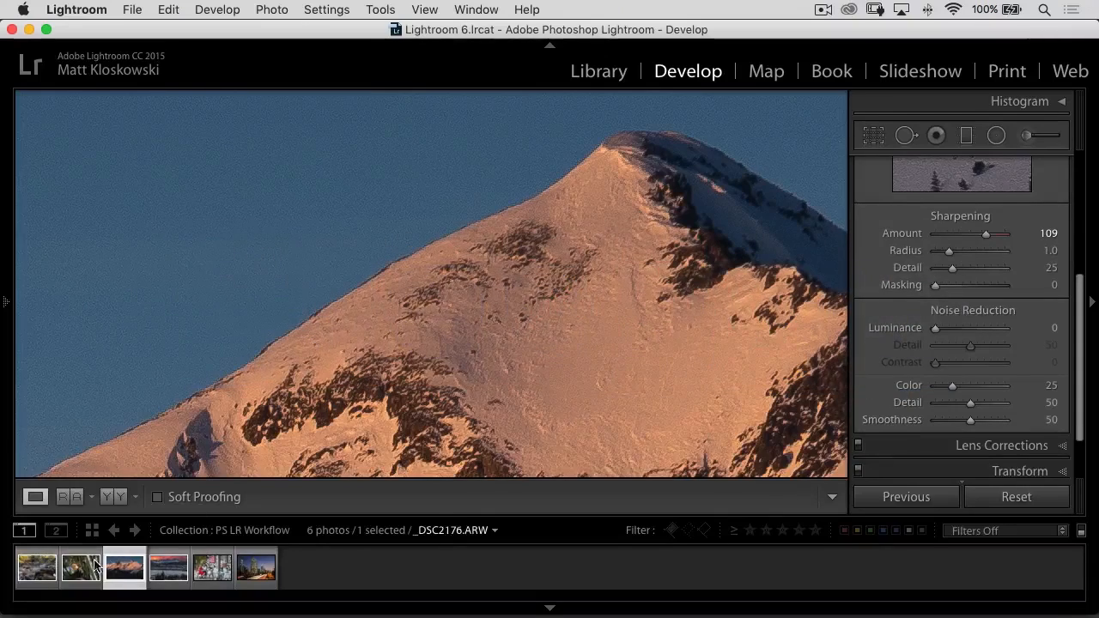
# On the monkey photo at 1:1 zoom, set Color noise reduction to 11 and raise Luminance noise reduction
pyautogui.click(79, 567)
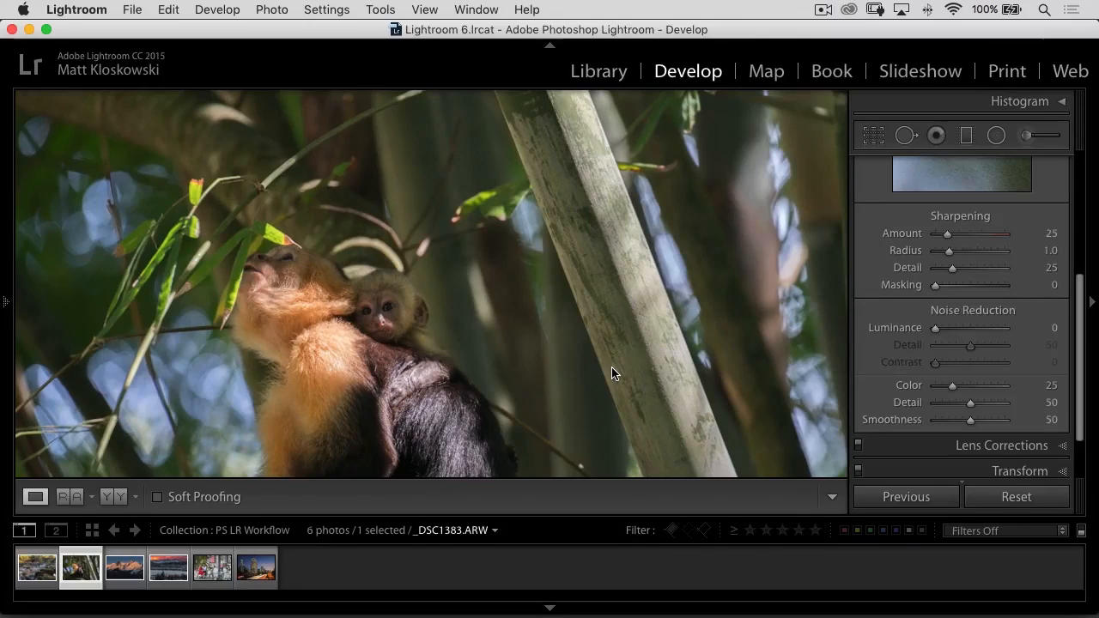
pyautogui.click(615, 374)
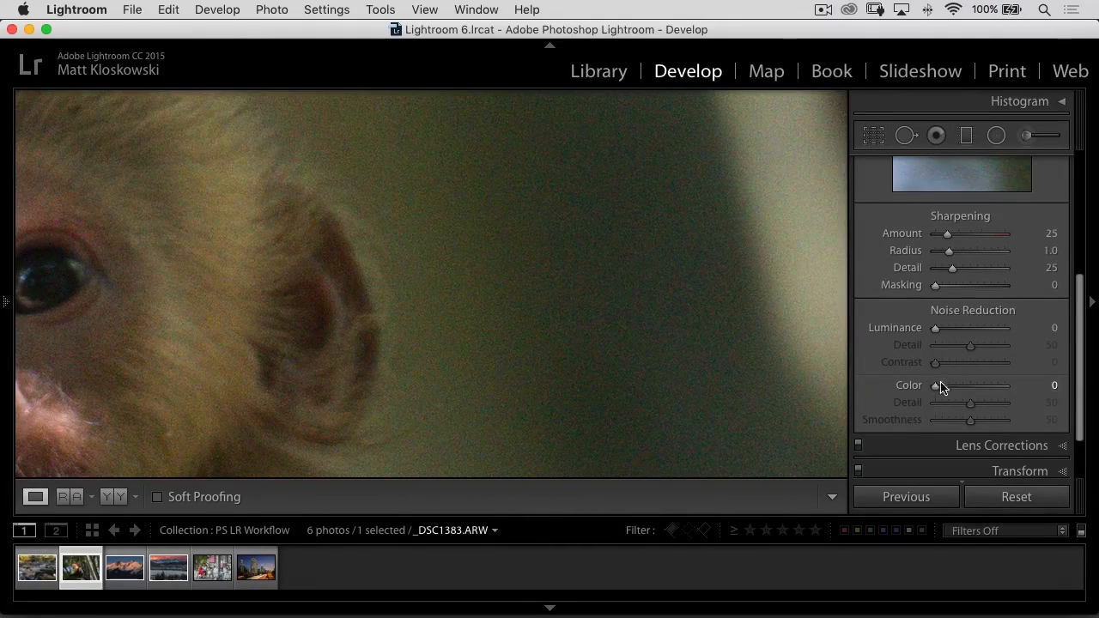
pyautogui.moveTo(936, 385); pyautogui.dragTo(943, 385)
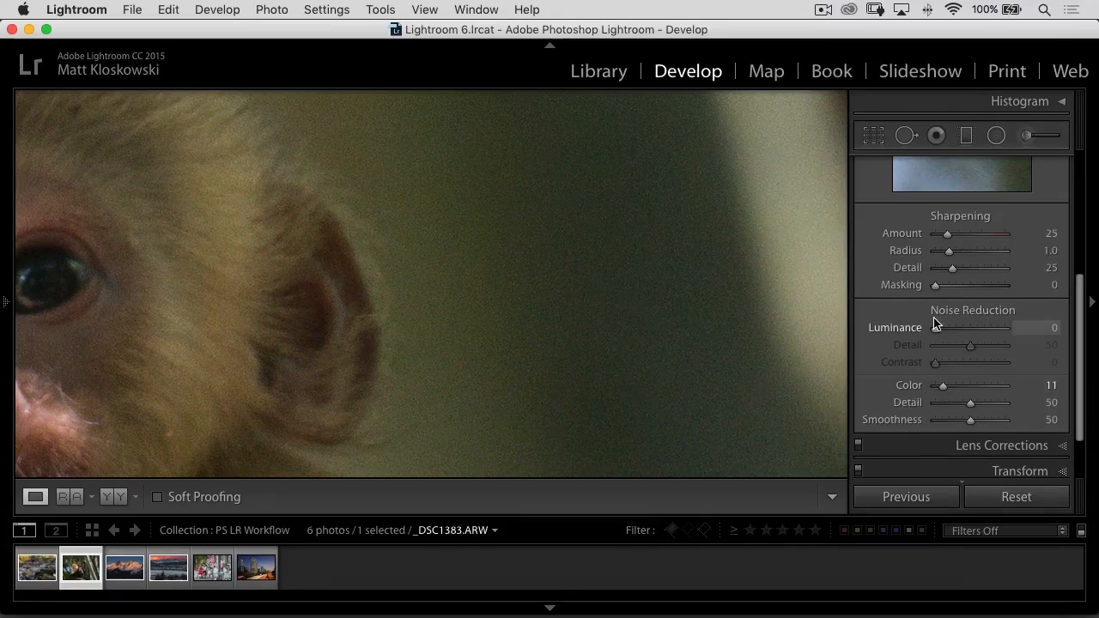
pyautogui.moveTo(935, 326); pyautogui.dragTo(961, 327)
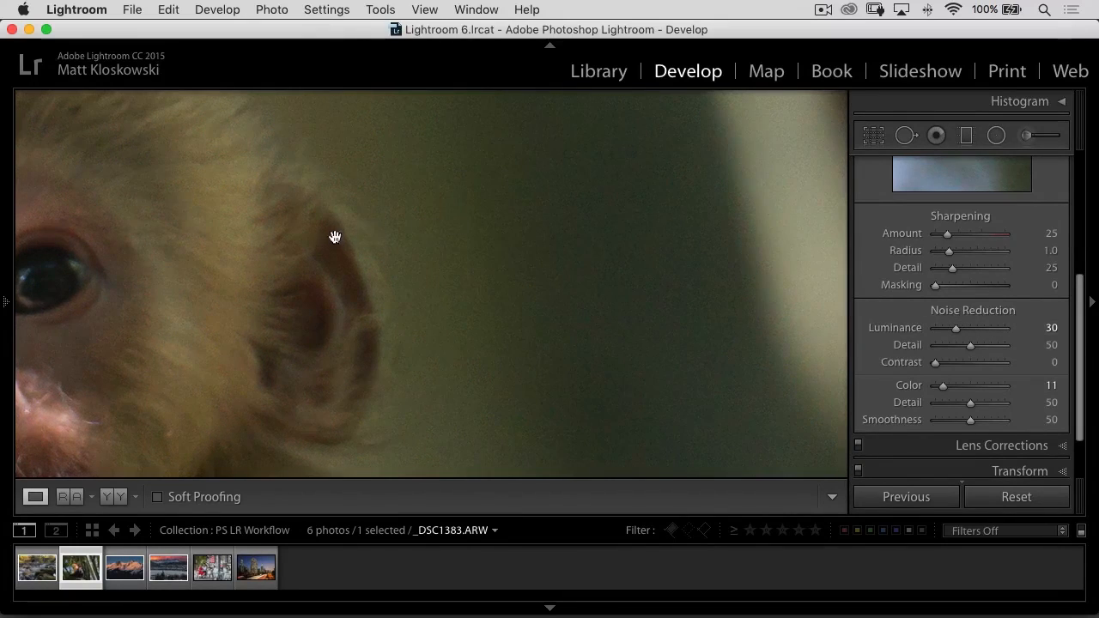
pyautogui.moveTo(335, 237); pyautogui.dragTo(509, 221)
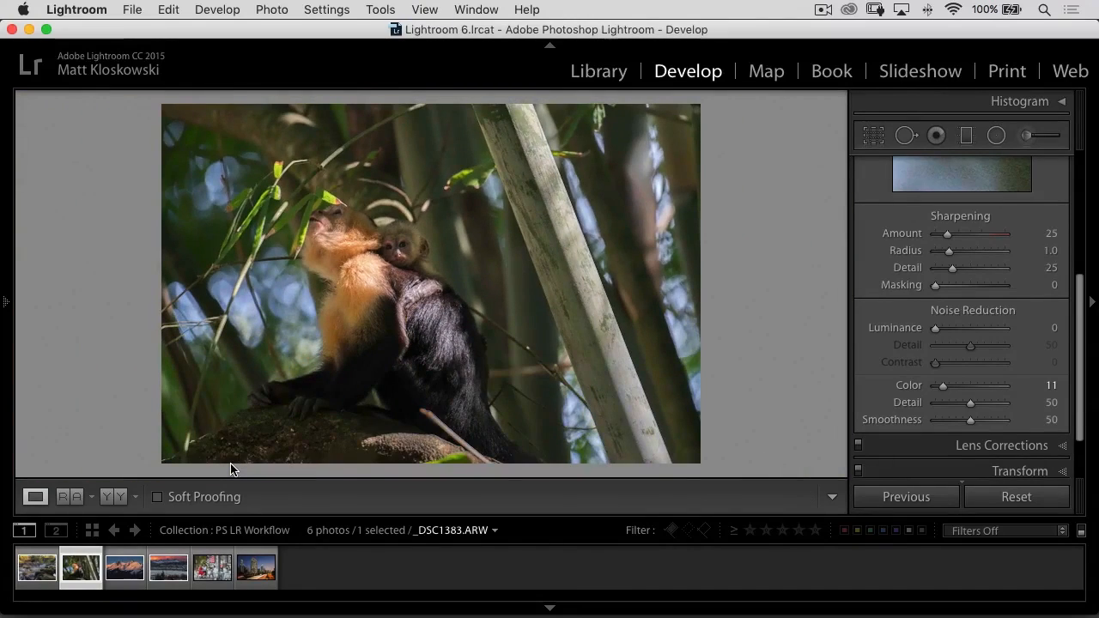
# Paint a Burn (Darken) adjustment brush at about −0.99 exposure over the bamboo background
pyautogui.click(1027, 134)
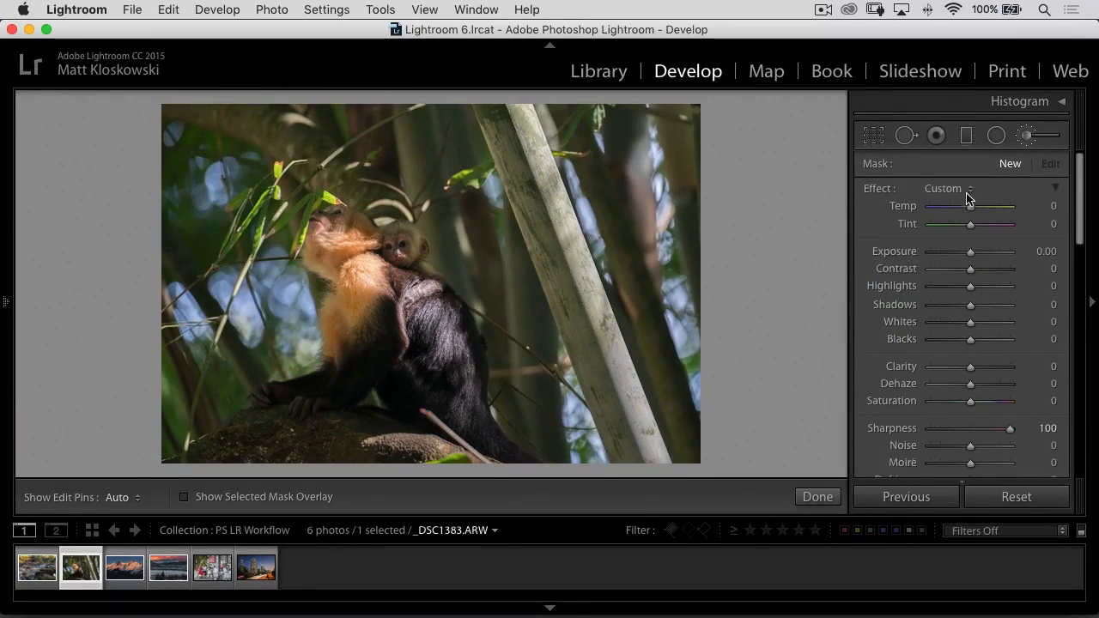
pyautogui.click(949, 187)
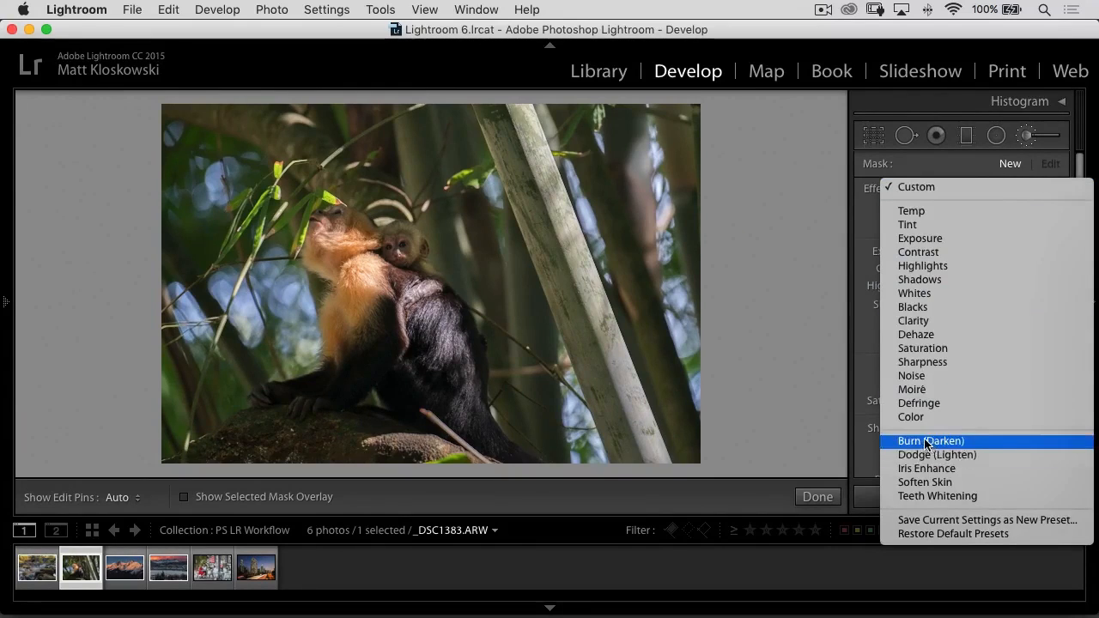
pyautogui.moveTo(955, 445)
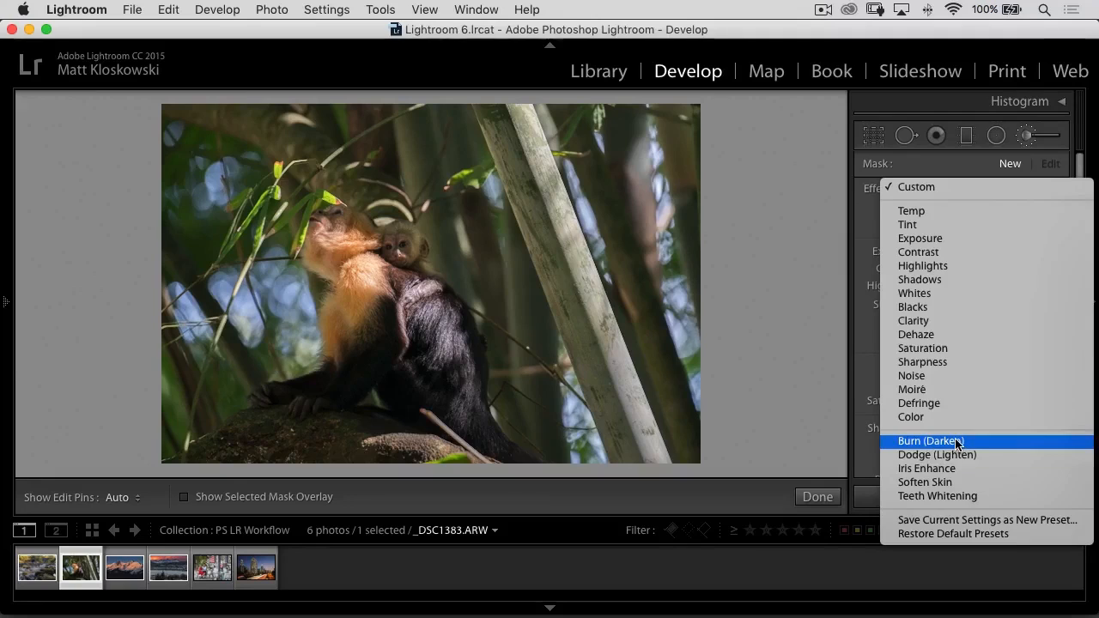
pyautogui.click(931, 440)
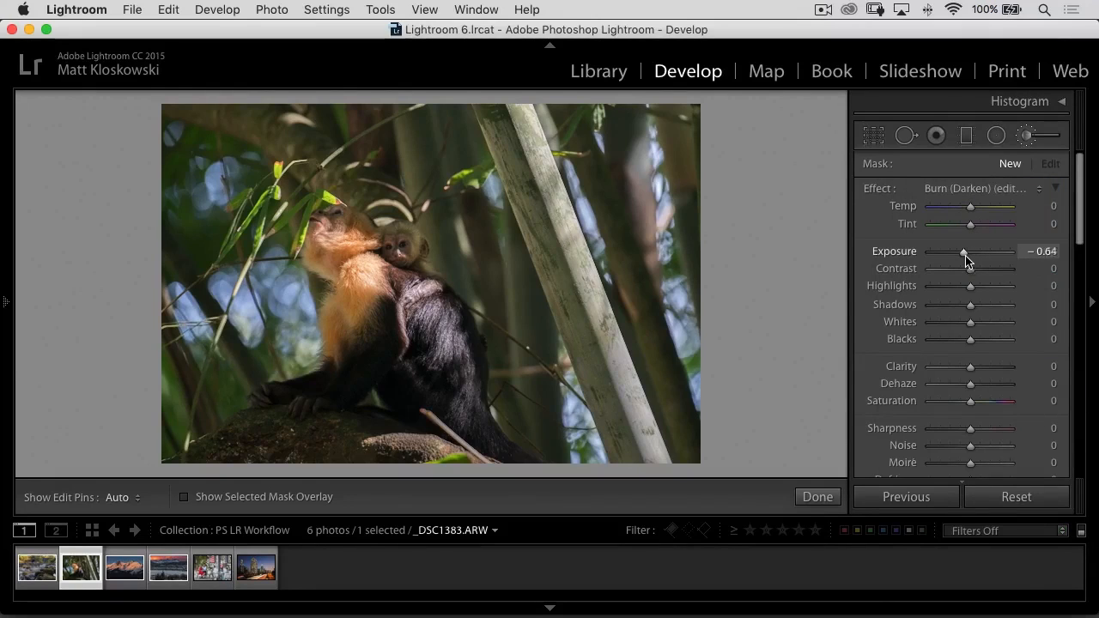
pyautogui.moveTo(964, 251); pyautogui.dragTo(975, 251)
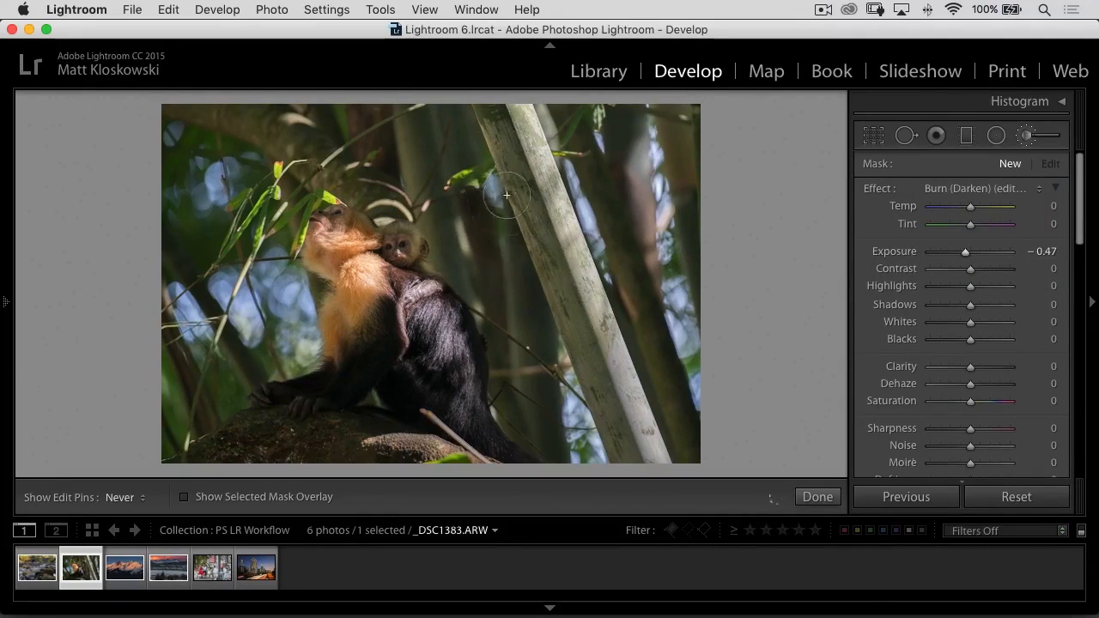
pyautogui.click(1010, 163)
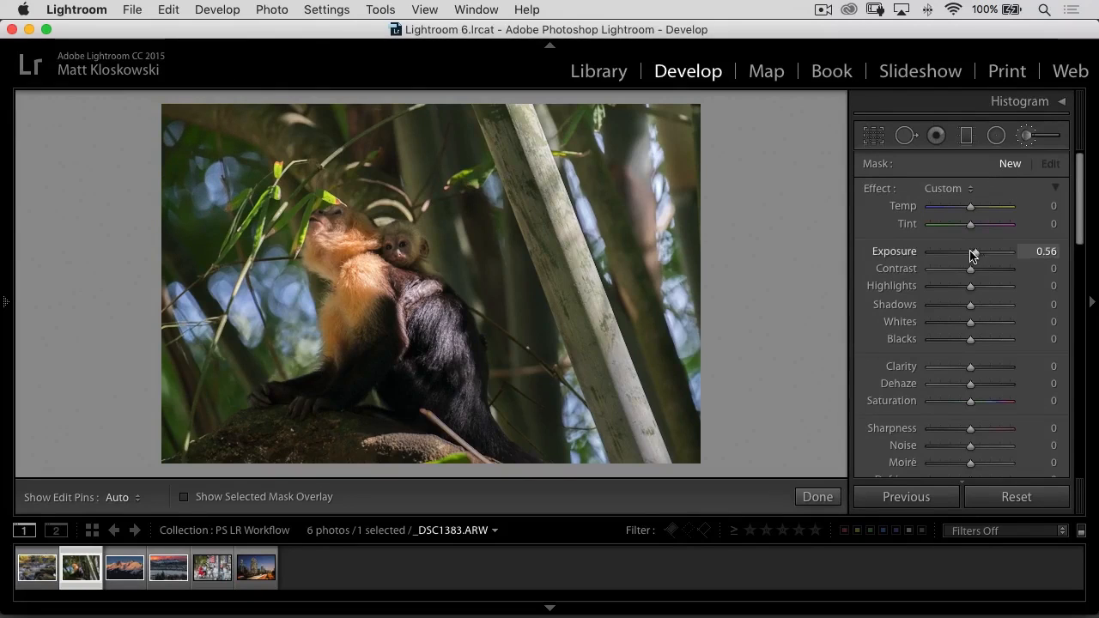
pyautogui.moveTo(996, 251); pyautogui.dragTo(959, 251)
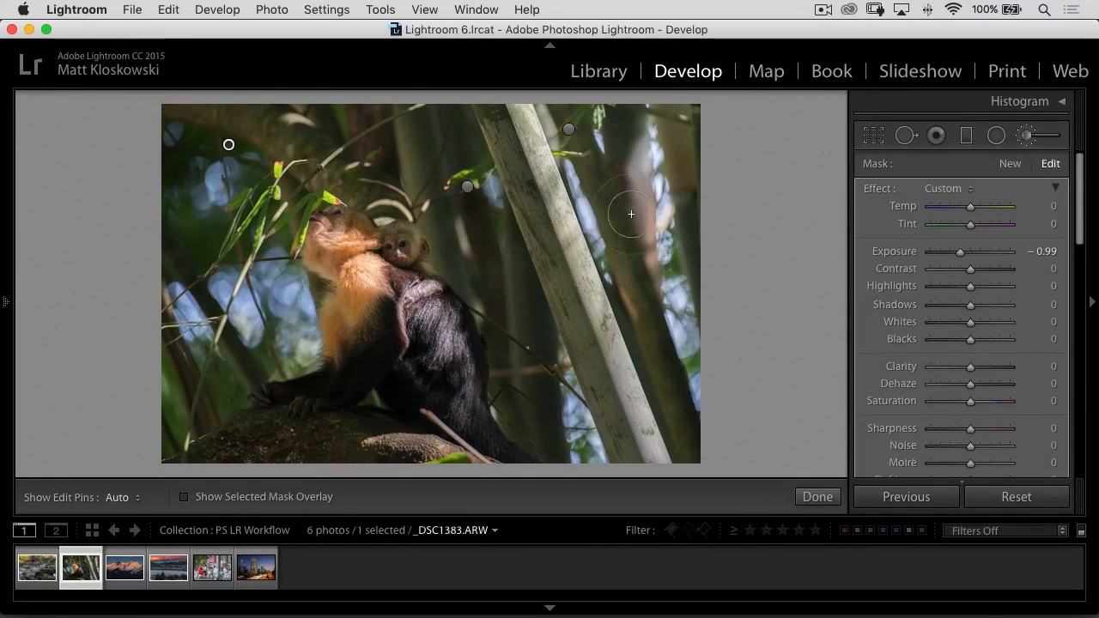
pyautogui.moveTo(250, 225)
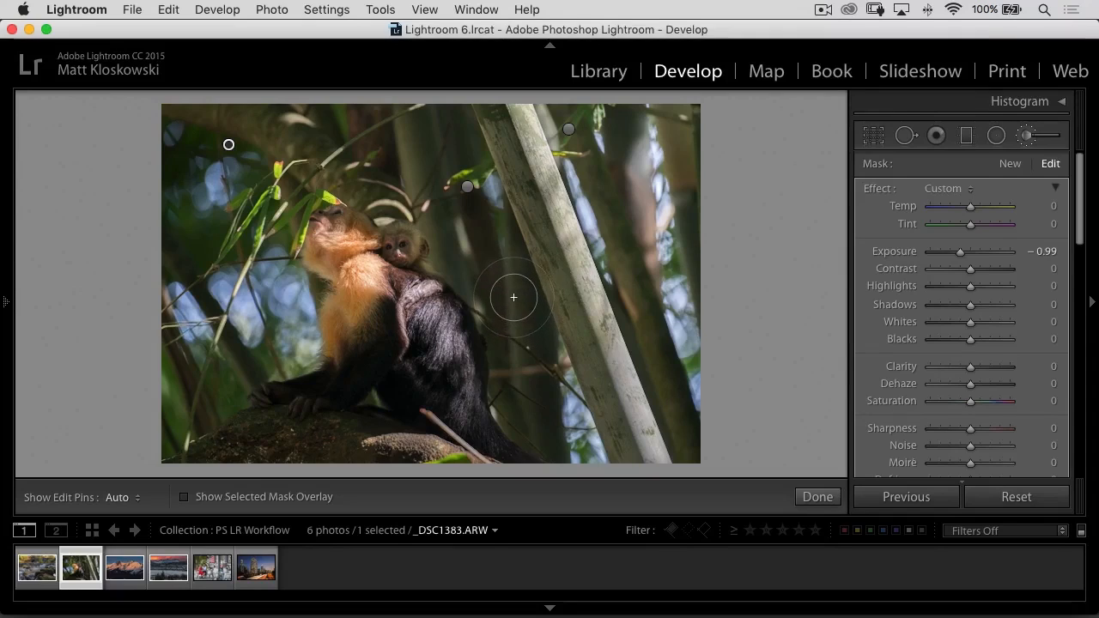
pyautogui.moveTo(505, 297)
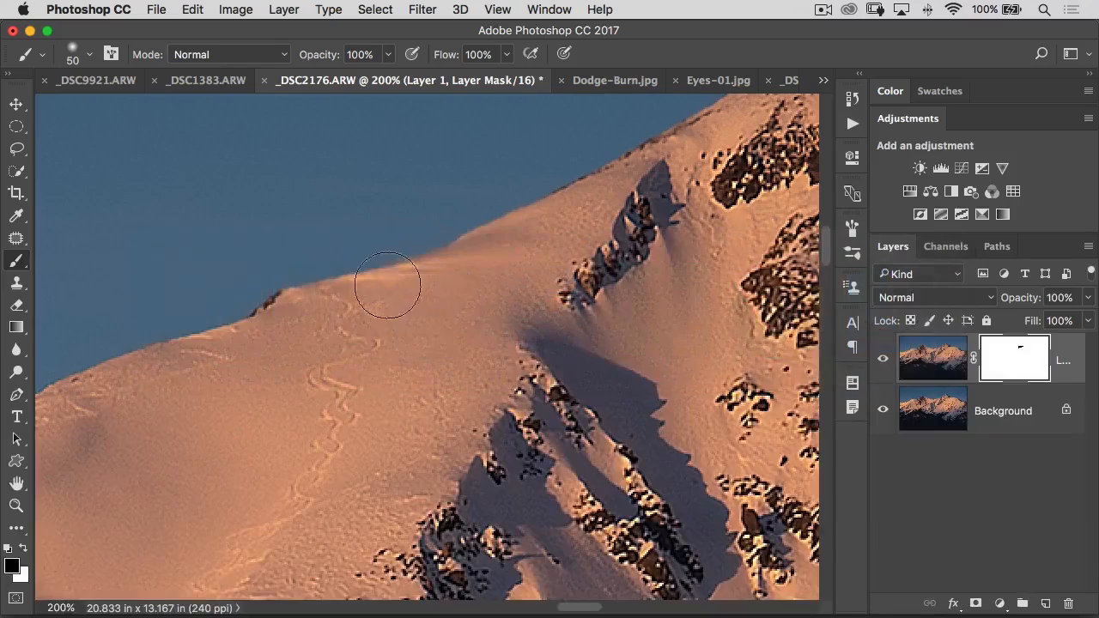
# Dodge the lower tree, left rock wall, top rocks and tall green tree brighter on the duplicate layer
pyautogui.click(615, 81)
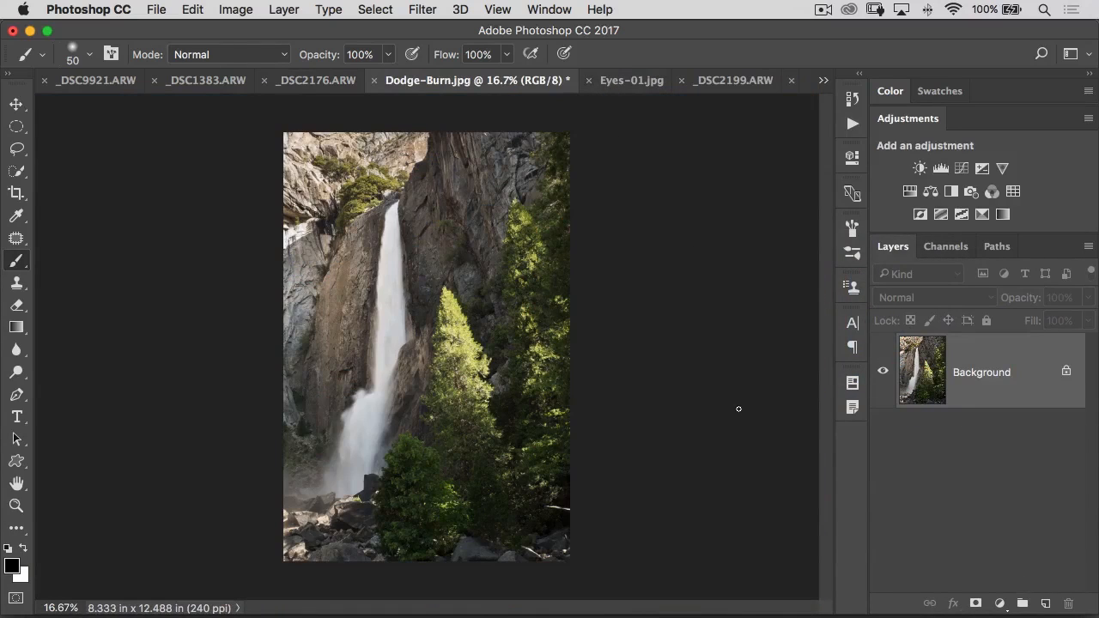
pyautogui.moveTo(725, 422)
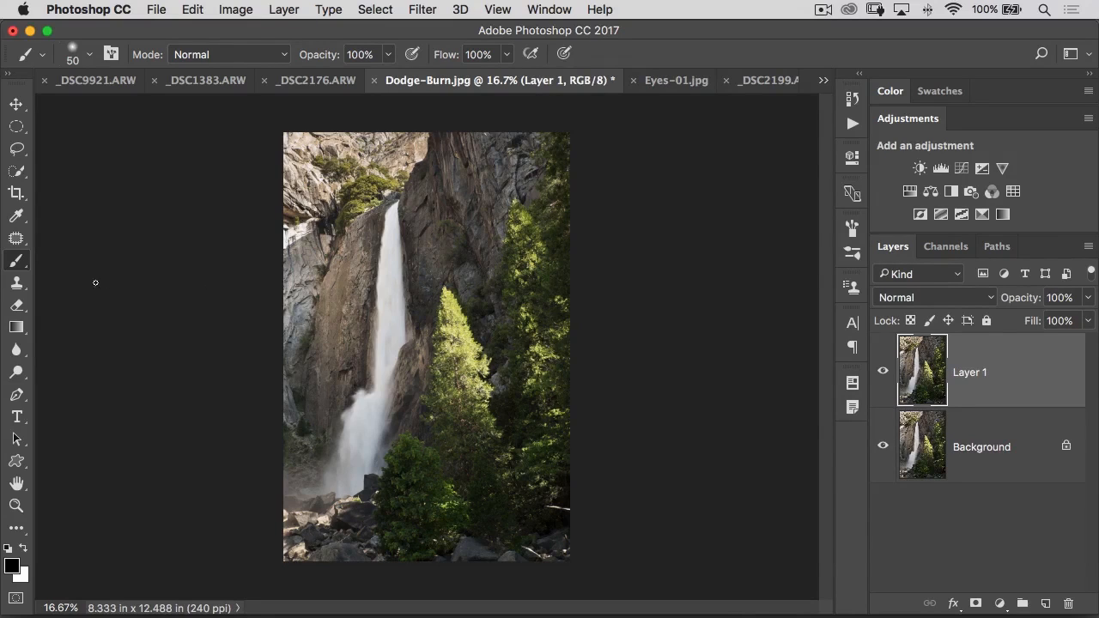
pyautogui.click(17, 373)
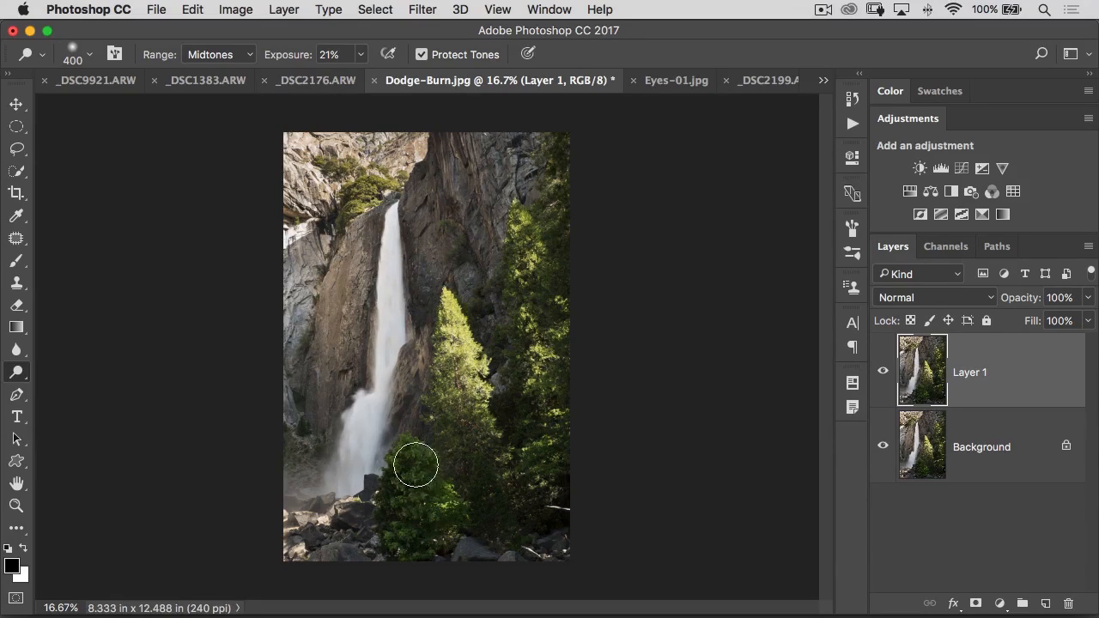
pyautogui.moveTo(415, 468); pyautogui.dragTo(421, 529)
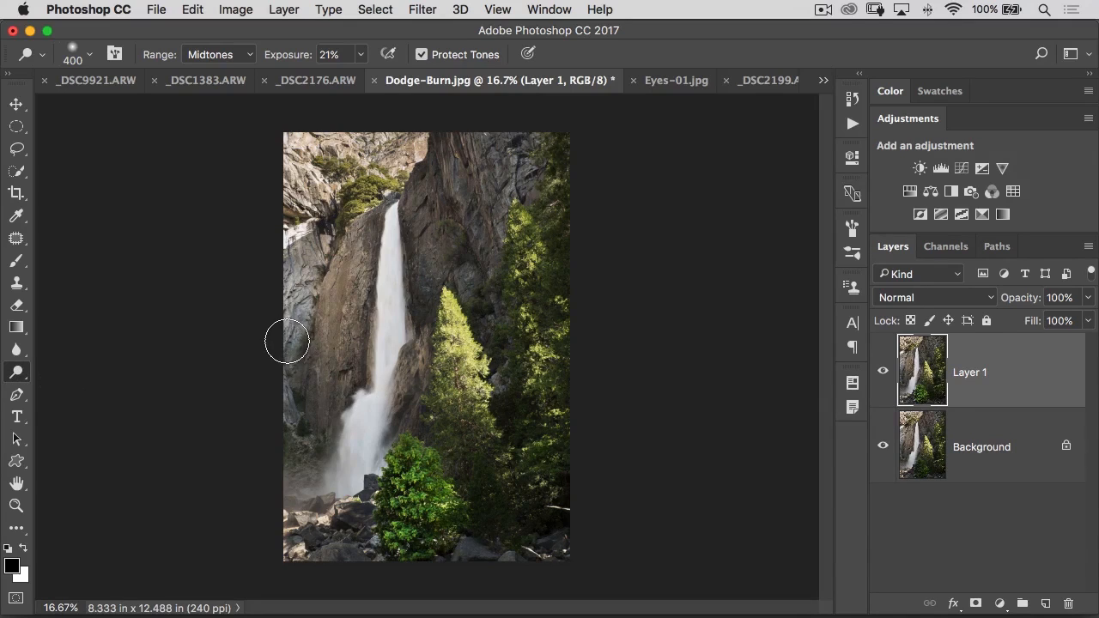
pyautogui.moveTo(287, 340); pyautogui.dragTo(319, 371)
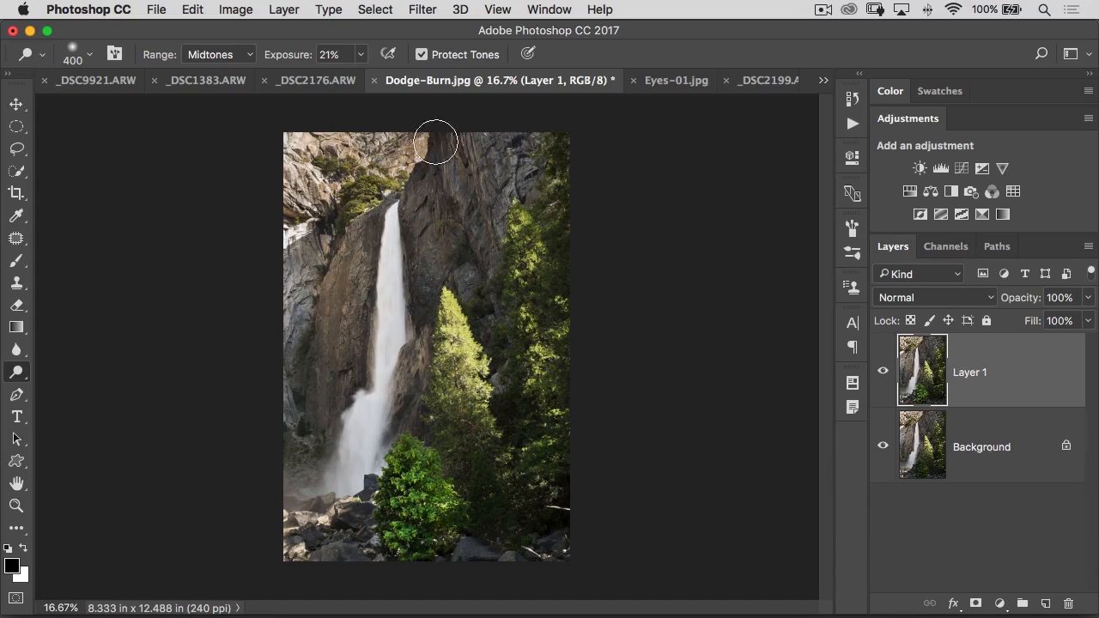
pyautogui.moveTo(437, 141); pyautogui.dragTo(460, 313)
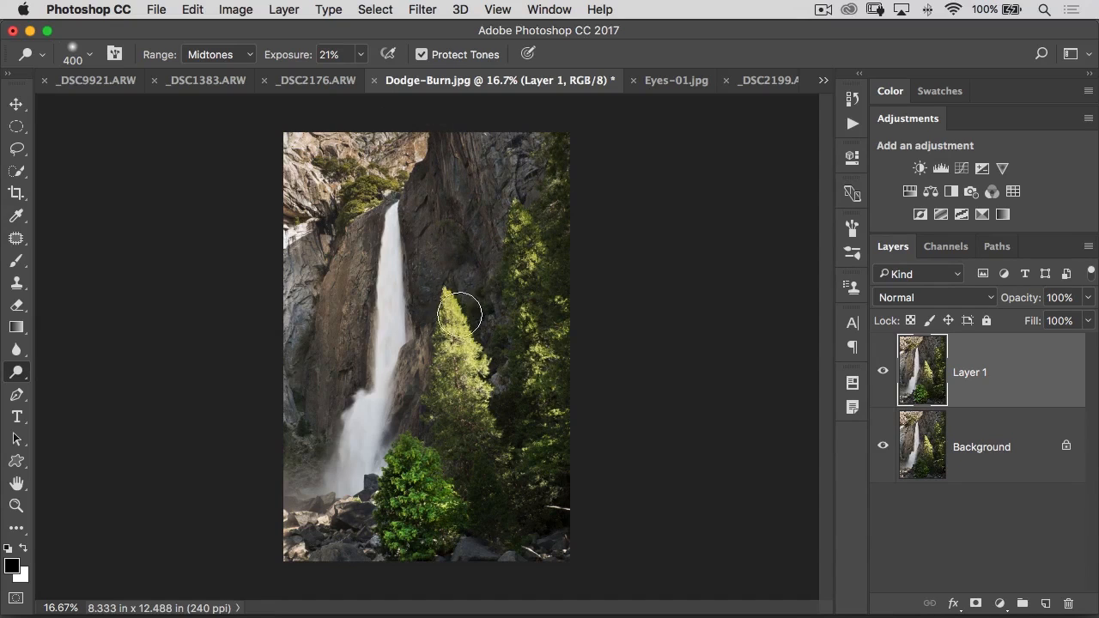
pyautogui.moveTo(460, 313); pyautogui.dragTo(518, 316)
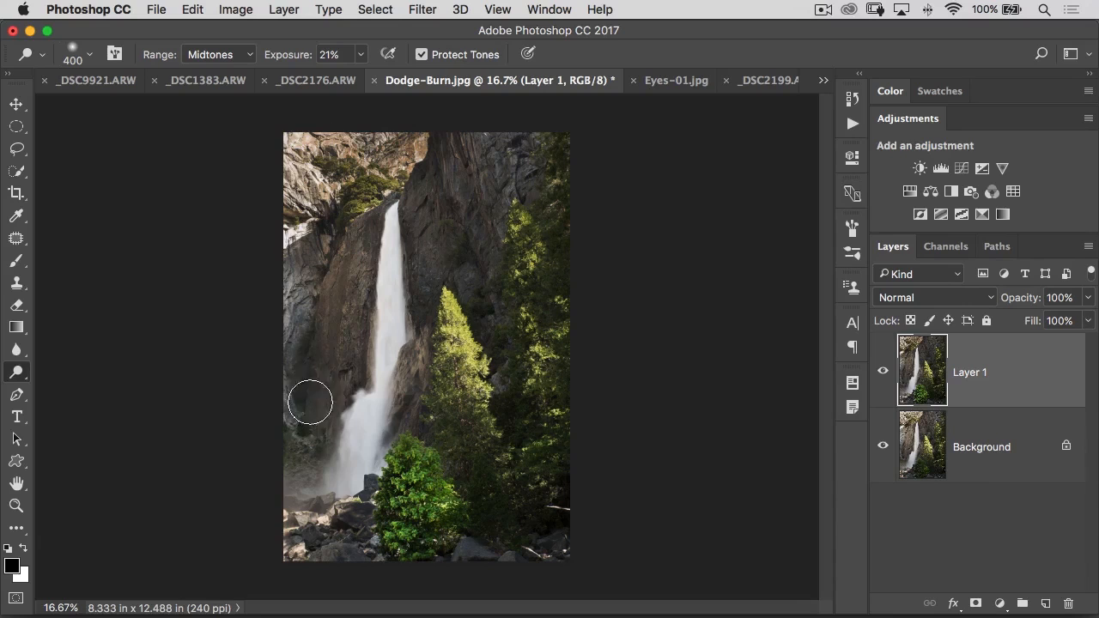
# Dodge the base rocks and central tree further, then toggle the layer to compare before and after
pyautogui.moveTo(310, 402); pyautogui.dragTo(386, 519)
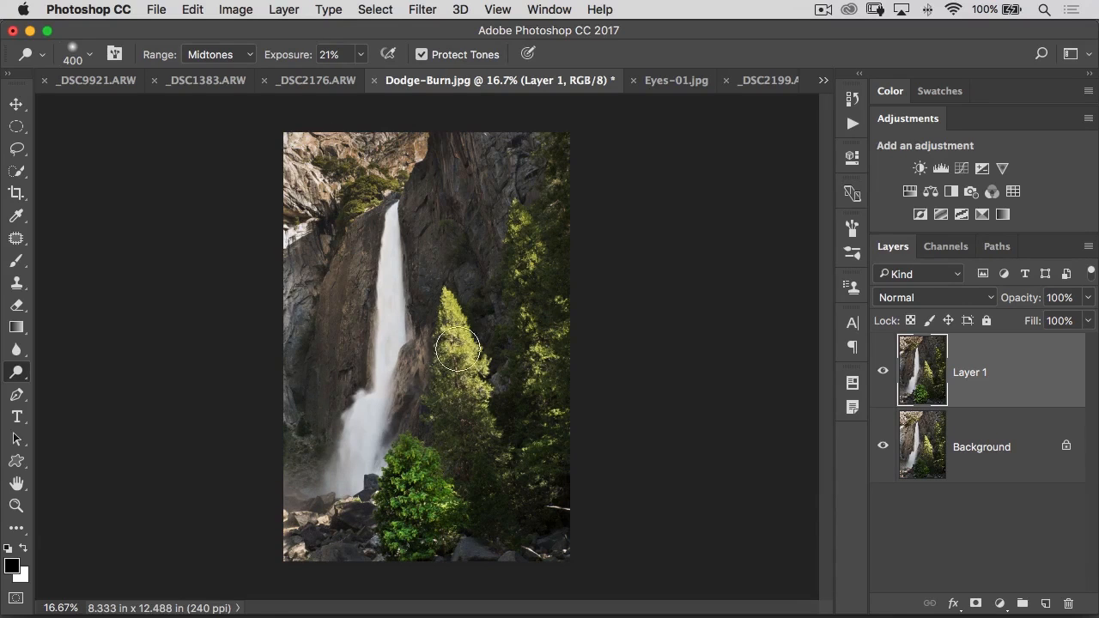
pyautogui.moveTo(457, 352); pyautogui.dragTo(471, 411)
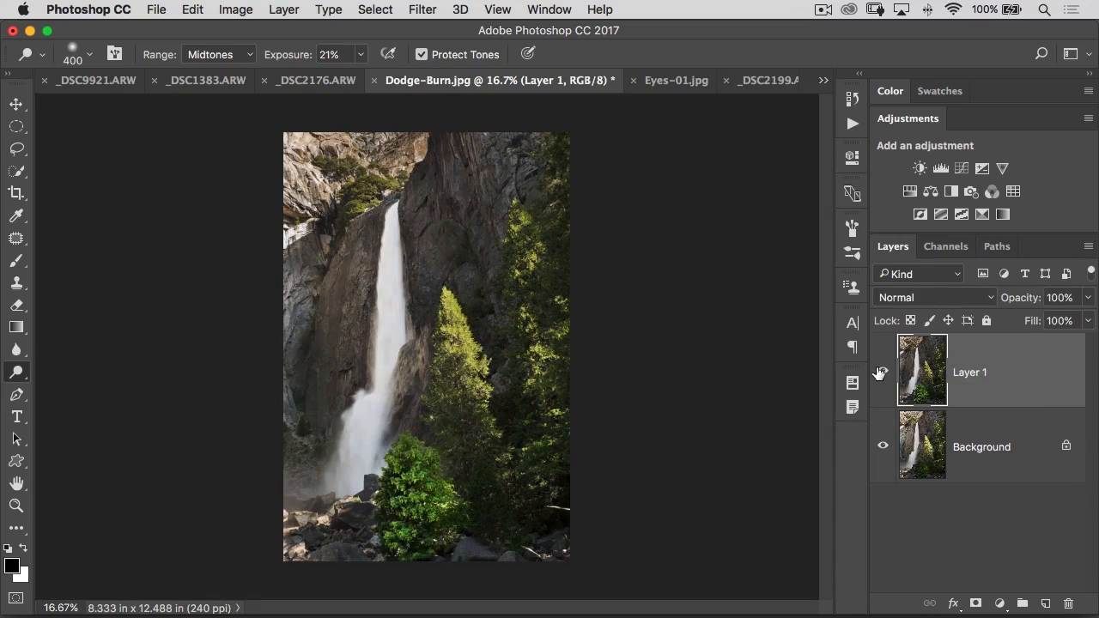
pyautogui.click(883, 371)
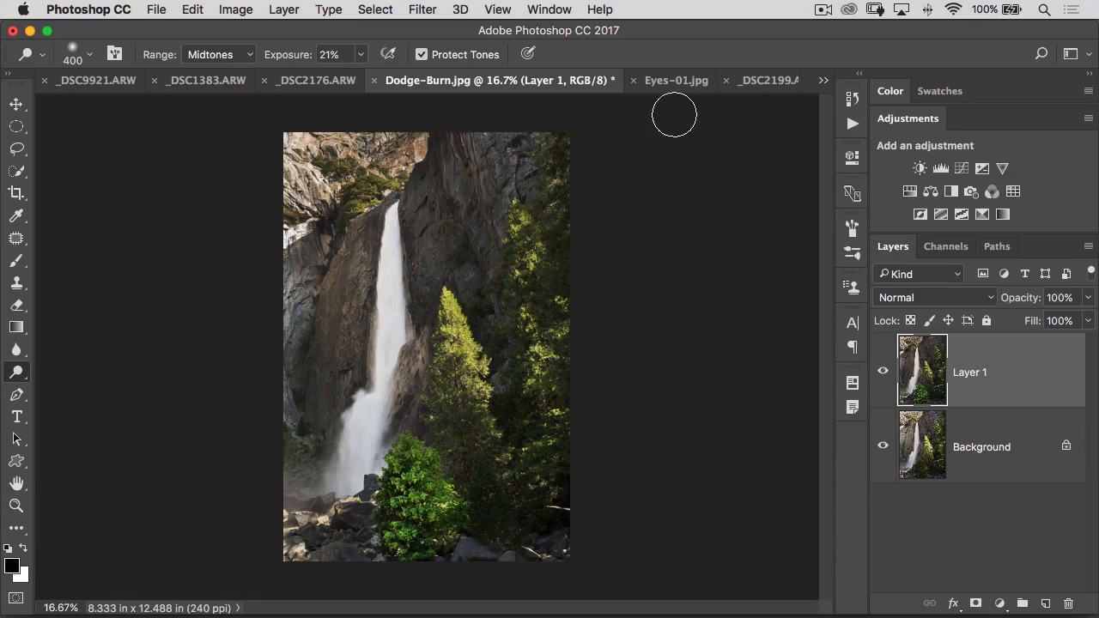
# In the girl's portrait, select the Custom layer and toggle it against the LR ACR Vignette layer beneath
pyautogui.click(677, 81)
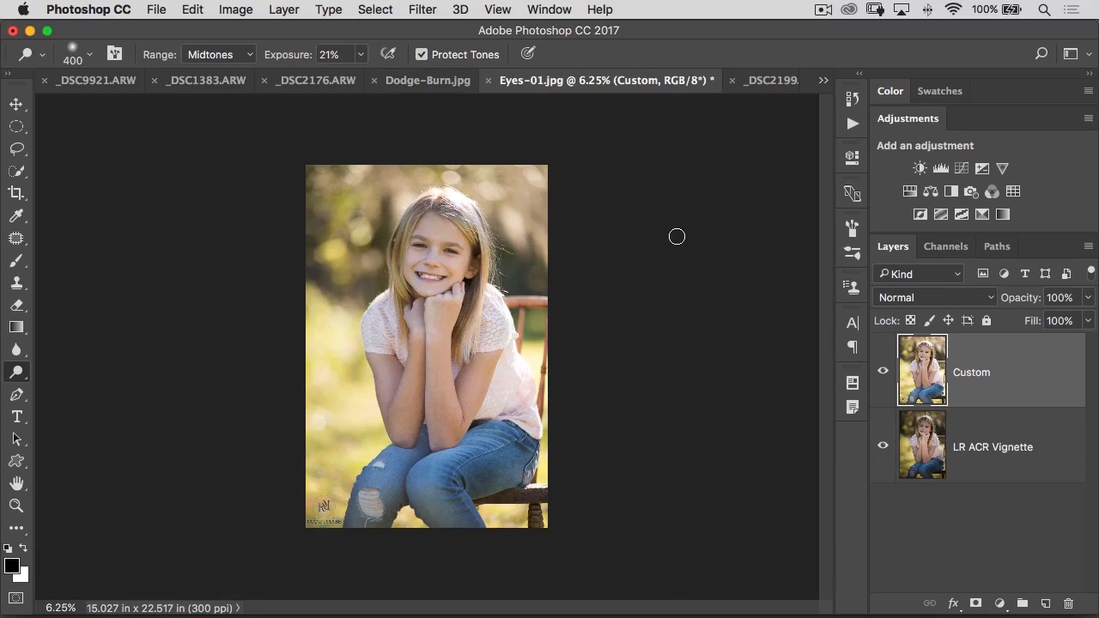
pyautogui.moveTo(673, 235)
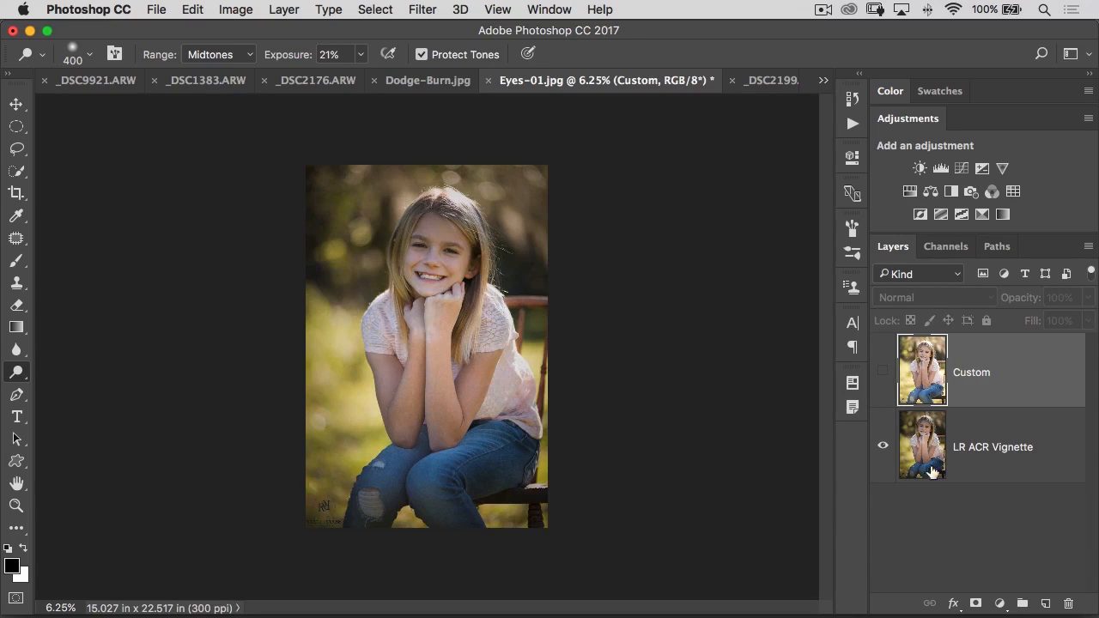
pyautogui.click(993, 447)
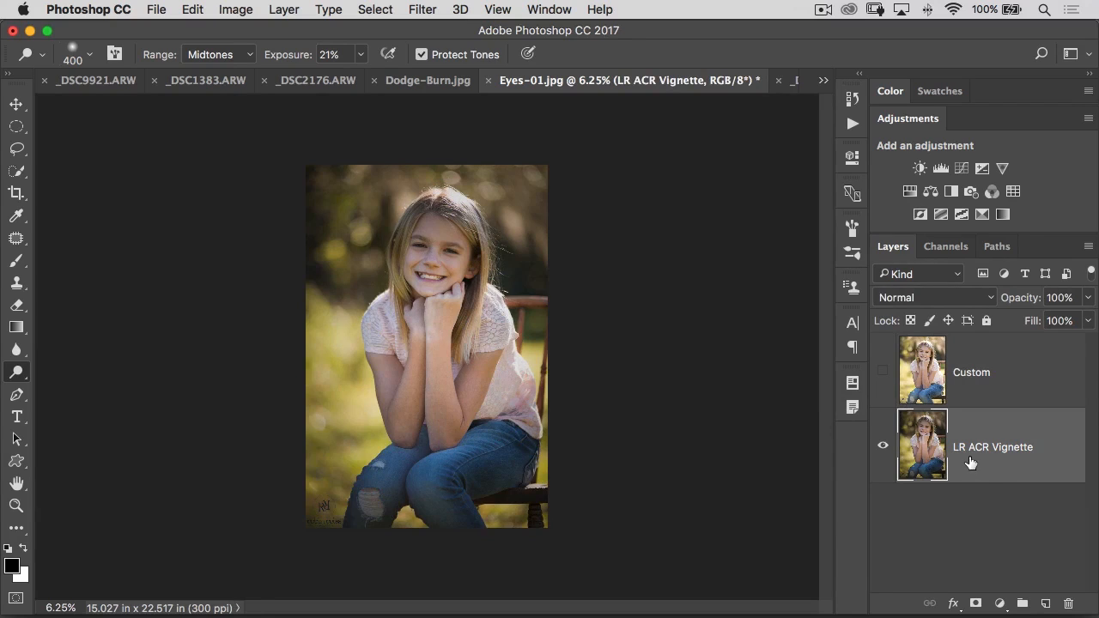
pyautogui.moveTo(970, 457)
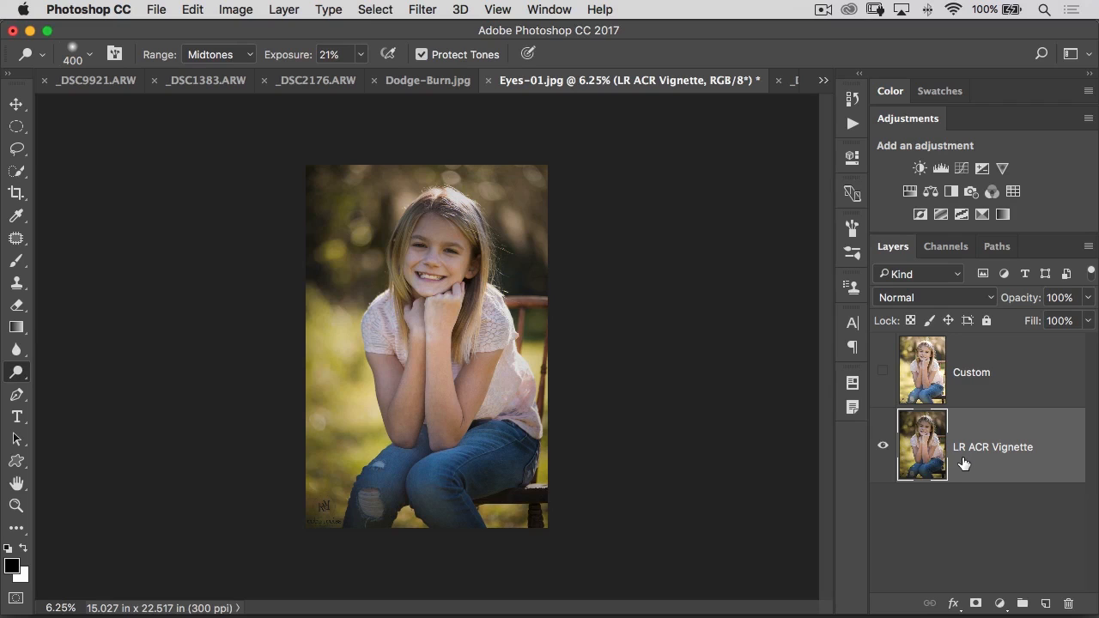
pyautogui.click(883, 371)
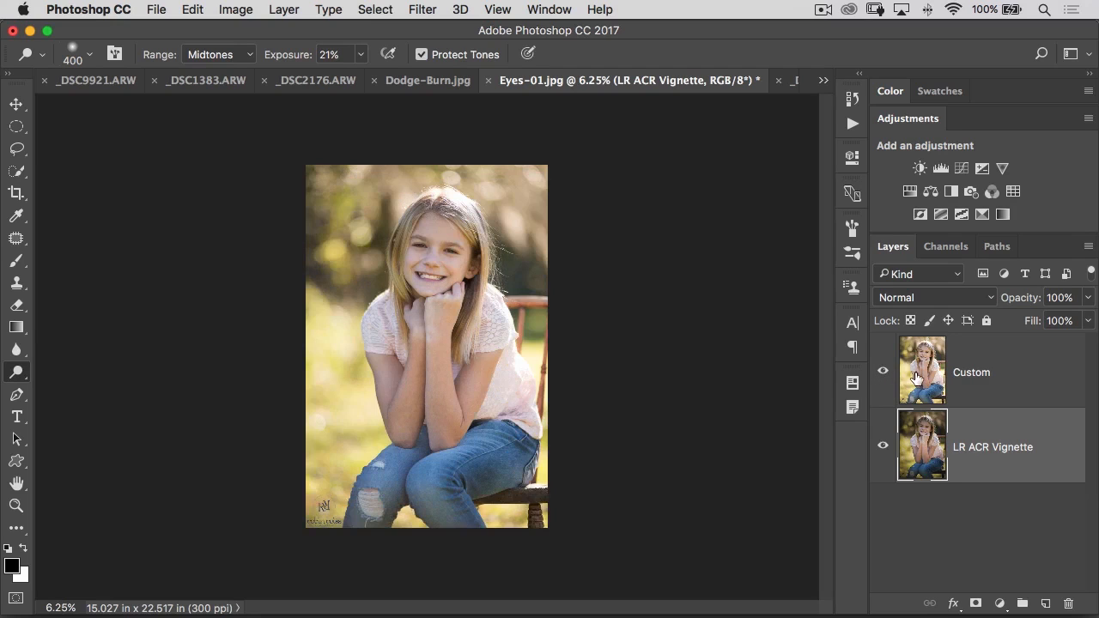
pyautogui.click(970, 371)
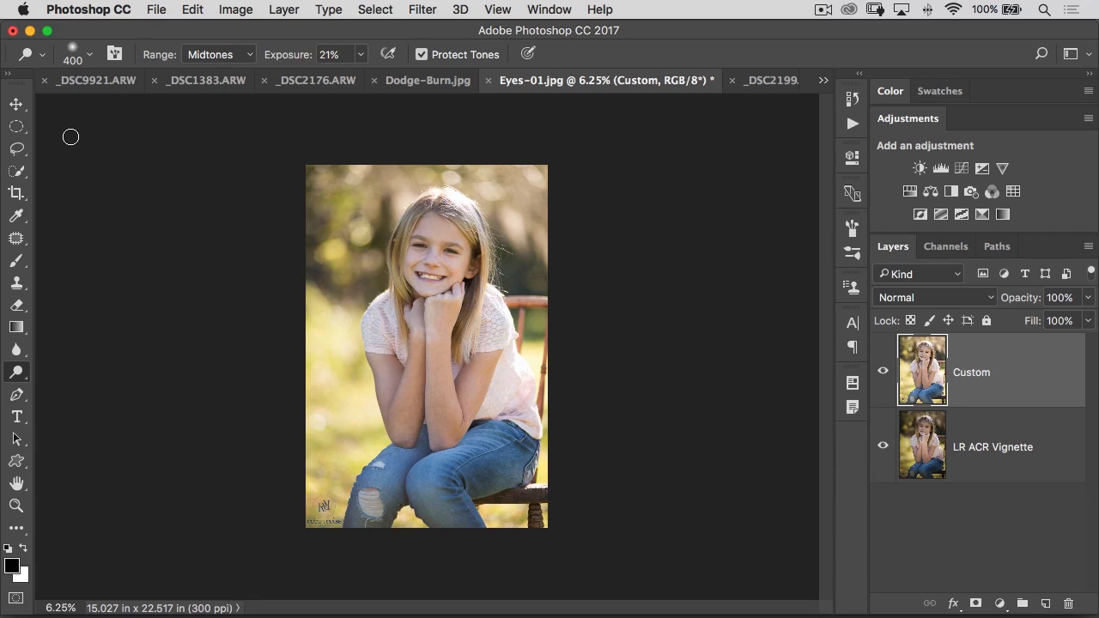
pyautogui.click(883, 371)
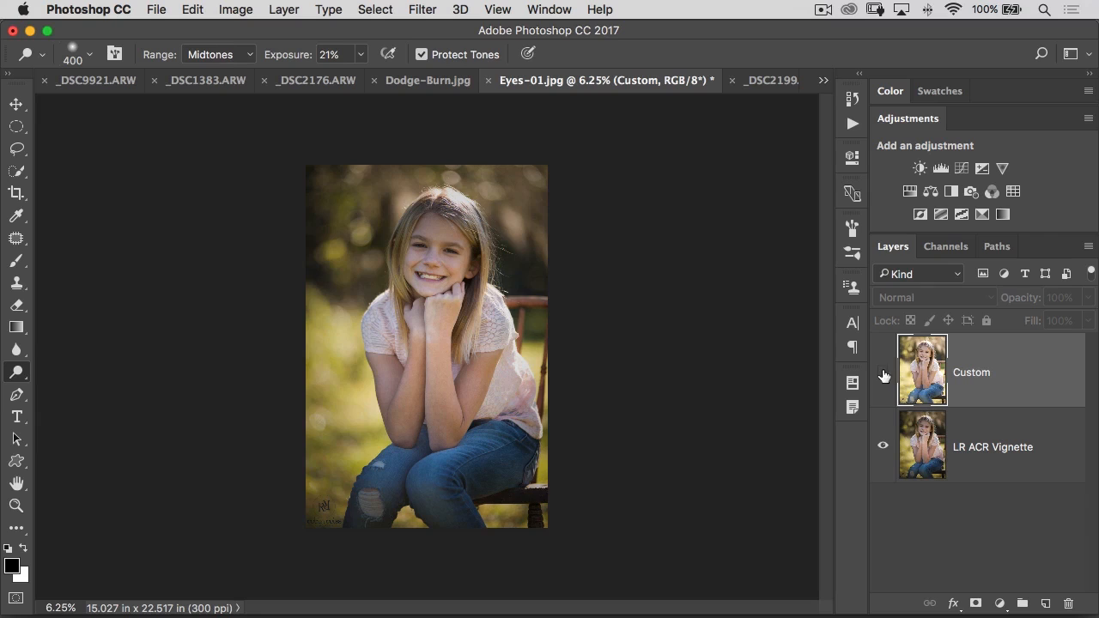
pyautogui.click(883, 371)
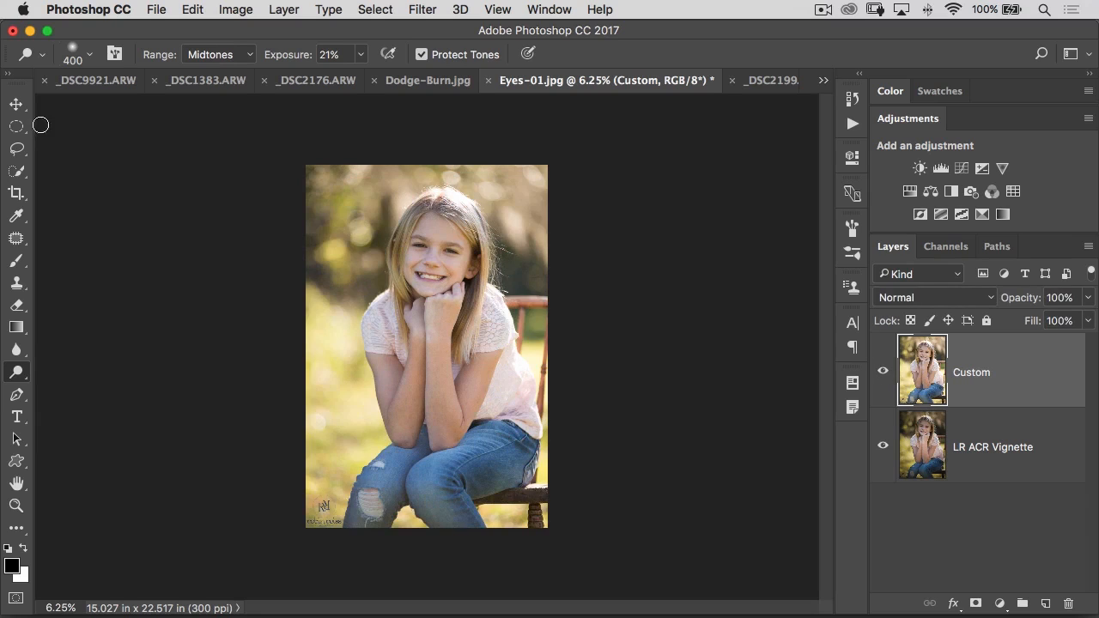
# Draw an elliptical marquee around the girl and feather its edge to about 339 px in Select and Mask
pyautogui.moveTo(393, 177); pyautogui.dragTo(518, 377)
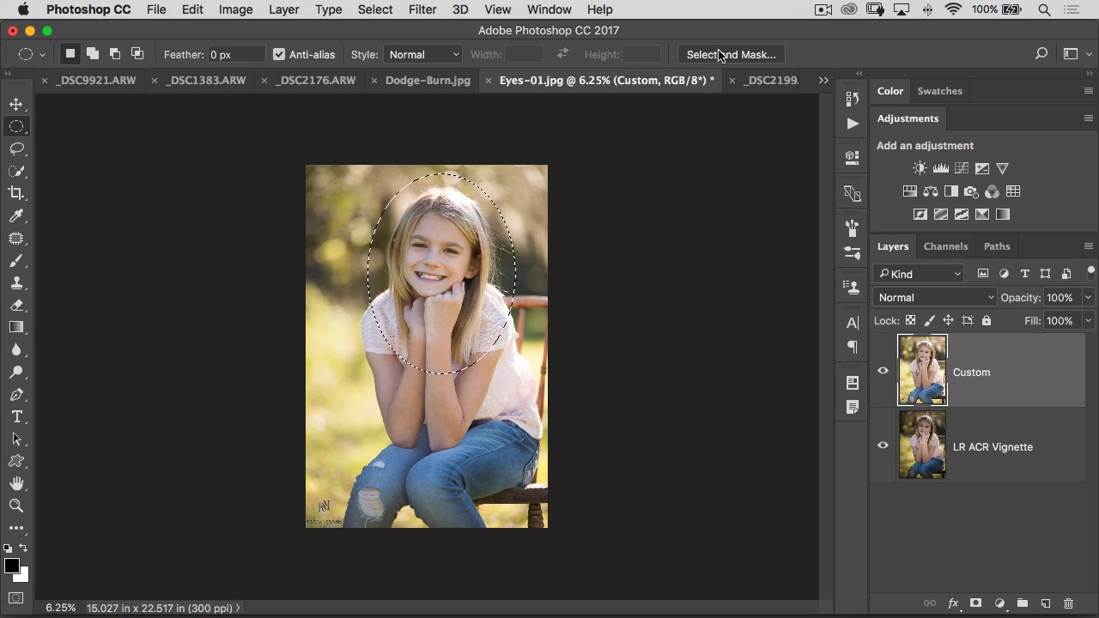
pyautogui.click(732, 53)
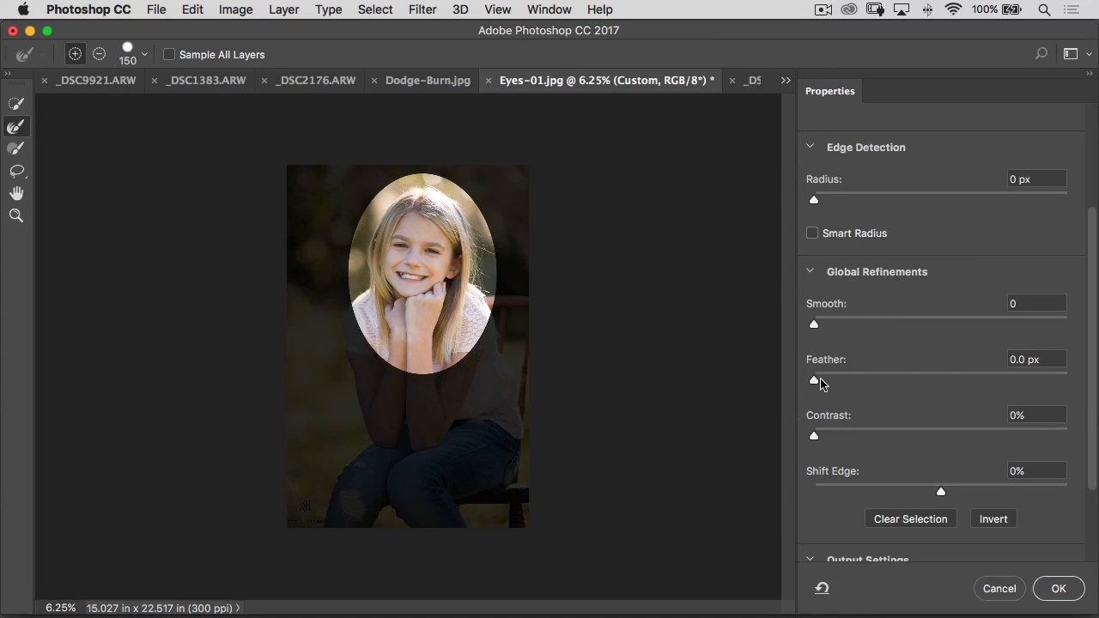
pyautogui.moveTo(814, 379); pyautogui.dragTo(996, 379)
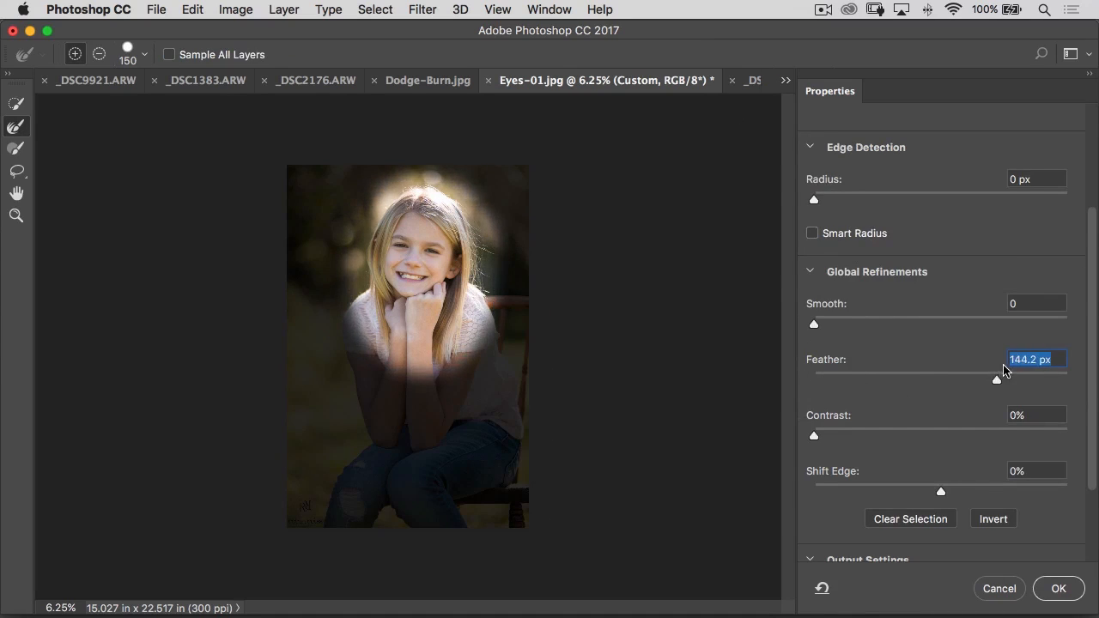
pyautogui.moveTo(997, 380); pyautogui.dragTo(1026, 380)
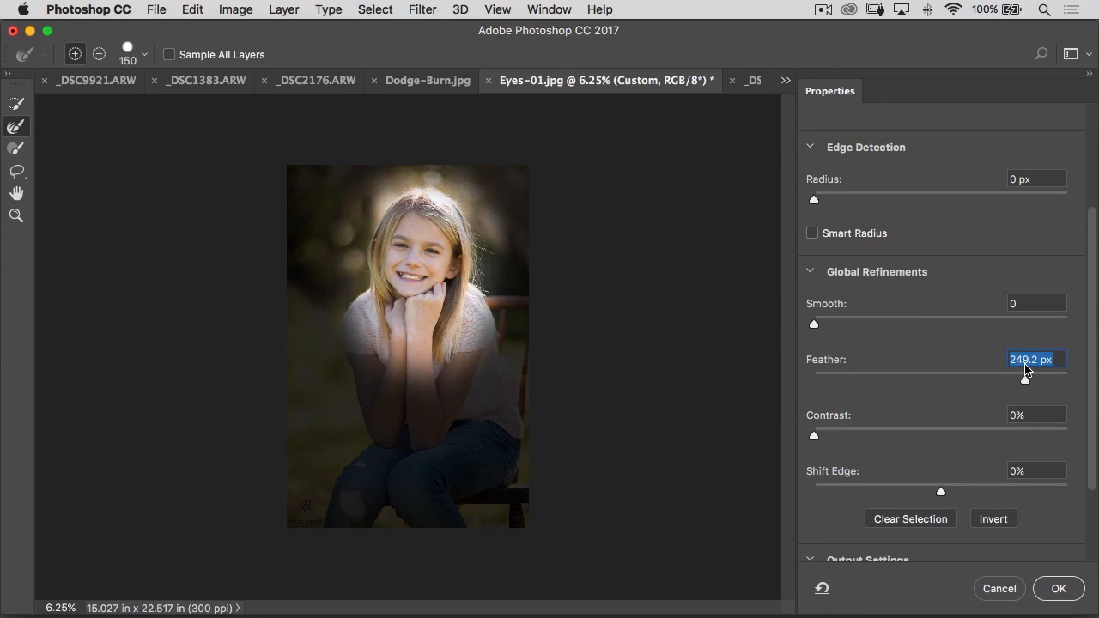
pyautogui.moveTo(1024, 381); pyautogui.dragTo(1030, 381)
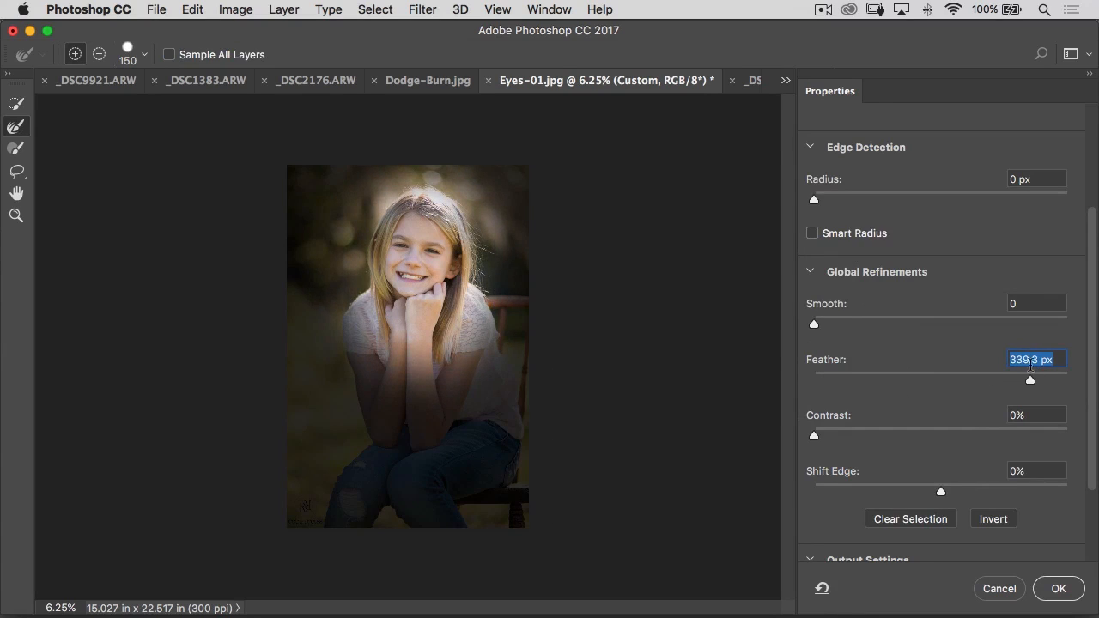
pyautogui.click(1058, 588)
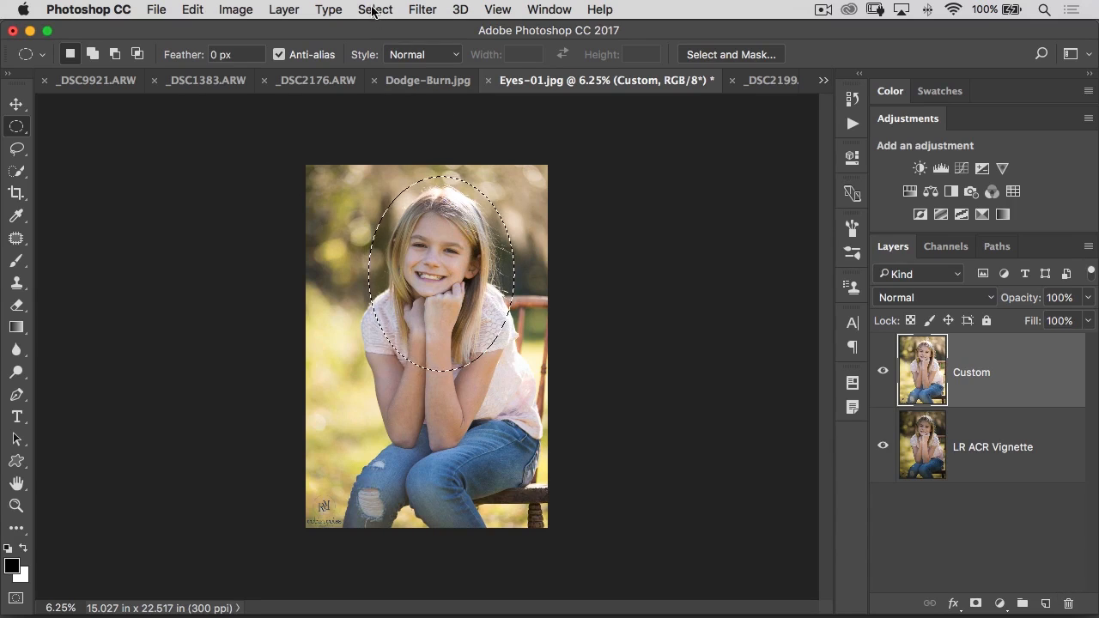
# Invert the selection and copy it to Layer 1 set to Multiply at 66% opacity as a vignette
pyautogui.click(374, 11)
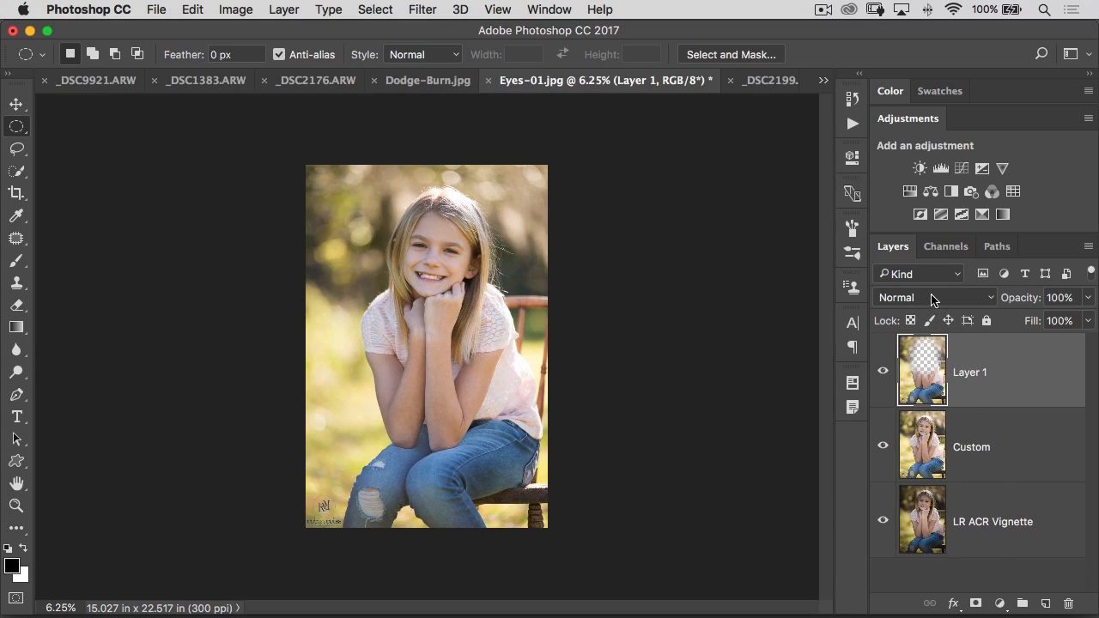
pyautogui.click(935, 297)
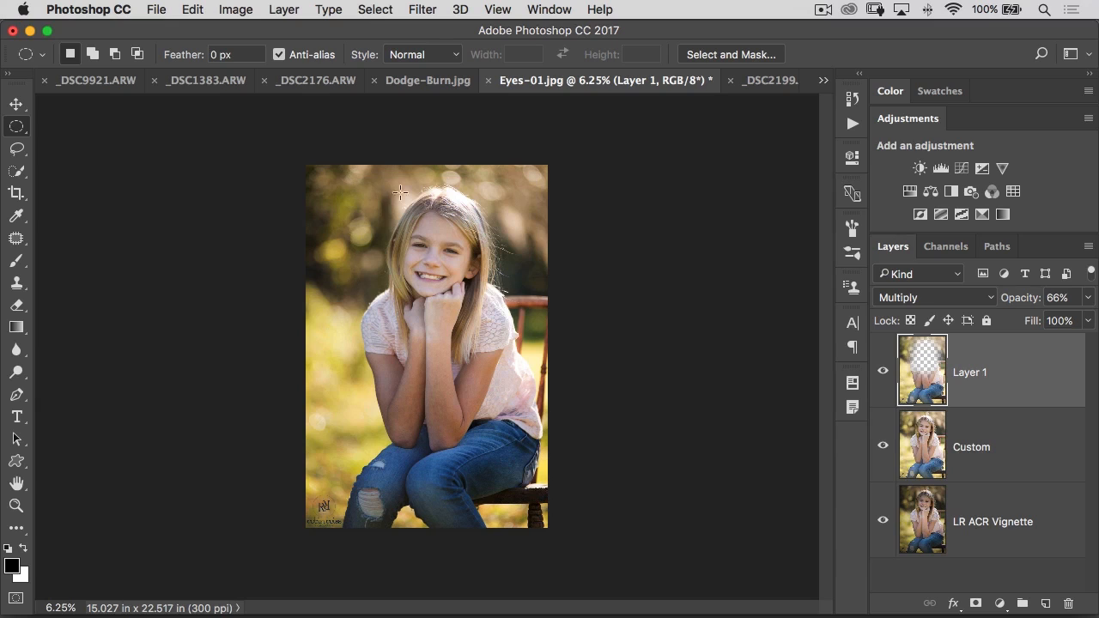
pyautogui.moveTo(405, 199)
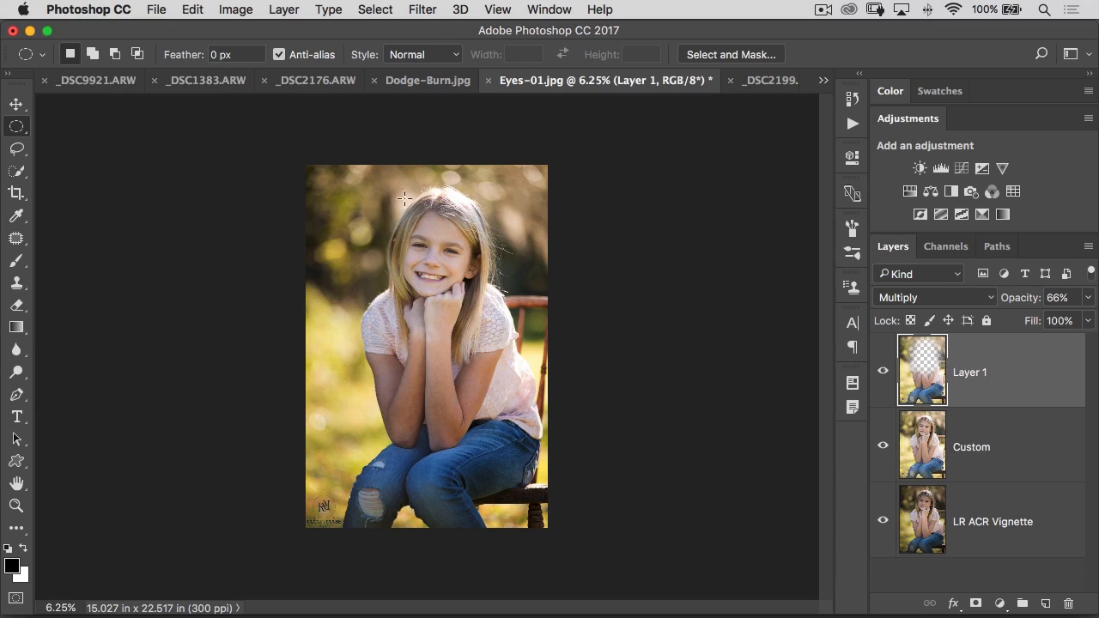
pyautogui.moveTo(444, 323)
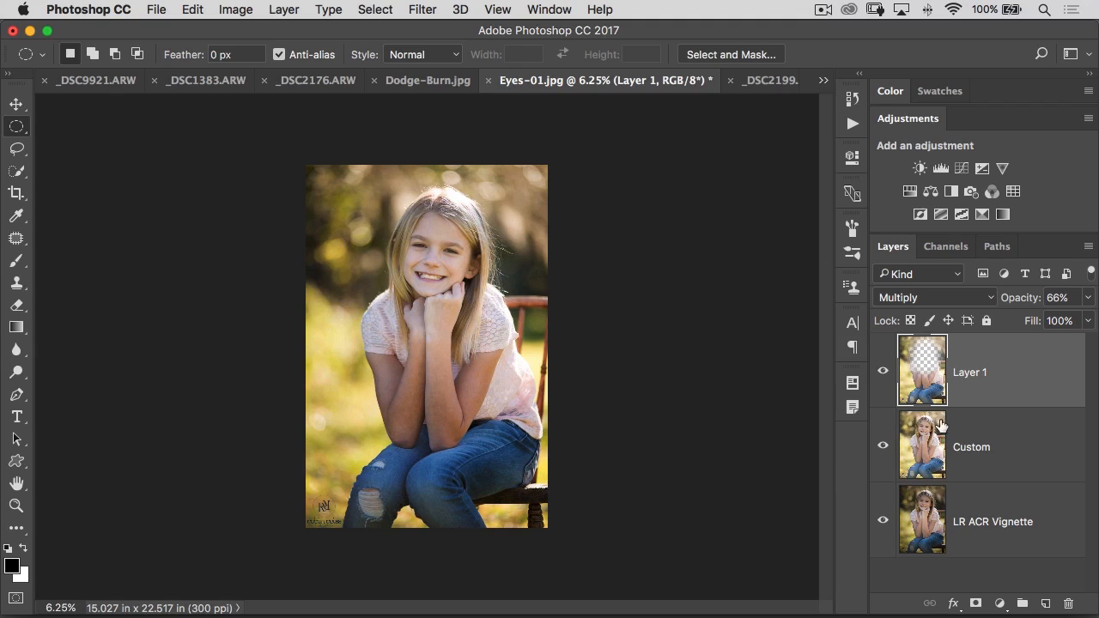
pyautogui.moveTo(822, 376)
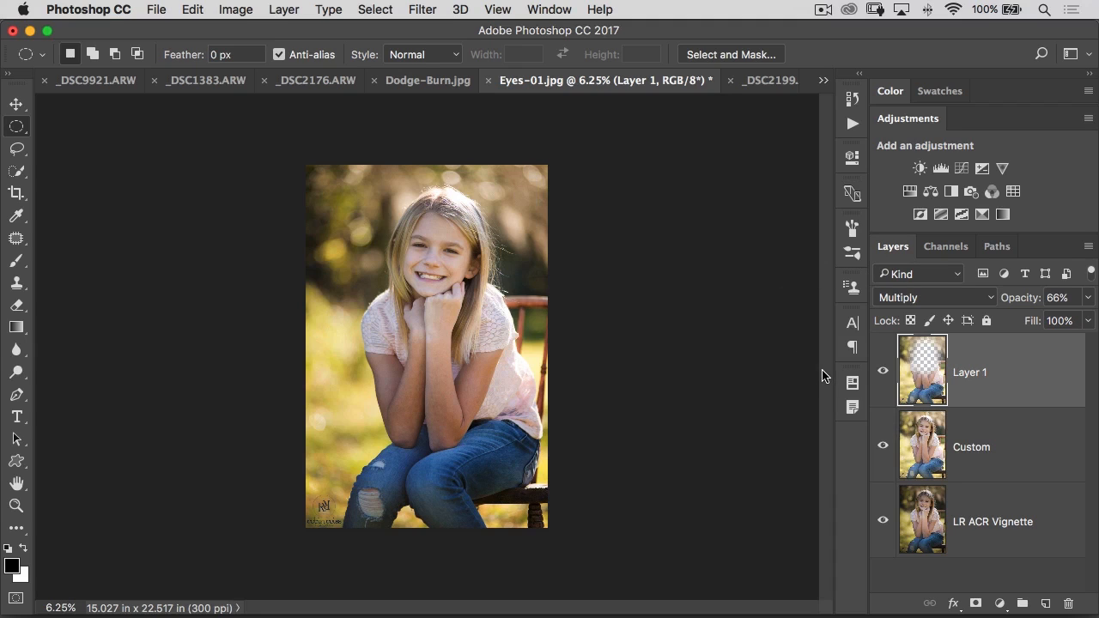
pyautogui.moveTo(799, 336)
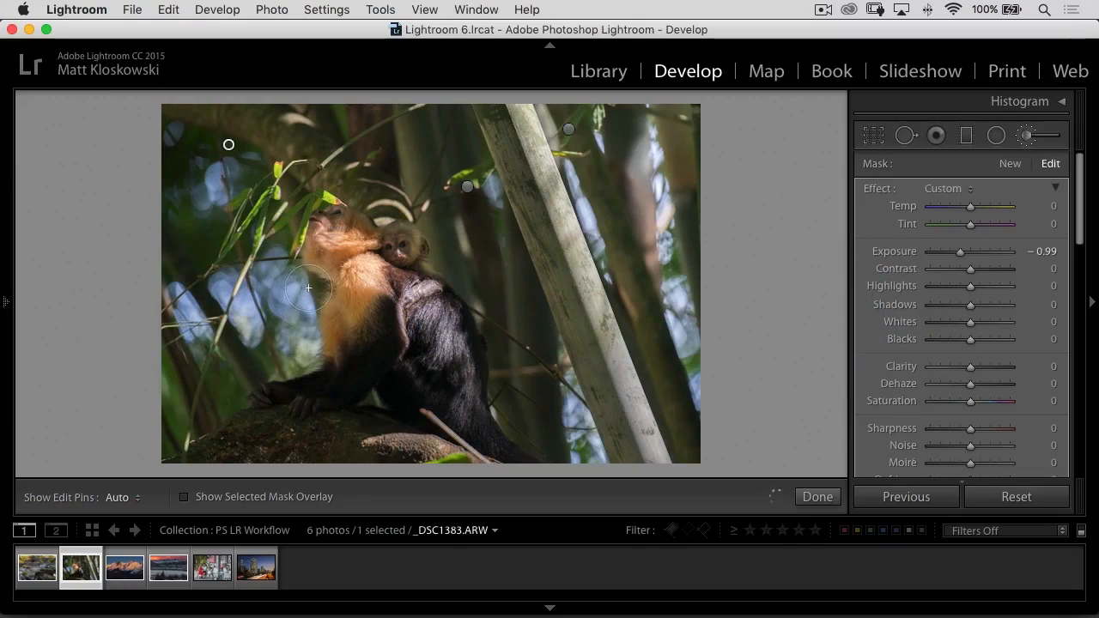
# Open _DSC2199.ARW and paint the Spot Removal tool in Clone mode along the sky power line
pyautogui.click(168, 567)
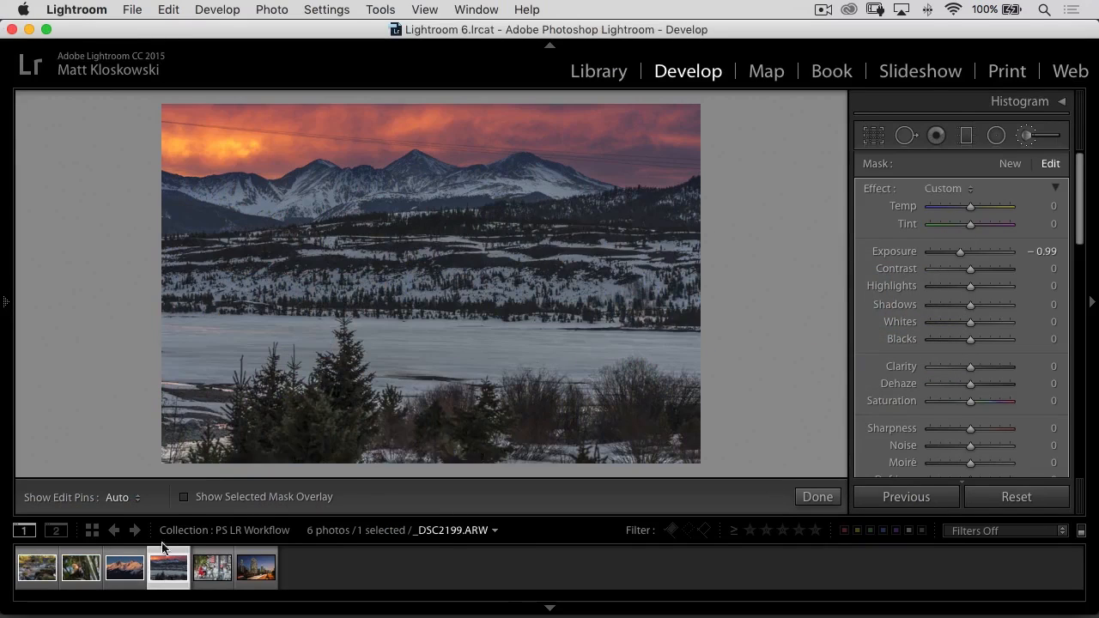
pyautogui.click(907, 134)
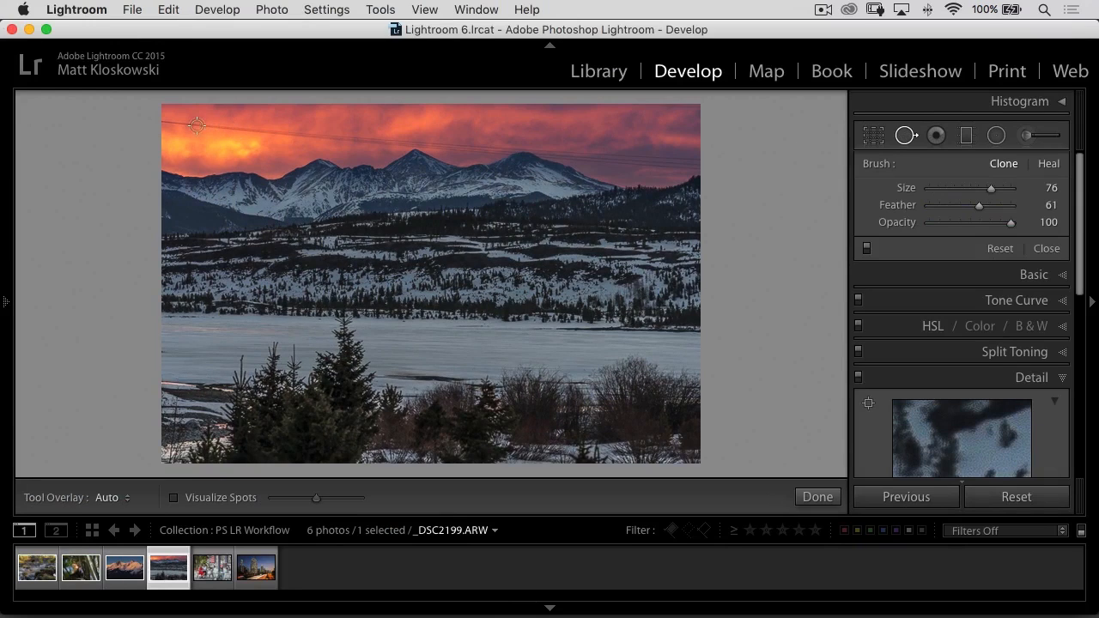
pyautogui.click(179, 124)
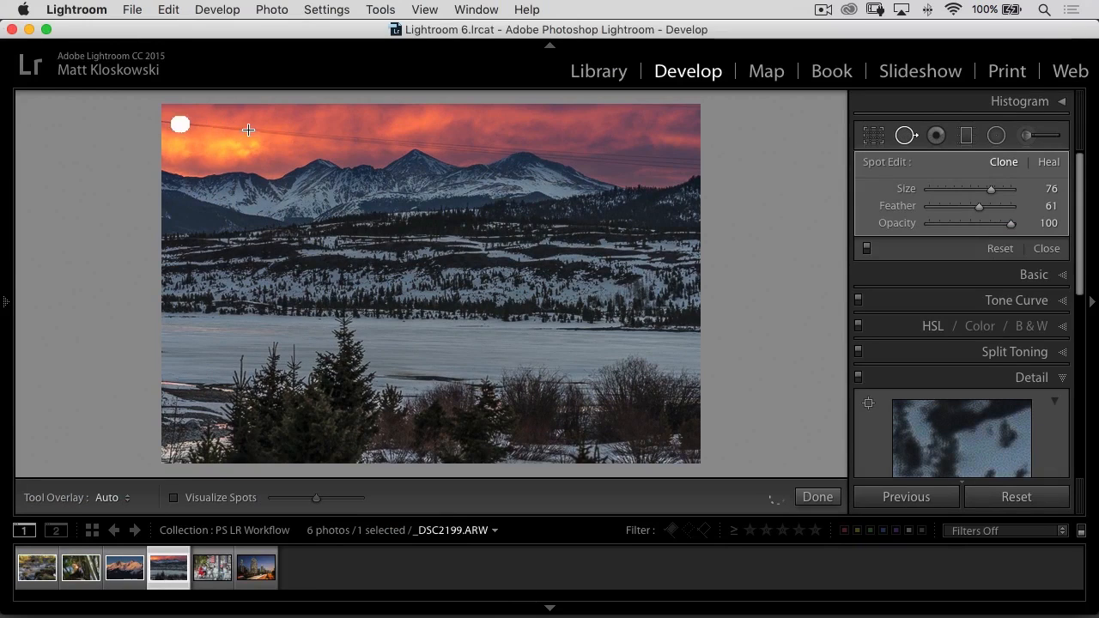
pyautogui.moveTo(180, 124); pyautogui.dragTo(374, 146)
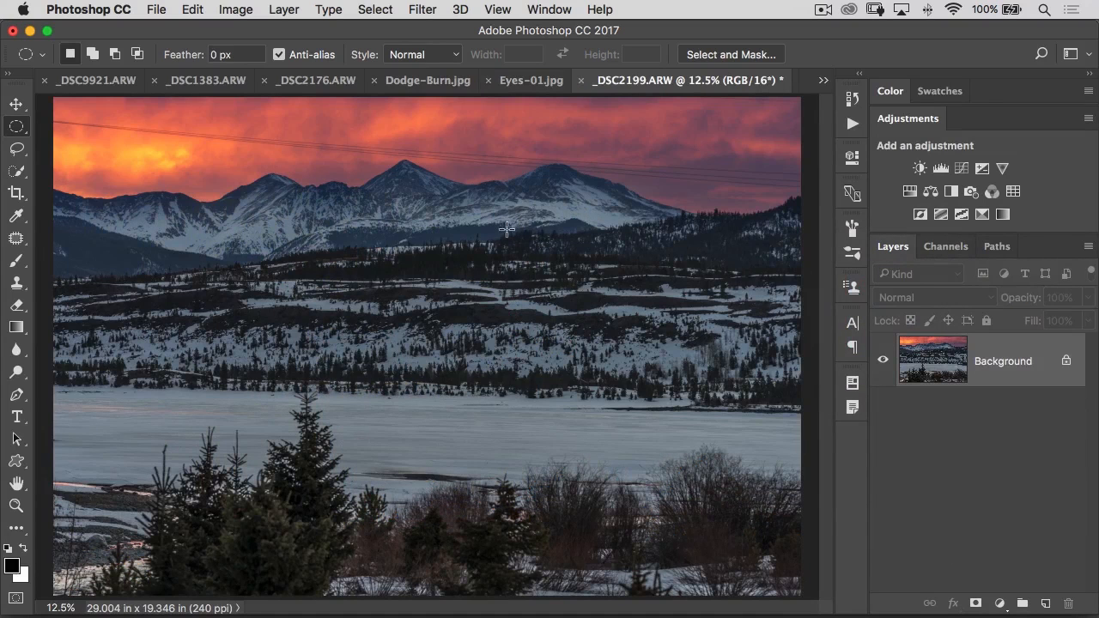
pyautogui.moveTo(502, 240)
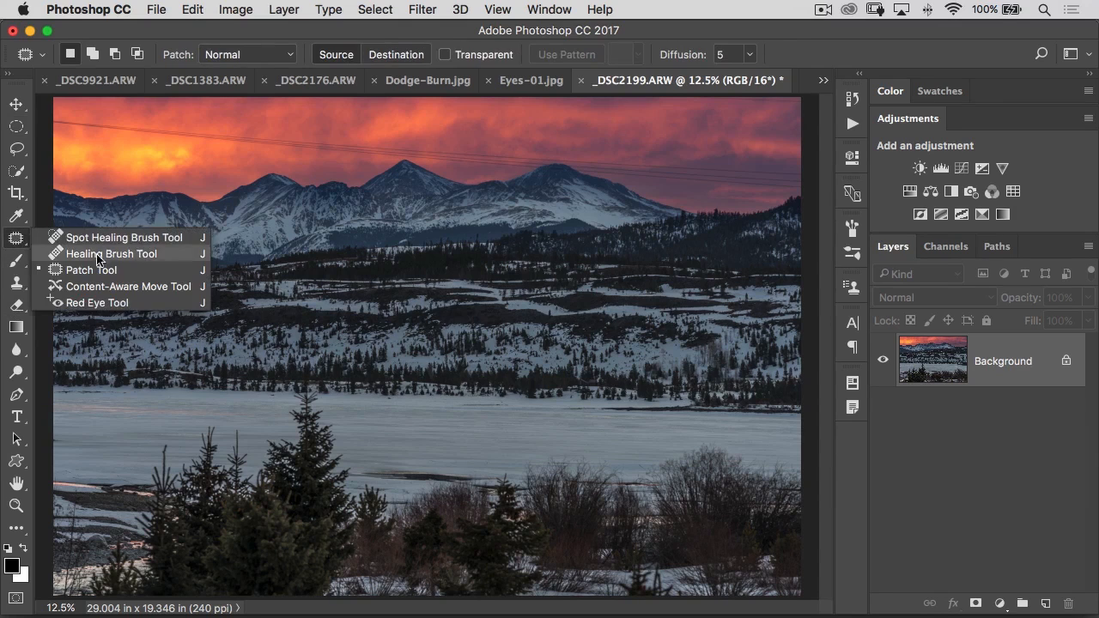
# Trace around the sky power line with the Patch tool to remove it
pyautogui.click(90, 269)
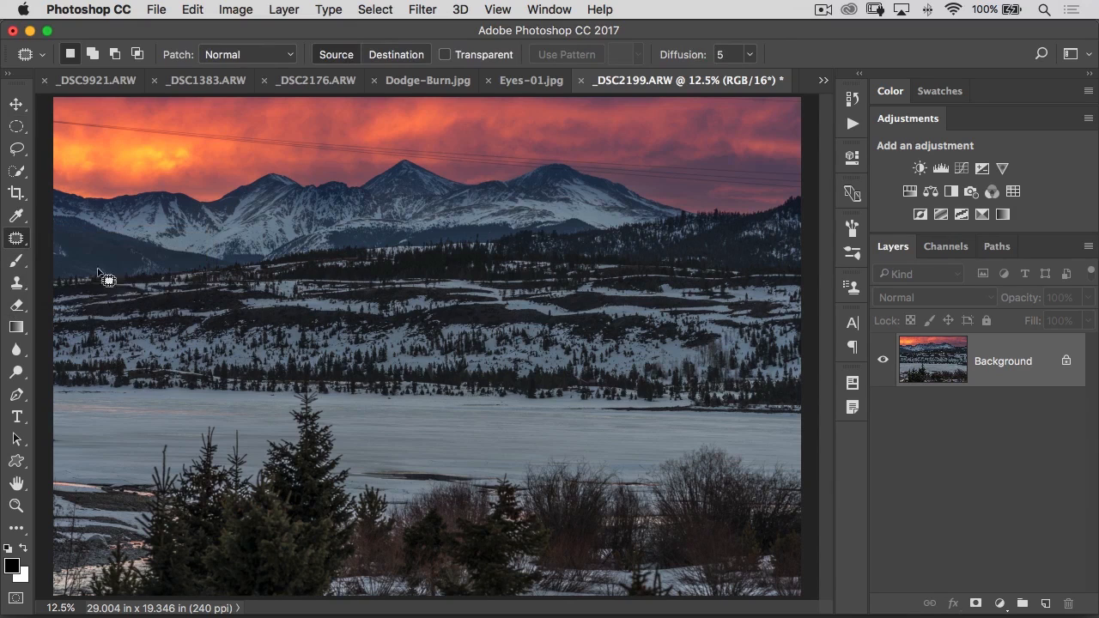
pyautogui.moveTo(65, 141)
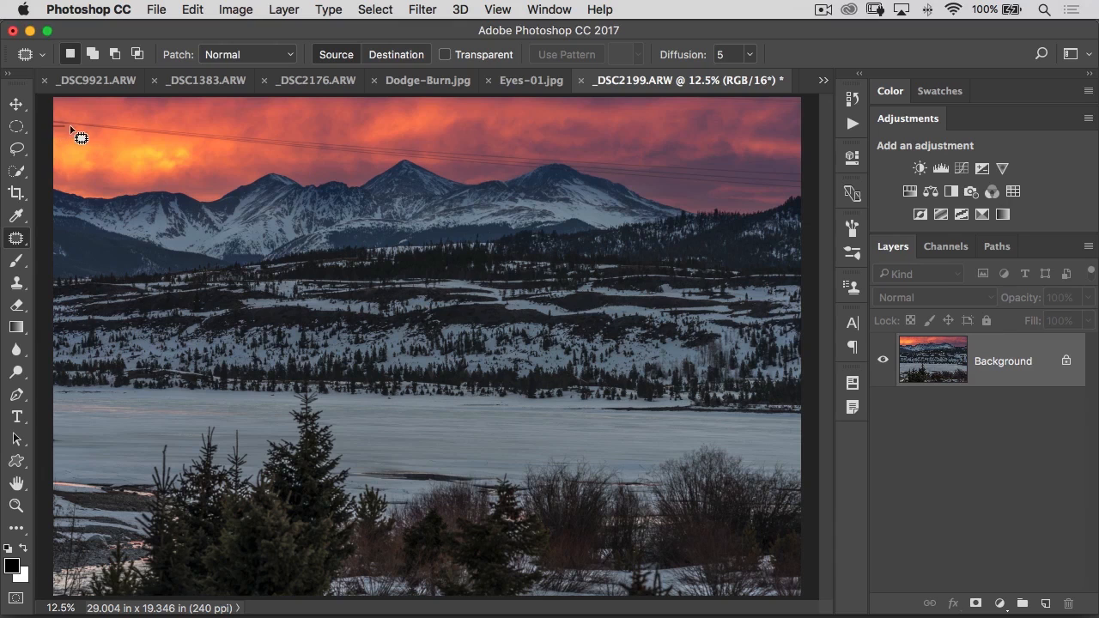
pyautogui.moveTo(77, 134); pyautogui.dragTo(309, 164)
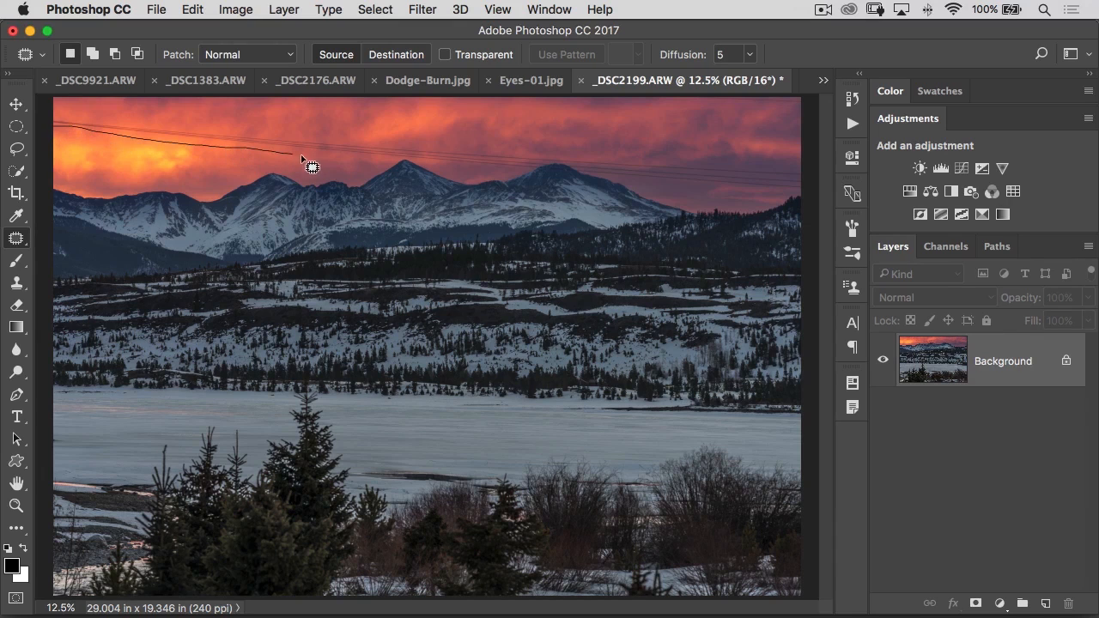
pyautogui.moveTo(309, 168); pyautogui.dragTo(426, 171)
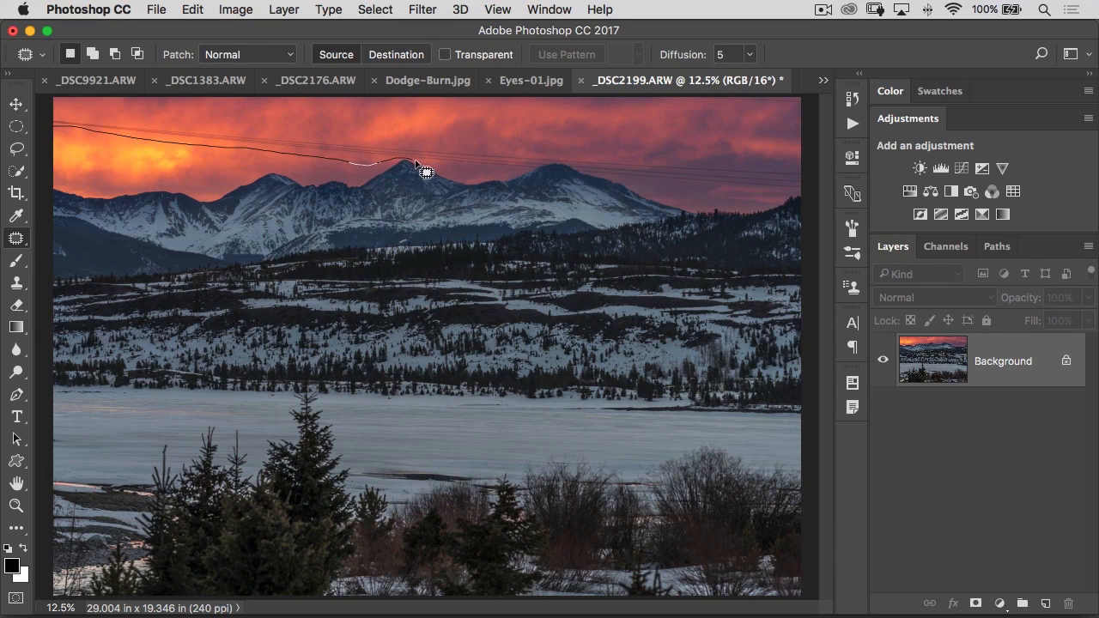
pyautogui.moveTo(421, 165); pyautogui.dragTo(536, 177)
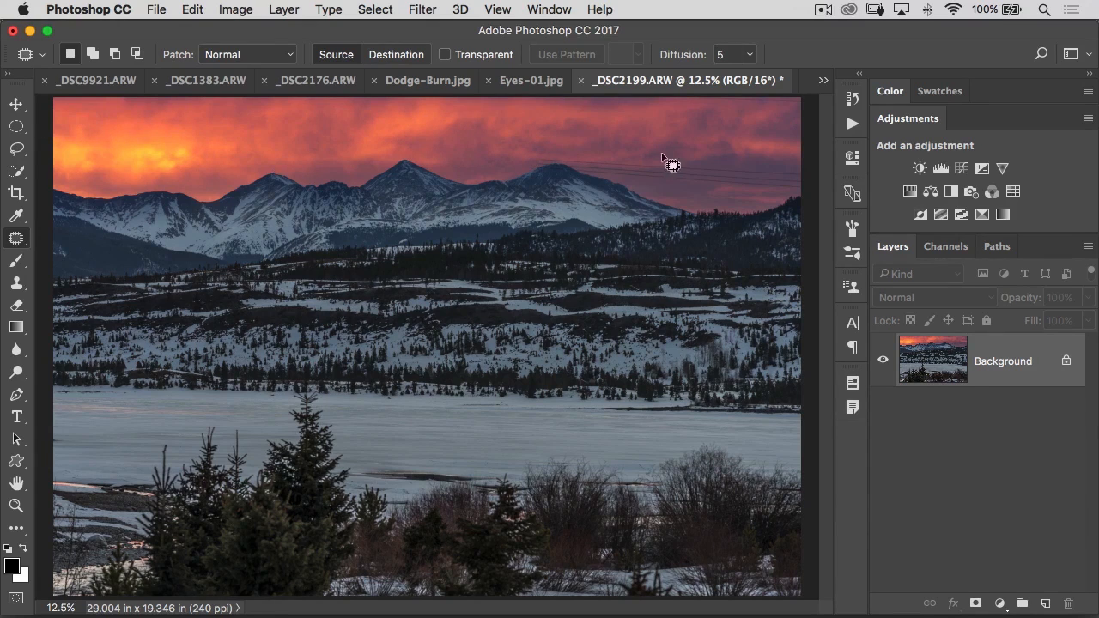
pyautogui.moveTo(656, 273)
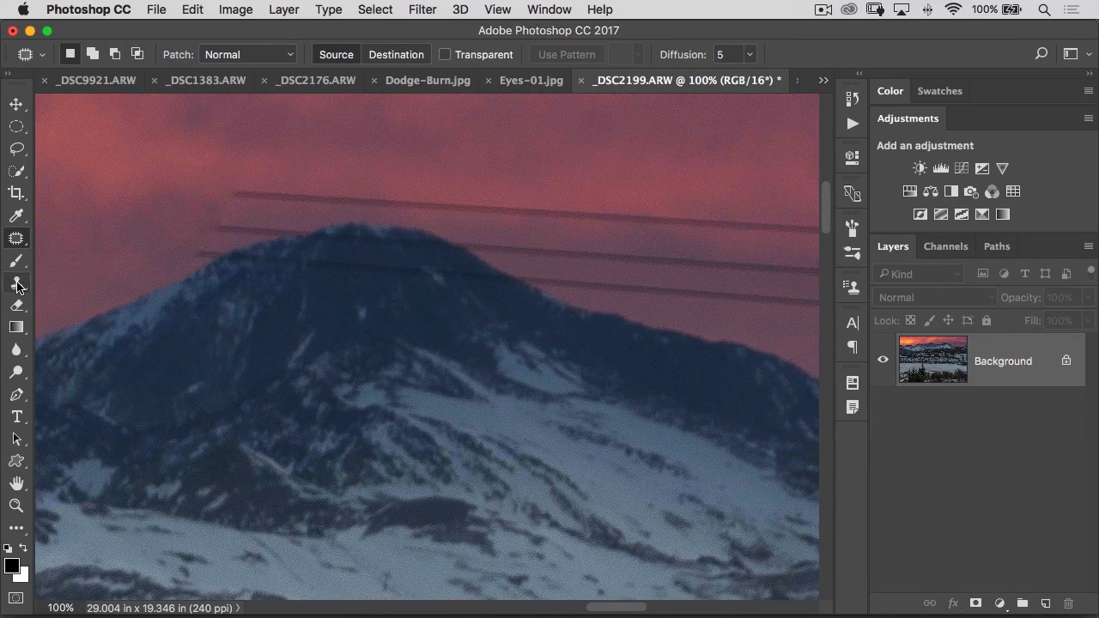
# Clone Stamp sky over the remaining power line near the peak
pyautogui.click(18, 283)
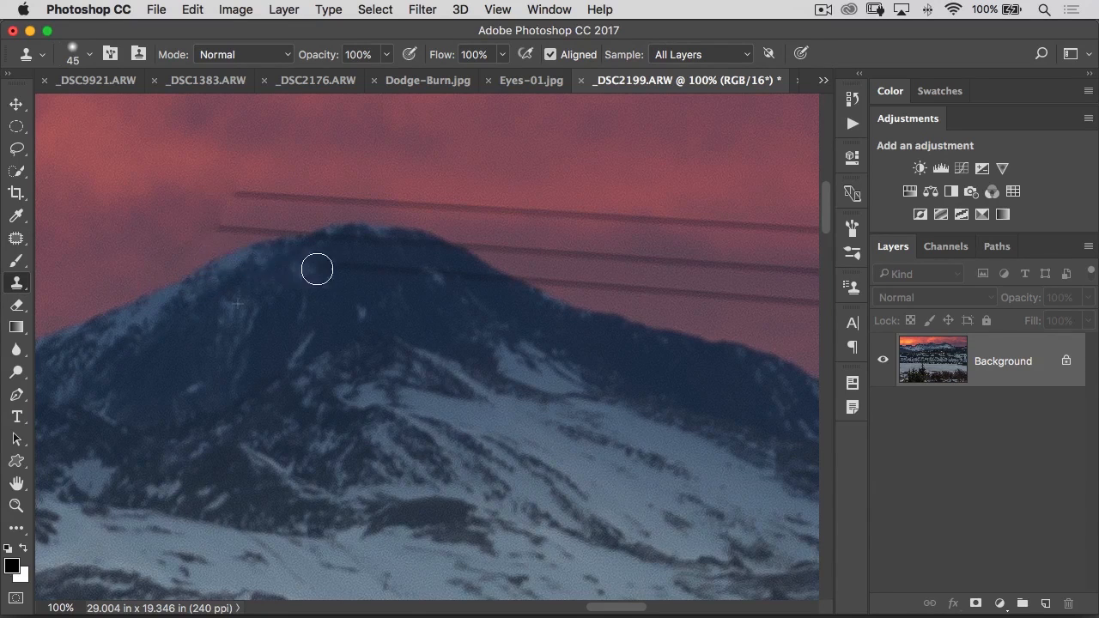
pyautogui.moveTo(316, 268); pyautogui.dragTo(554, 302)
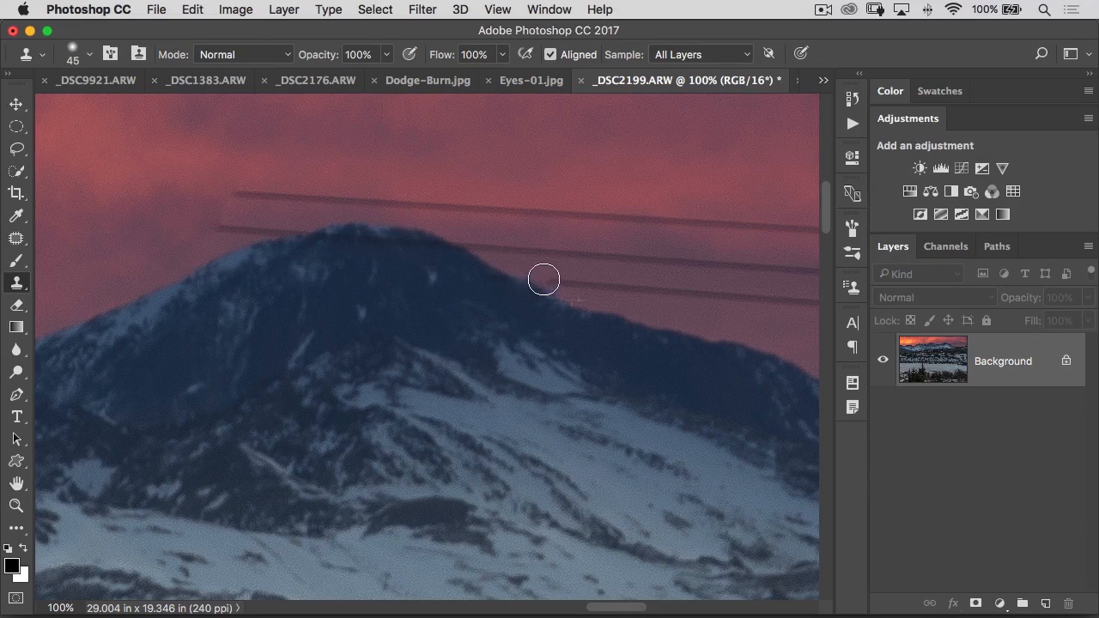
pyautogui.moveTo(555, 327)
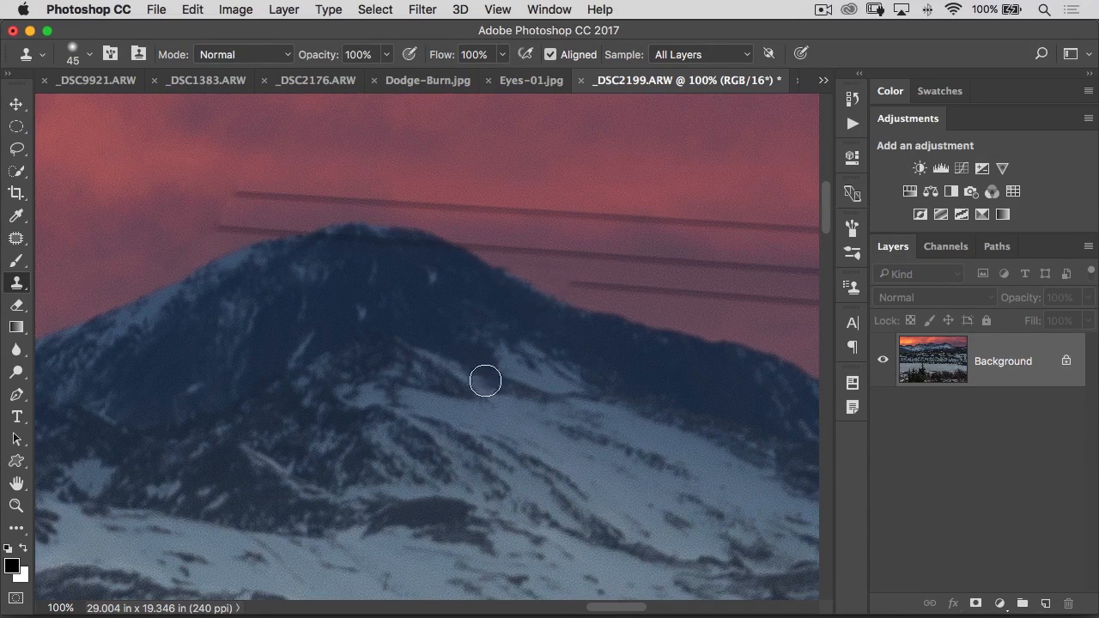
pyautogui.moveTo(186, 237)
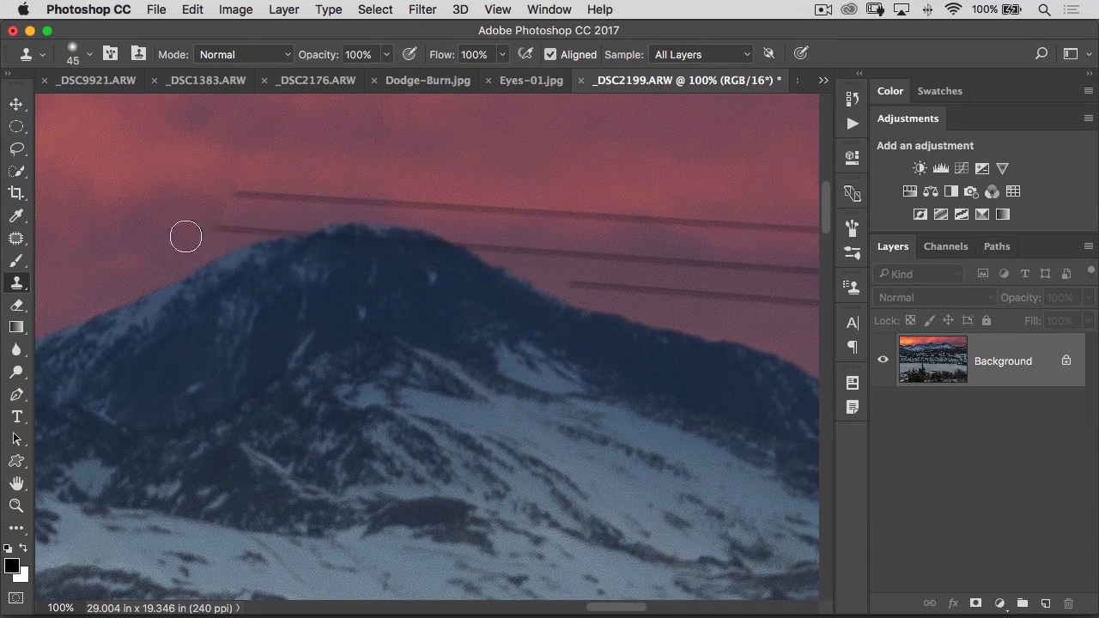
pyautogui.moveTo(491, 254)
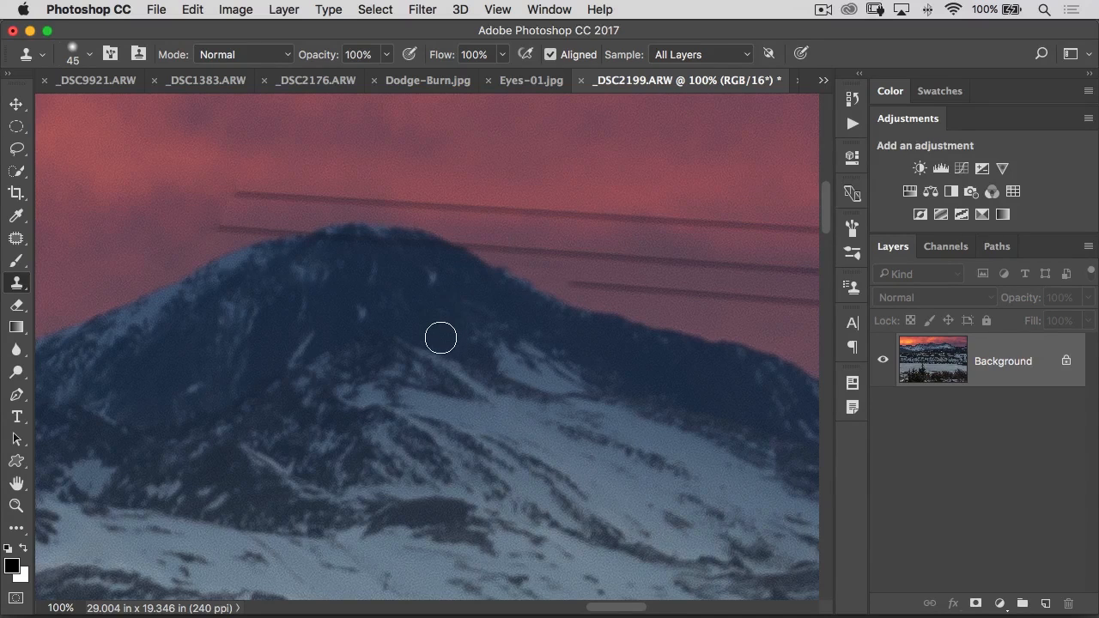
pyautogui.moveTo(194, 166)
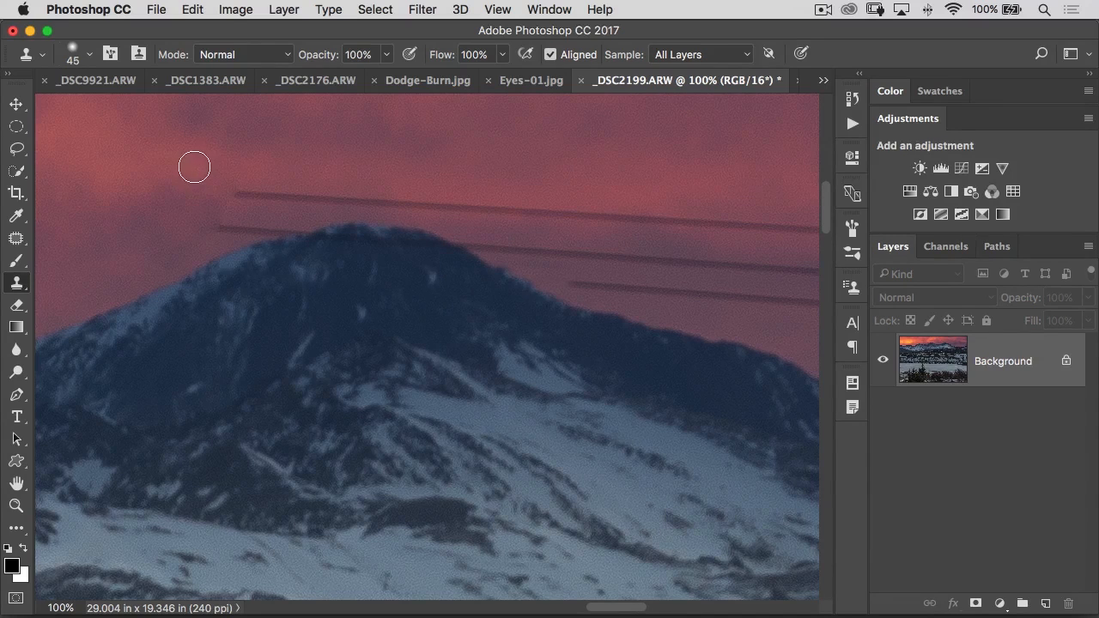
pyautogui.moveTo(576, 301)
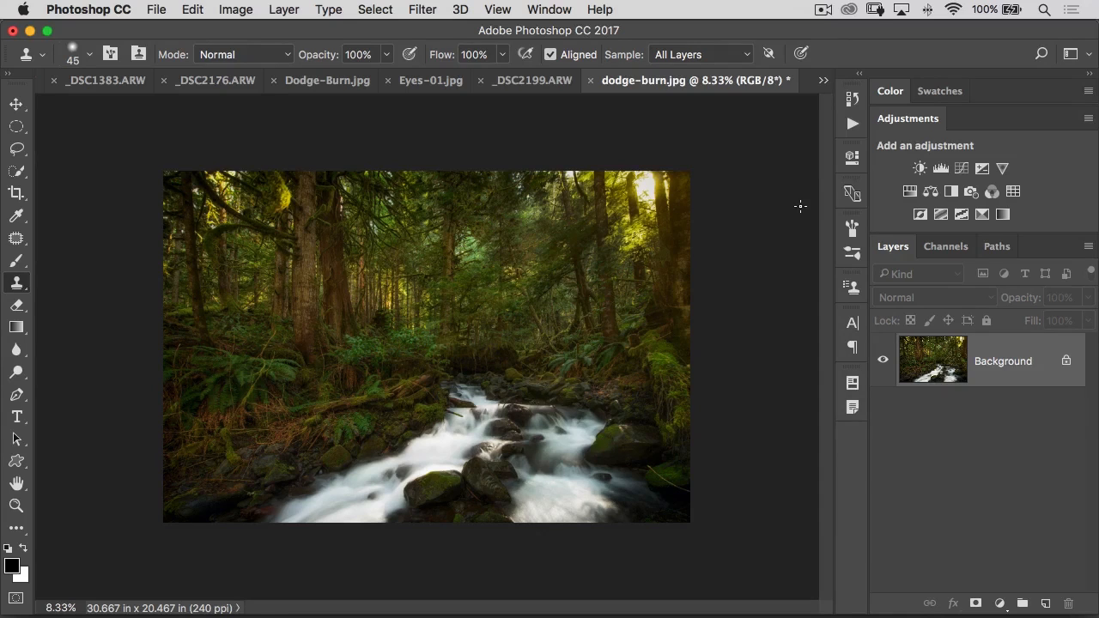
# Copy the lens flare into dodge-burn.jpg, fit it, and blend it as Screen at 90% opacity
pyautogui.click(821, 81)
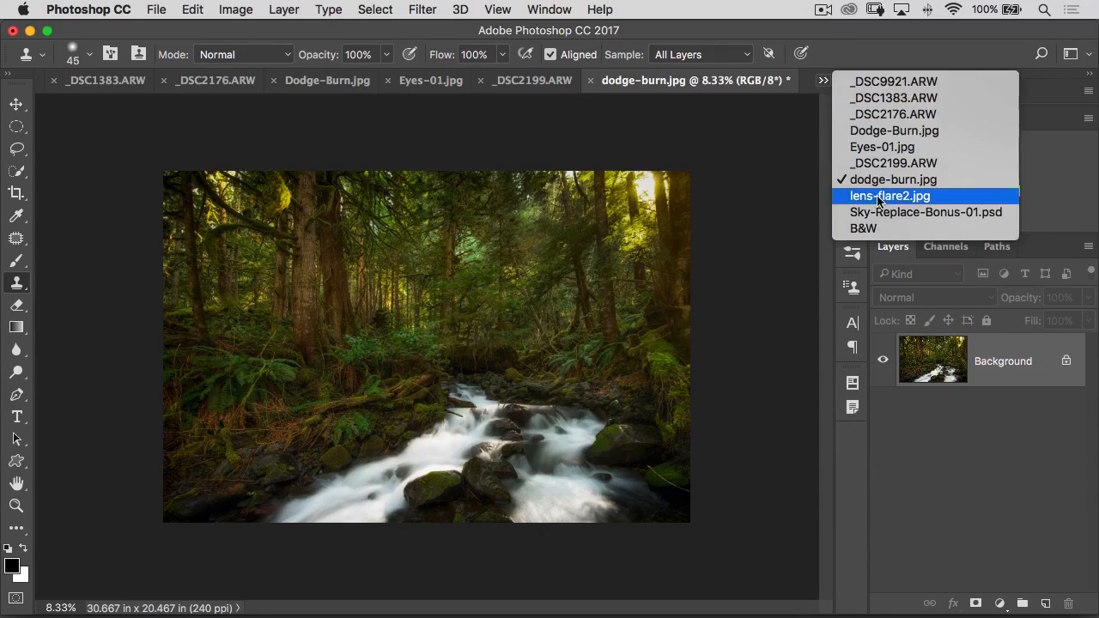
pyautogui.click(890, 196)
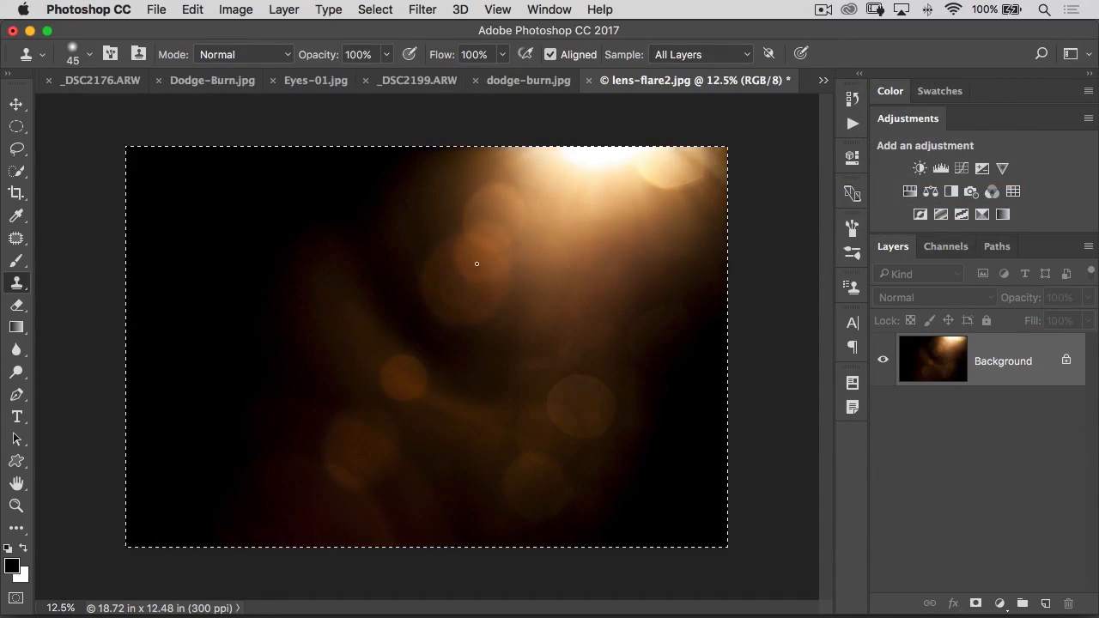
pyautogui.moveTo(422, 284)
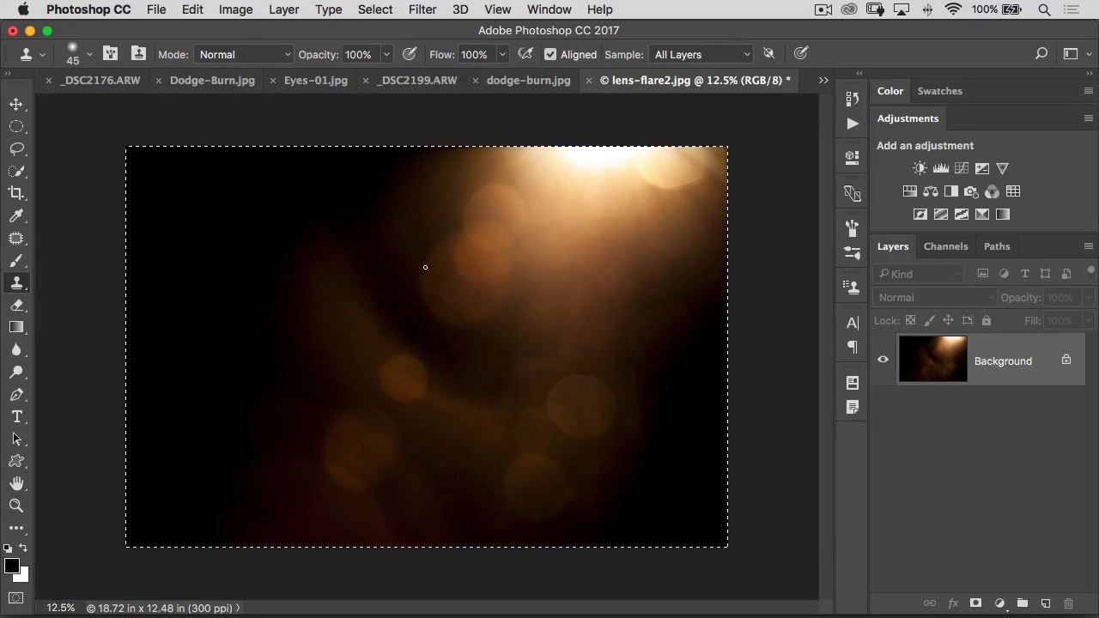
pyautogui.moveTo(529, 81)
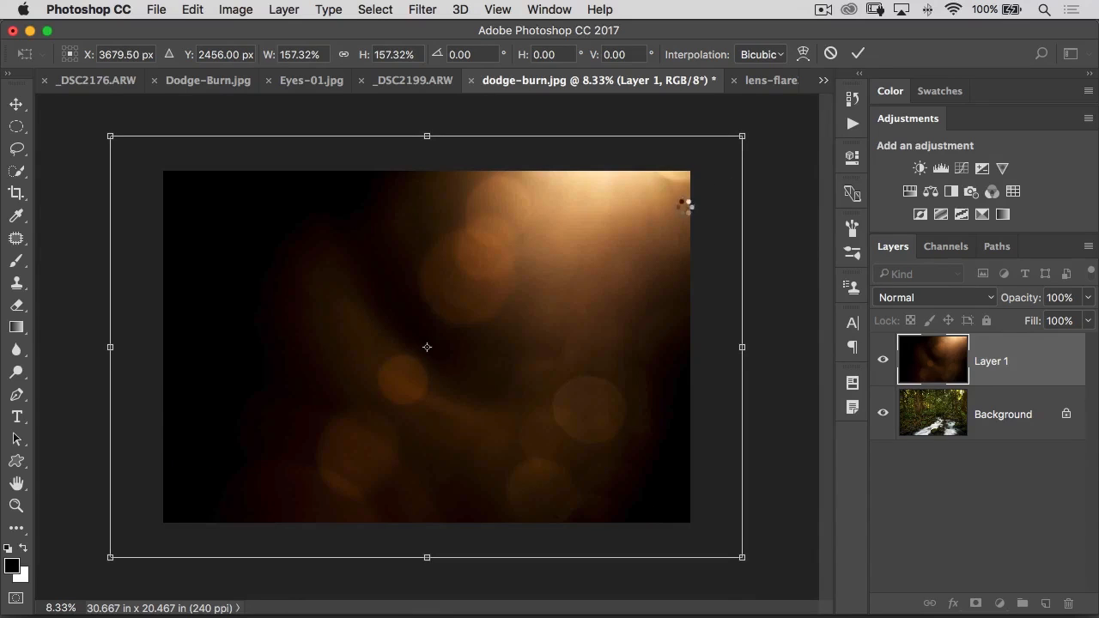
pyautogui.click(931, 298)
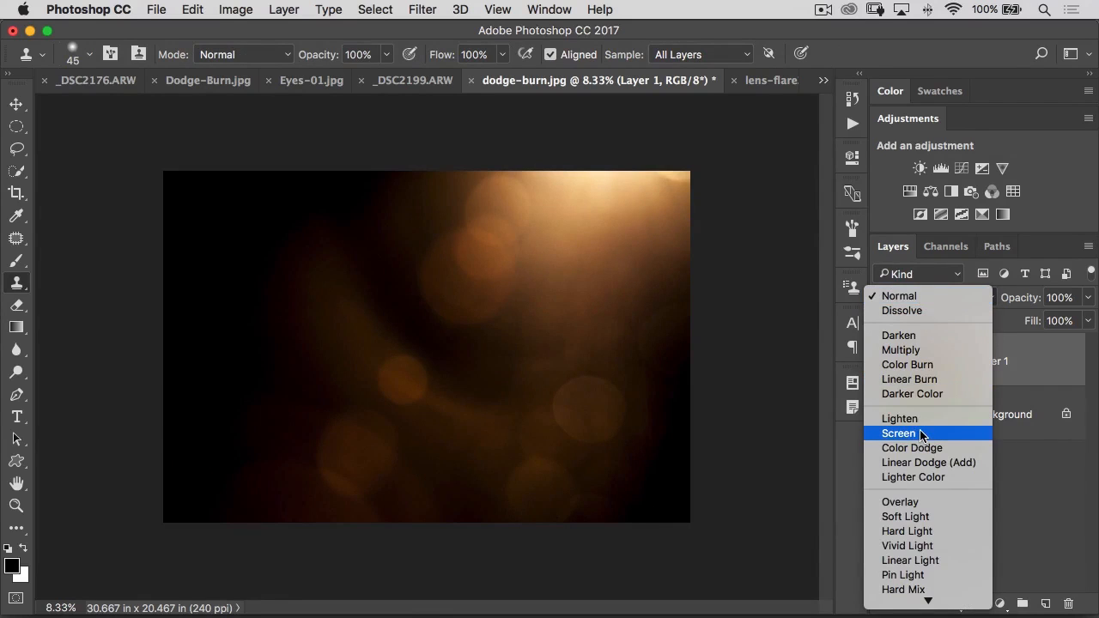
pyautogui.click(901, 433)
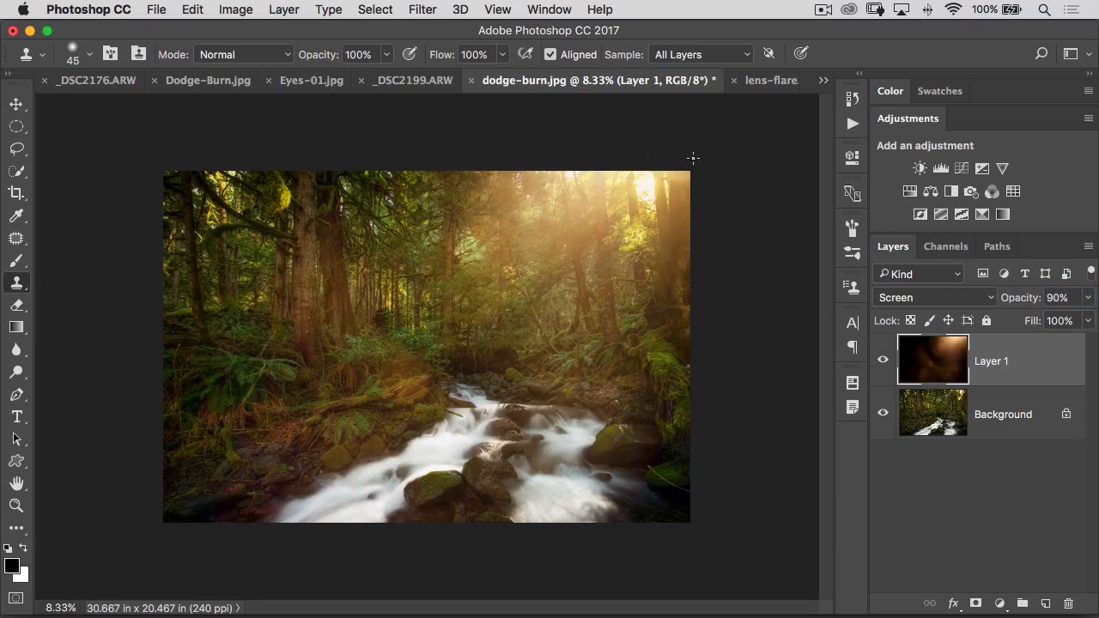
pyautogui.click(883, 360)
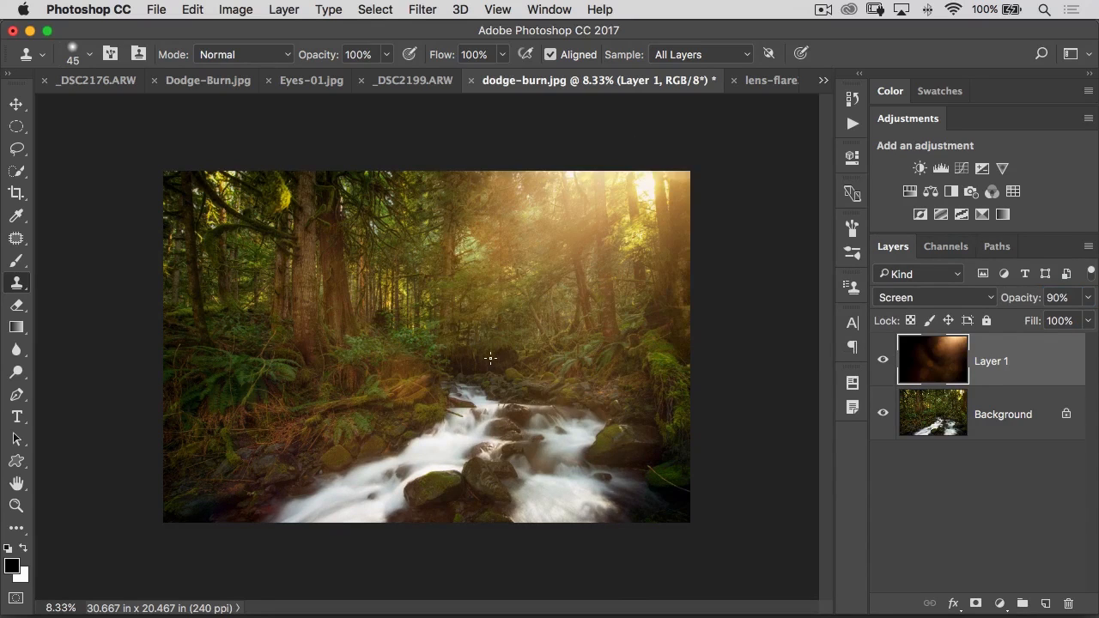
pyautogui.moveTo(494, 350)
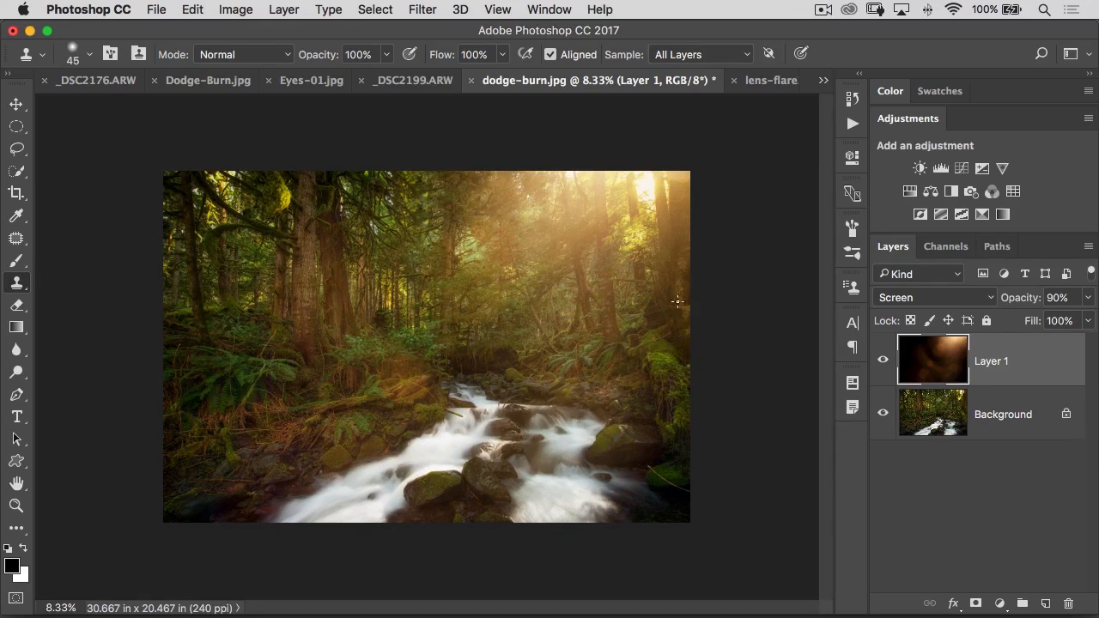
pyautogui.moveTo(677, 303)
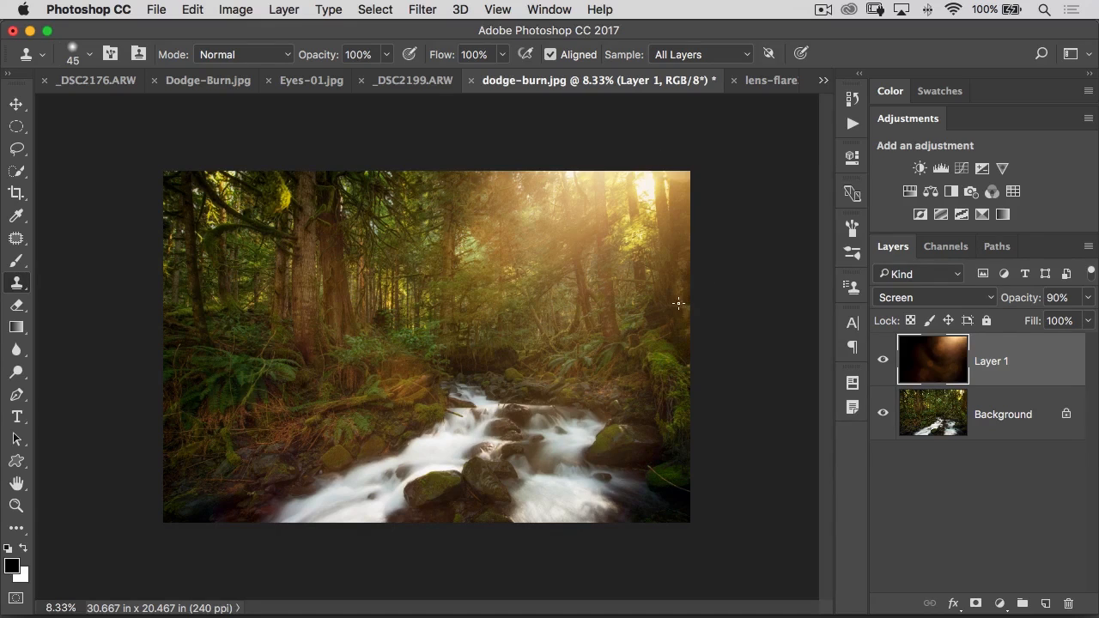
# Switch to Sky-Replace-Bonus-01.psd and lower the Layer 2 copy sky to 73% opacity, then return to Lightroom
pyautogui.click(821, 81)
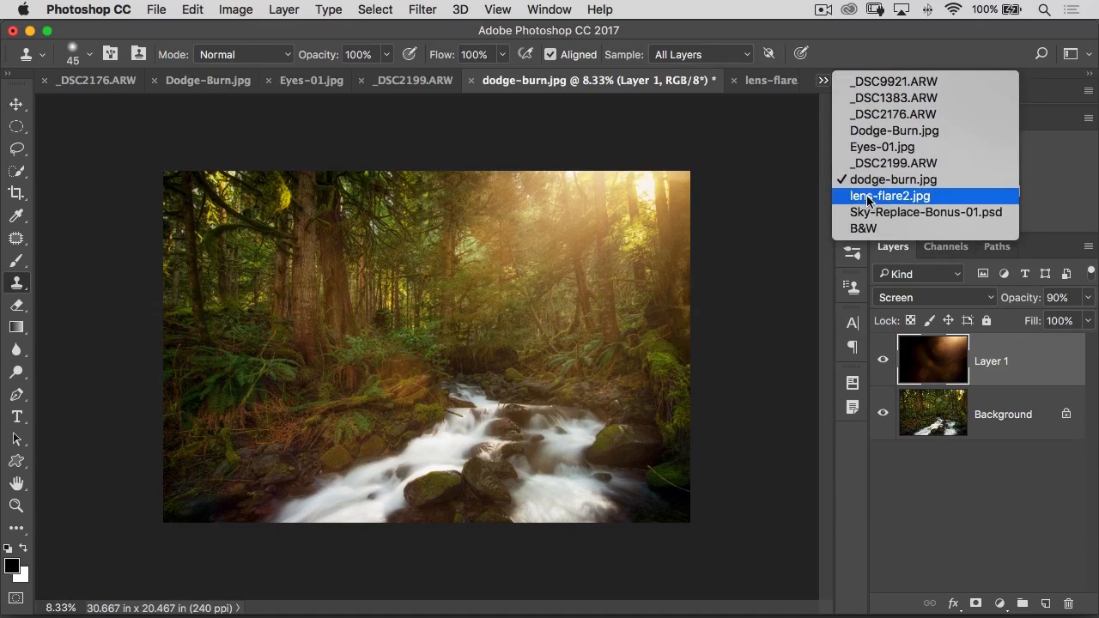
pyautogui.click(927, 213)
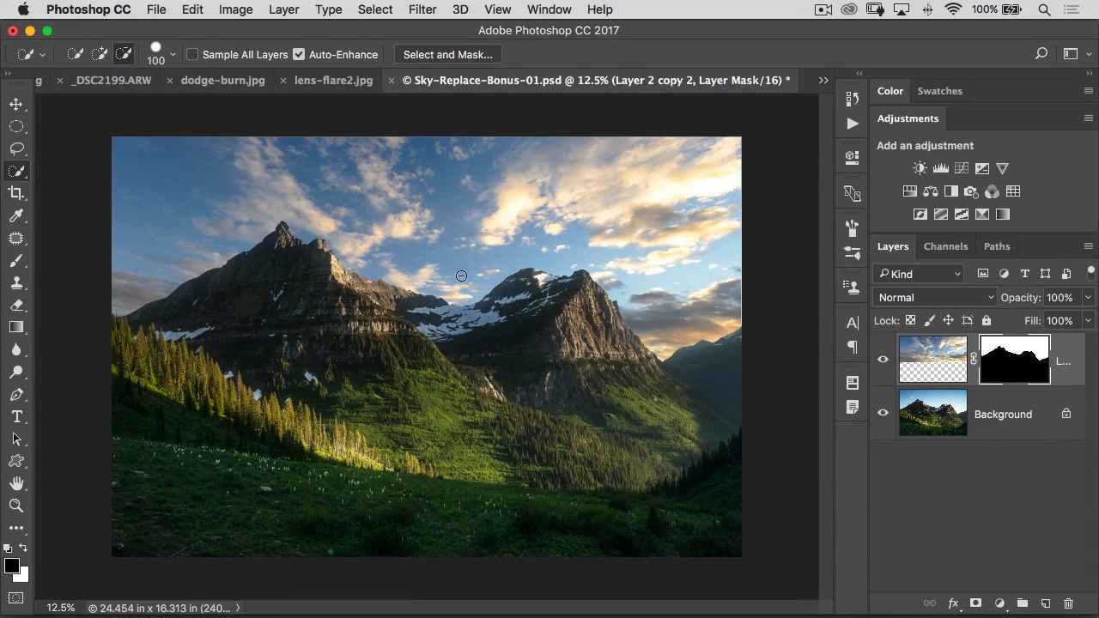
pyautogui.click(1058, 297)
pyautogui.write('73')
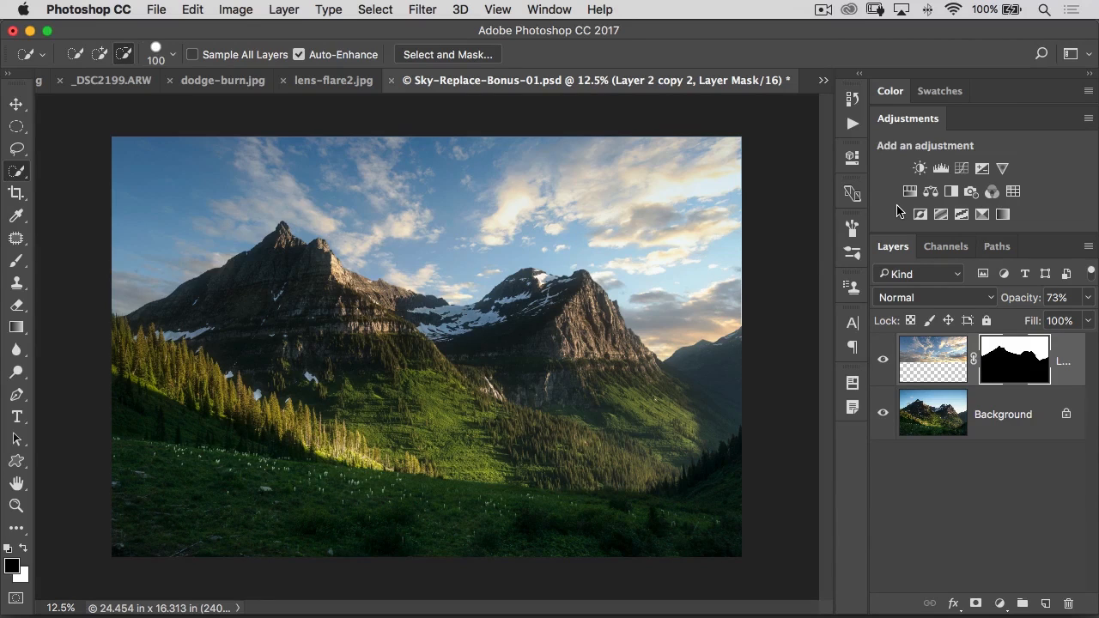
pyautogui.press('cmd+tab')
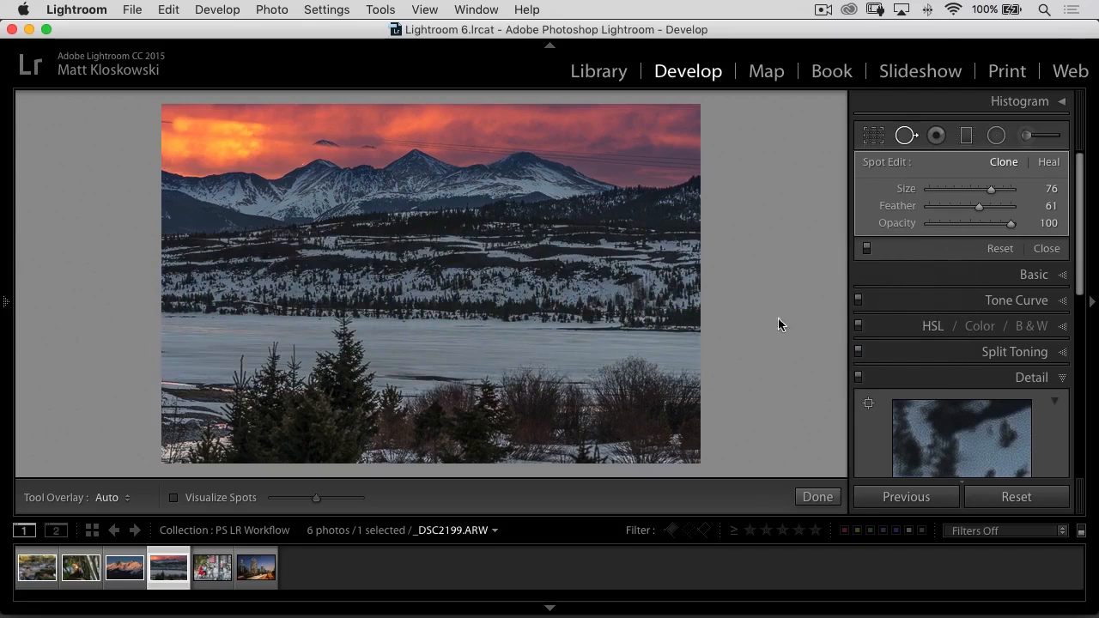
# Convert B&W.jpg to black and white with Yellow at +68 and Red at −5
pyautogui.click(213, 567)
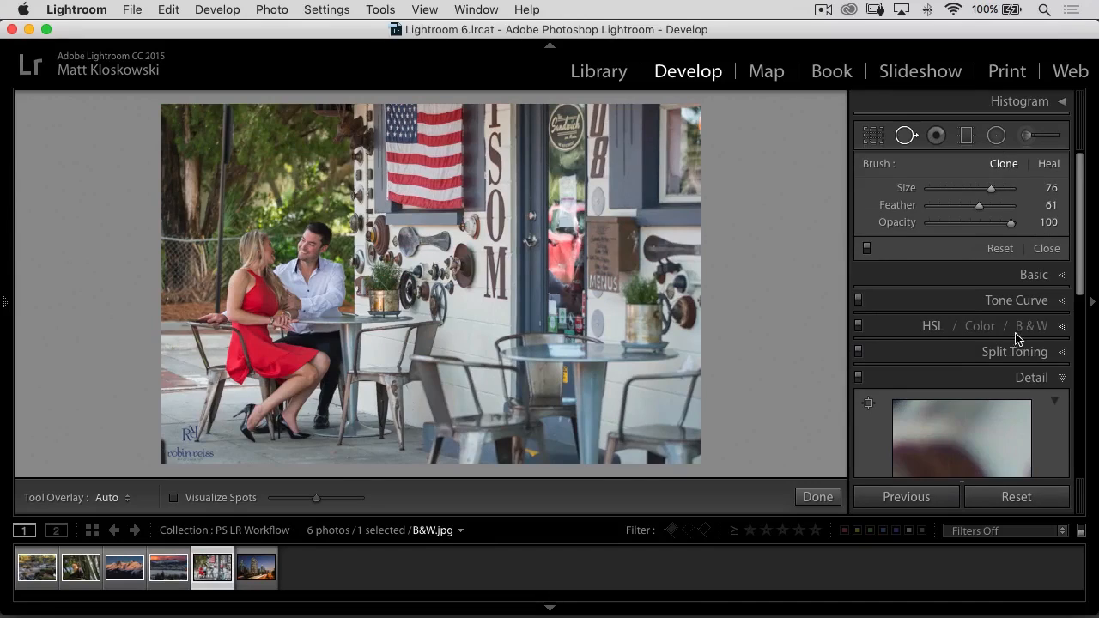
pyautogui.click(1038, 327)
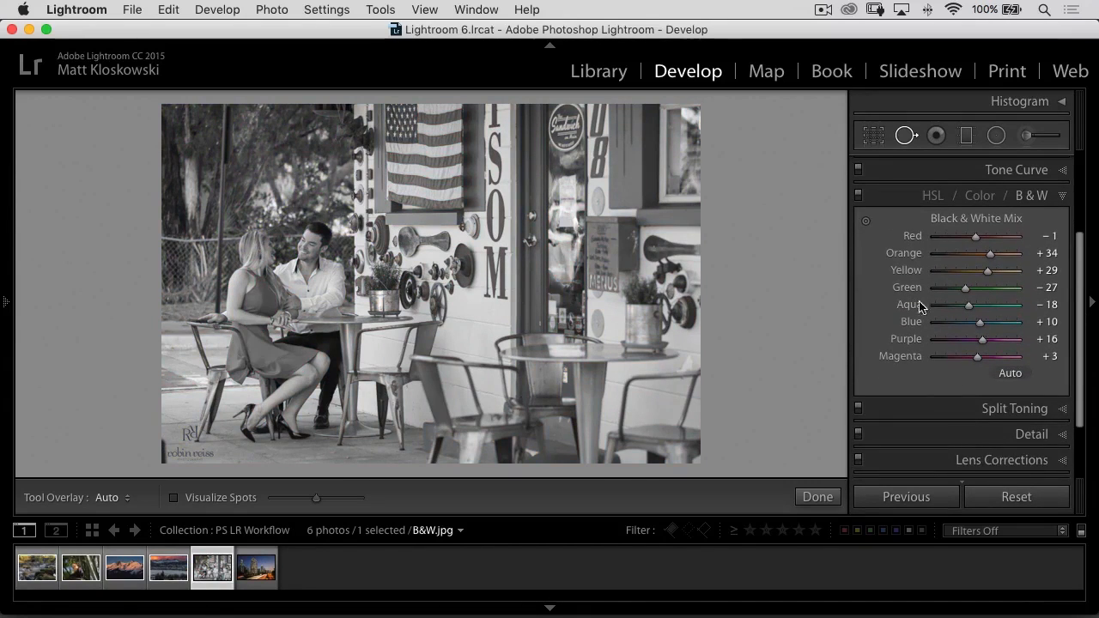
pyautogui.moveTo(980, 269); pyautogui.dragTo(1010, 270)
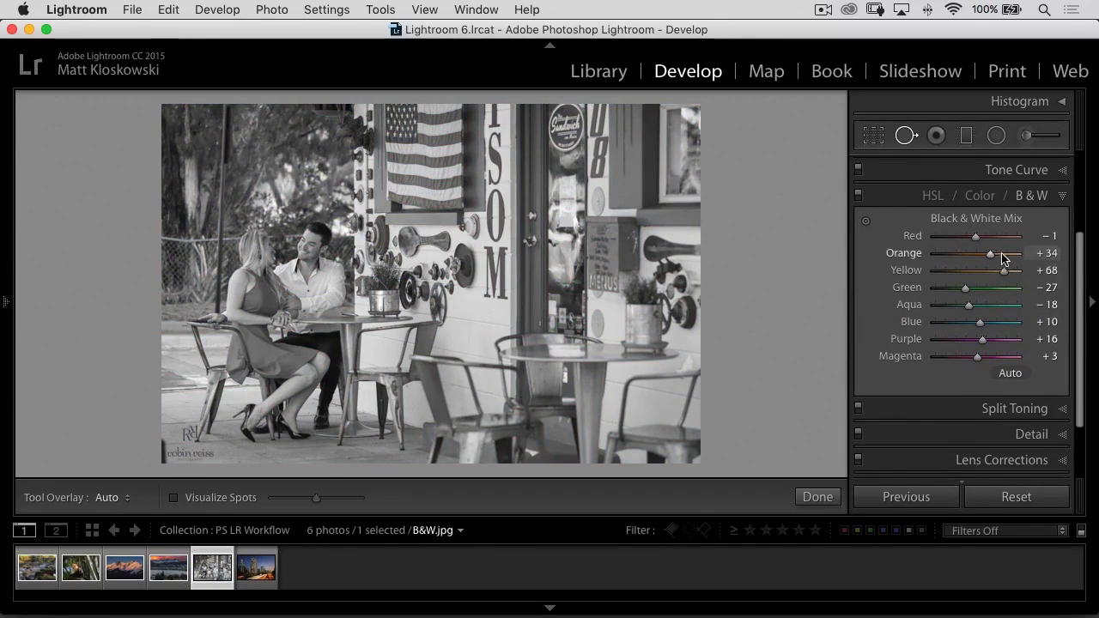
pyautogui.moveTo(976, 237); pyautogui.dragTo(969, 237)
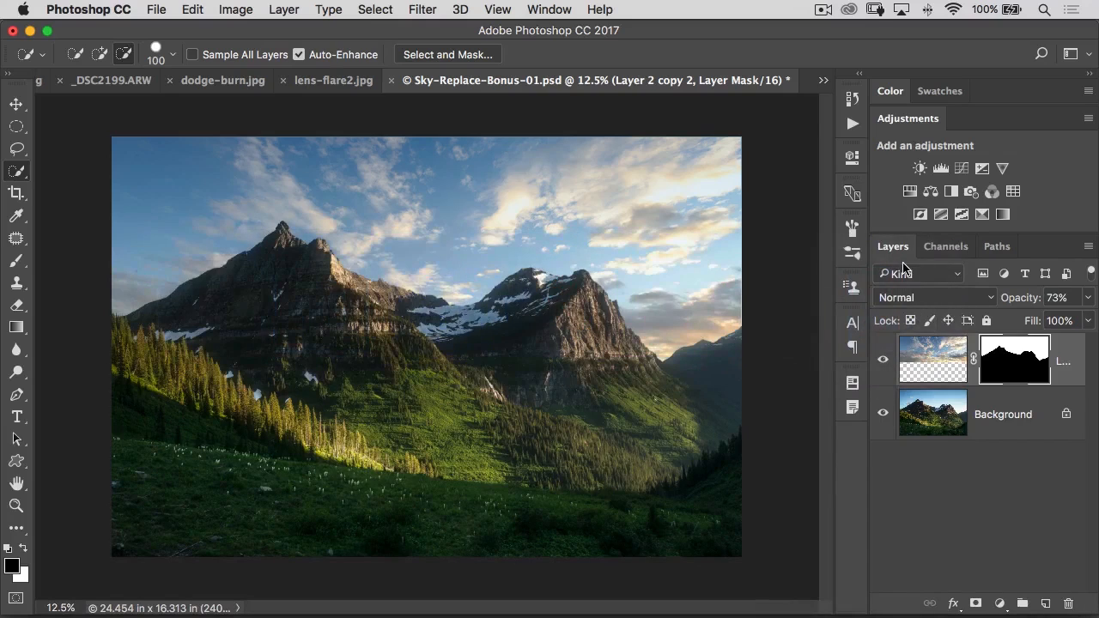
# Switch to the café couple photo and apply a Gradient Map adjustment layer for black and white
pyautogui.click(821, 80)
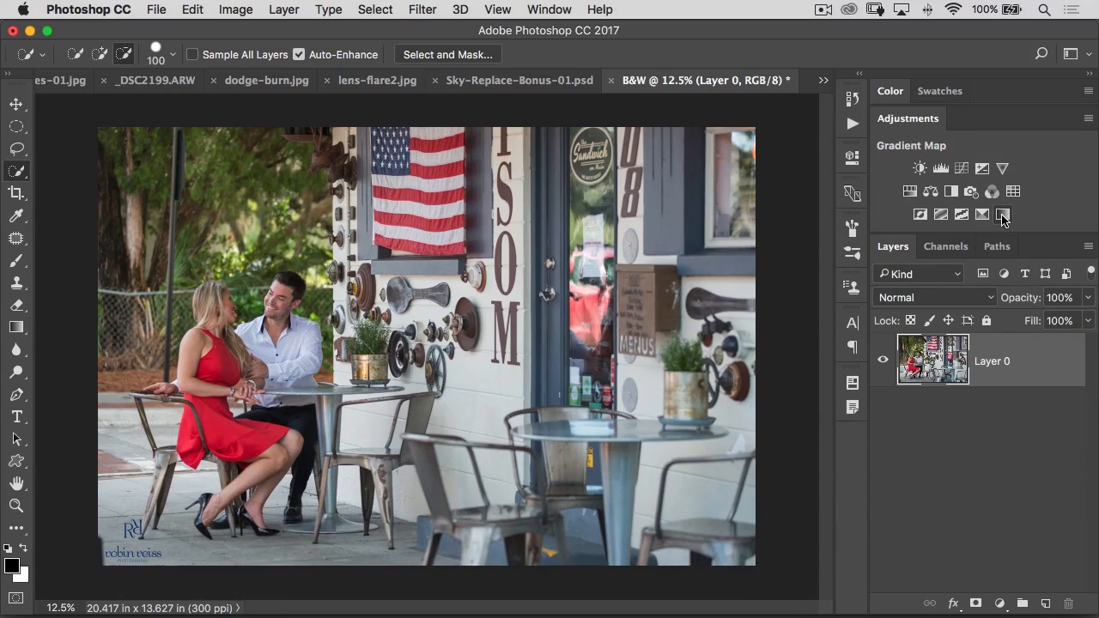
pyautogui.click(1003, 215)
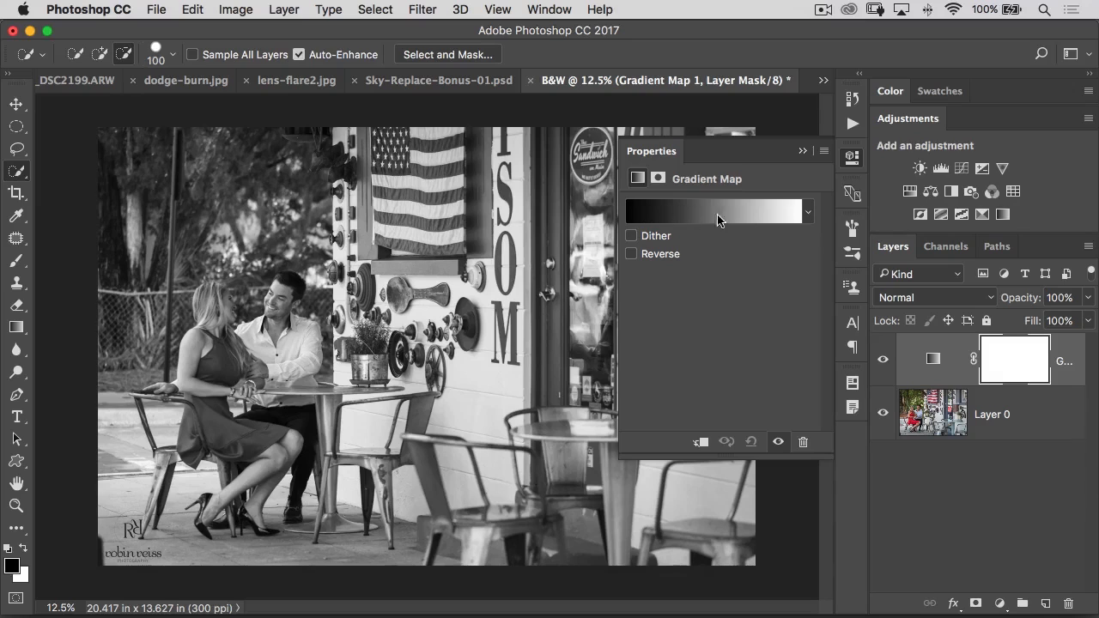
pyautogui.moveTo(727, 296)
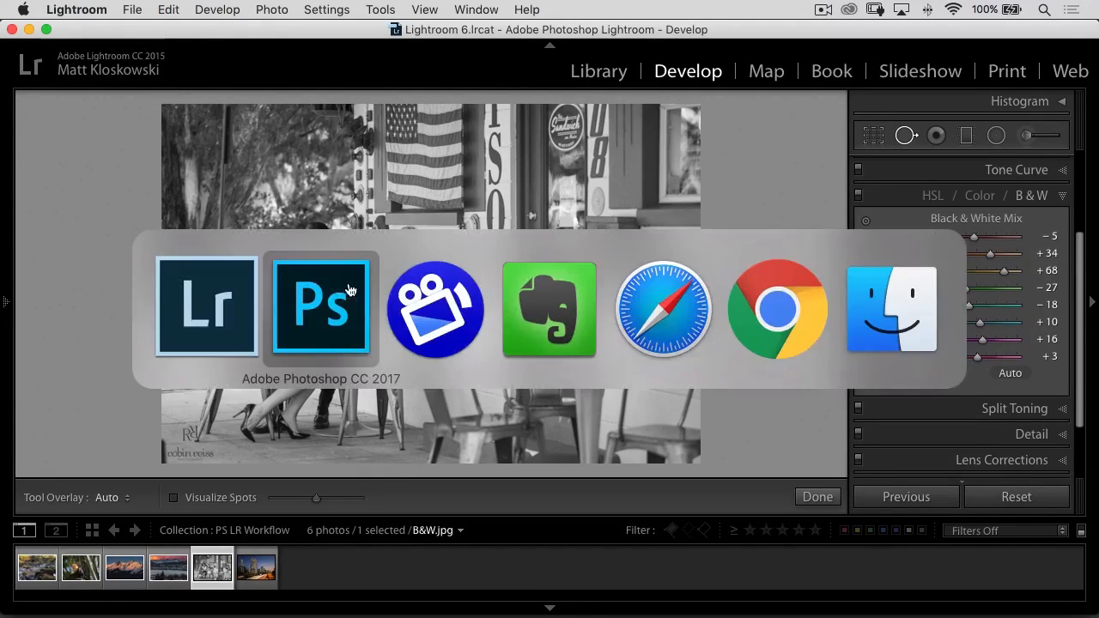
pyautogui.click(320, 306)
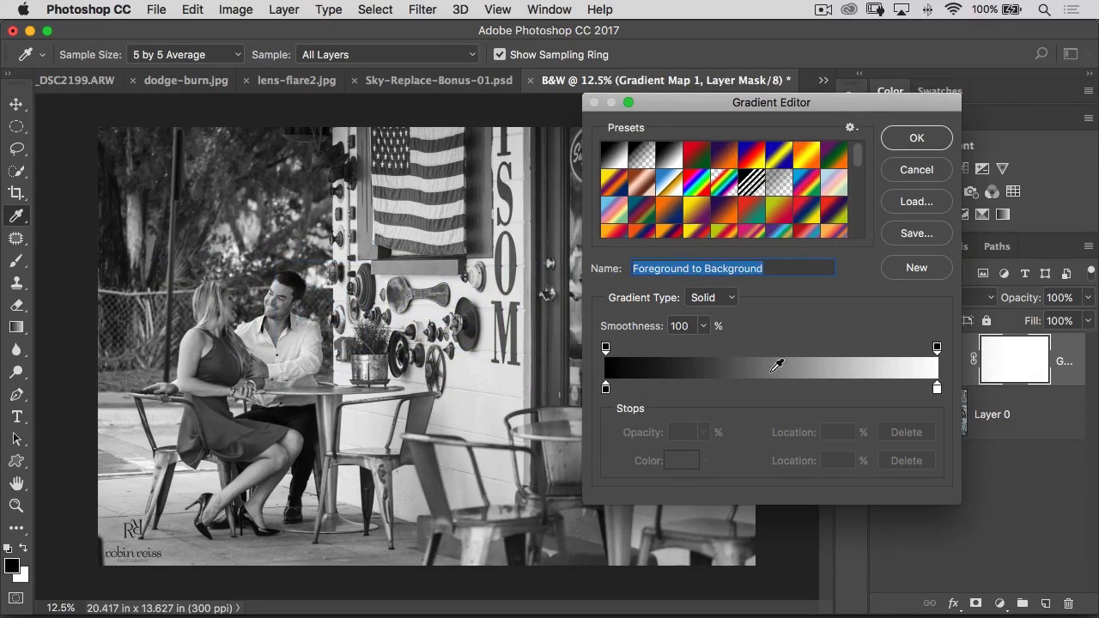
pyautogui.click(653, 388)
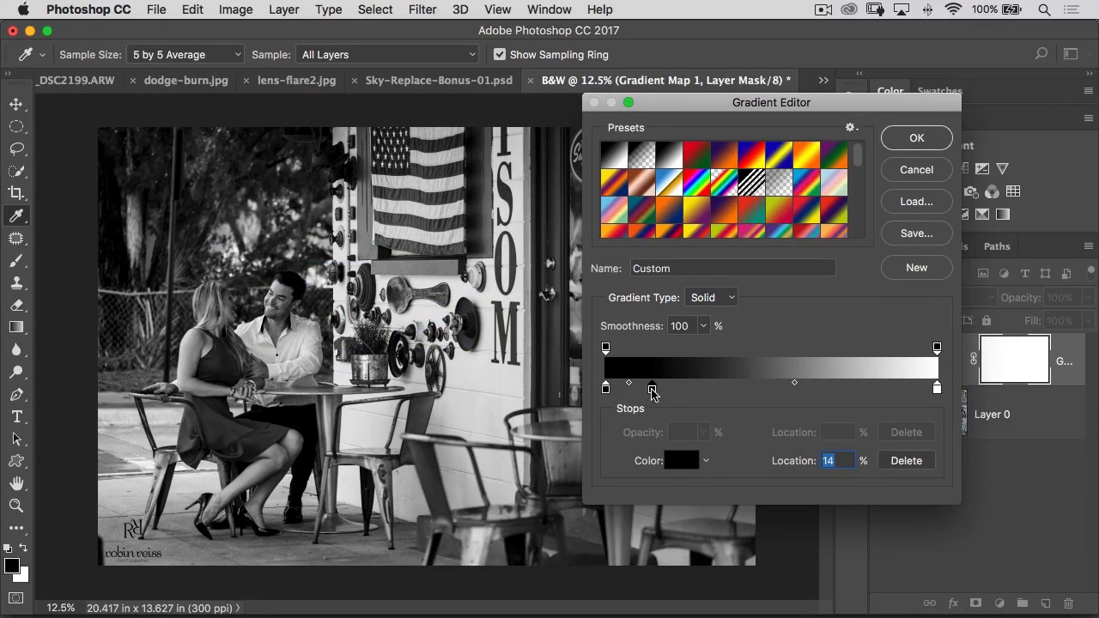
pyautogui.moveTo(653, 388); pyautogui.dragTo(663, 388)
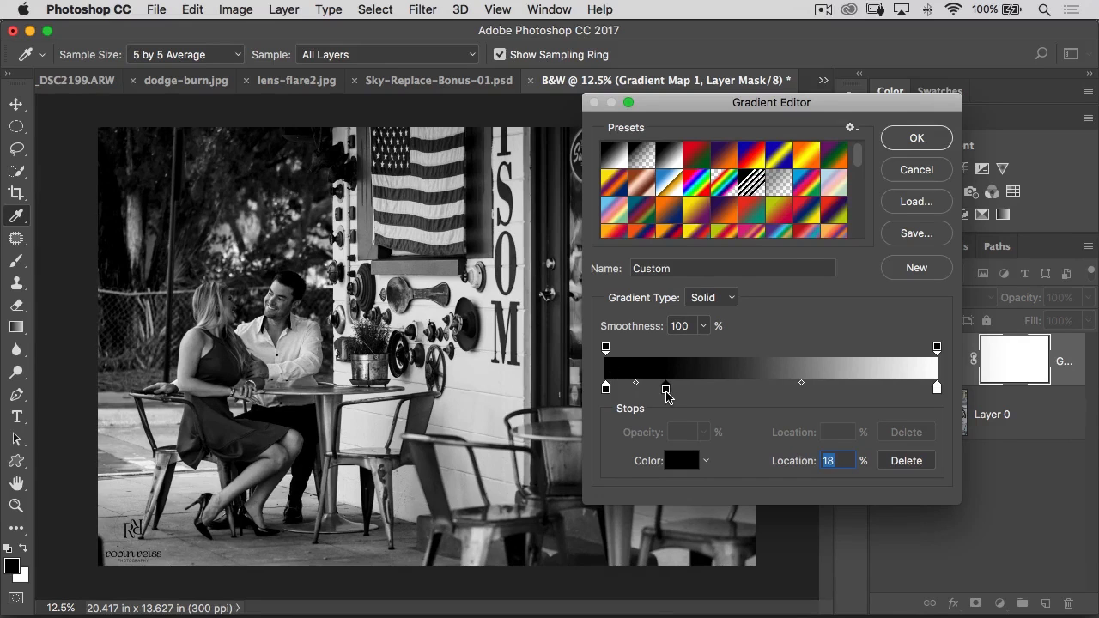
pyautogui.click(680, 460)
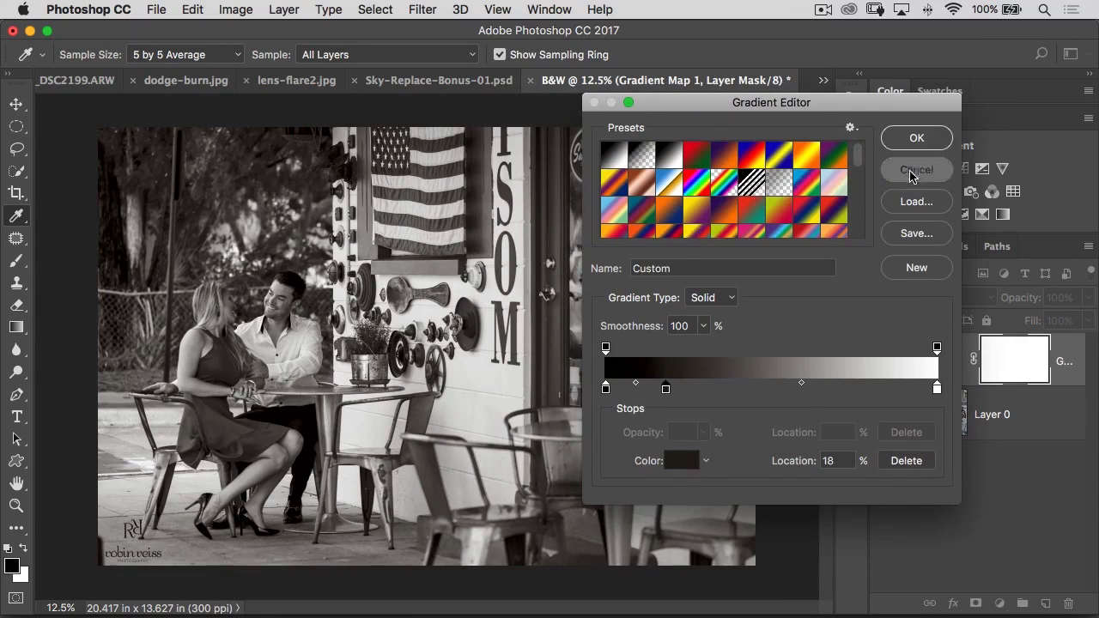
pyautogui.click(917, 170)
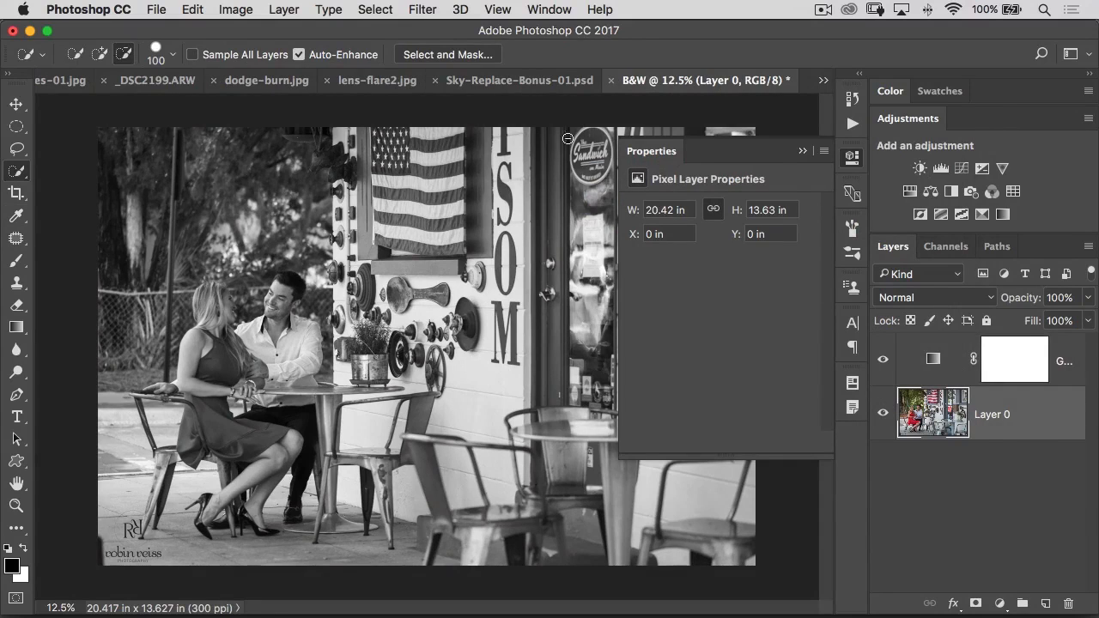
# Select Layer 0 beneath the gradient map and send it to ON1 Effects 2017
pyautogui.click(422, 10)
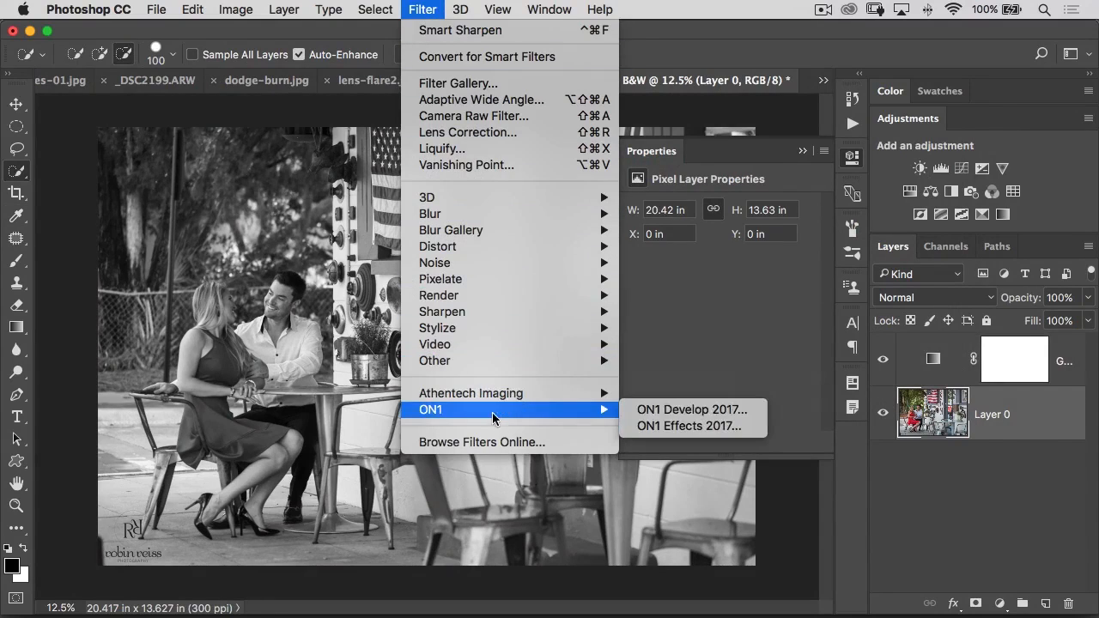
pyautogui.moveTo(690, 426)
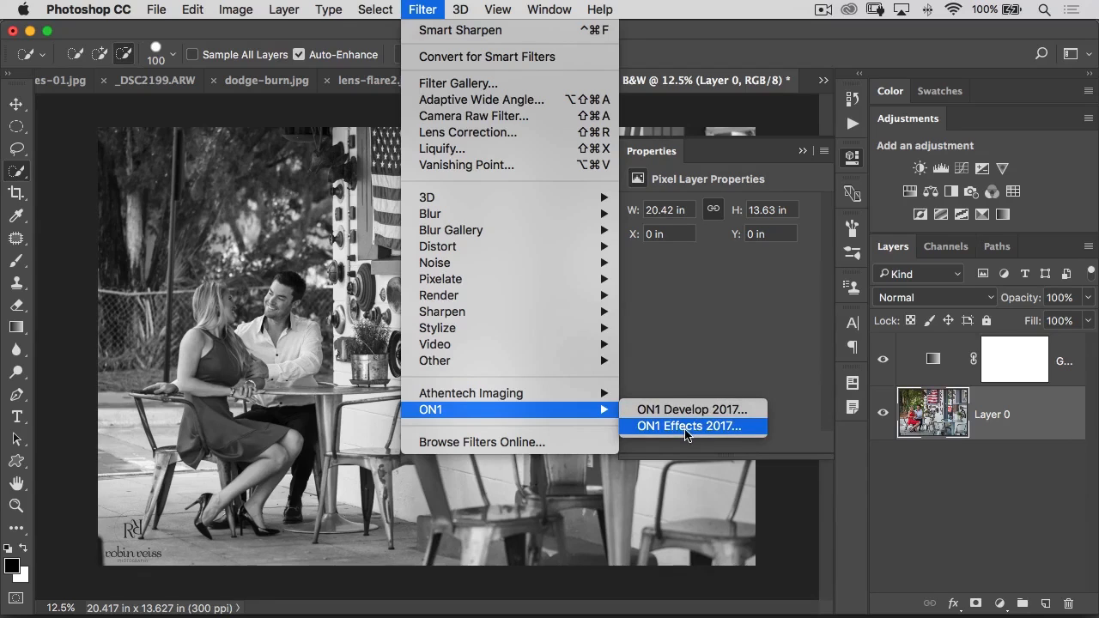
pyautogui.click(690, 426)
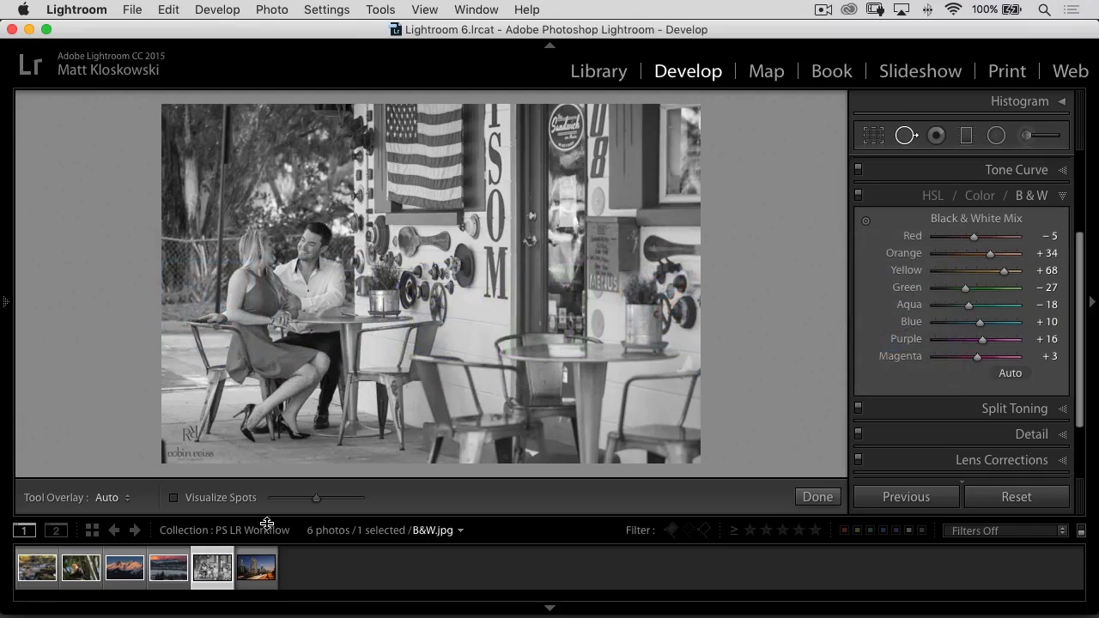
# On la-downtown-2.jpg, enable Remove Chromatic Aberration and draw Guided Upright vertical guides in Transform
pyautogui.click(256, 567)
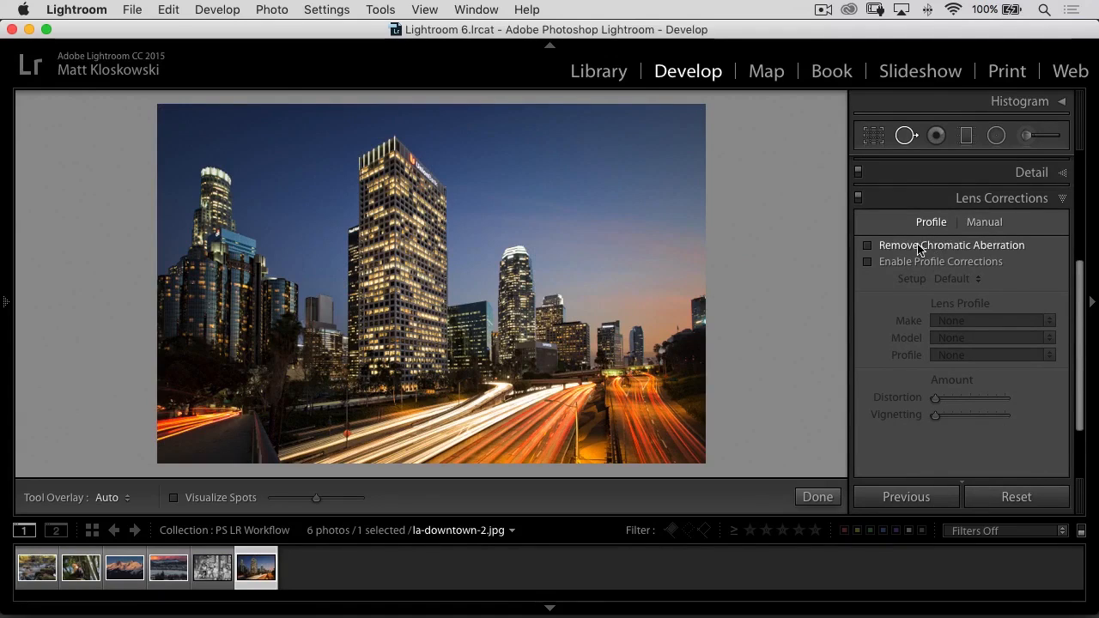
pyautogui.click(868, 244)
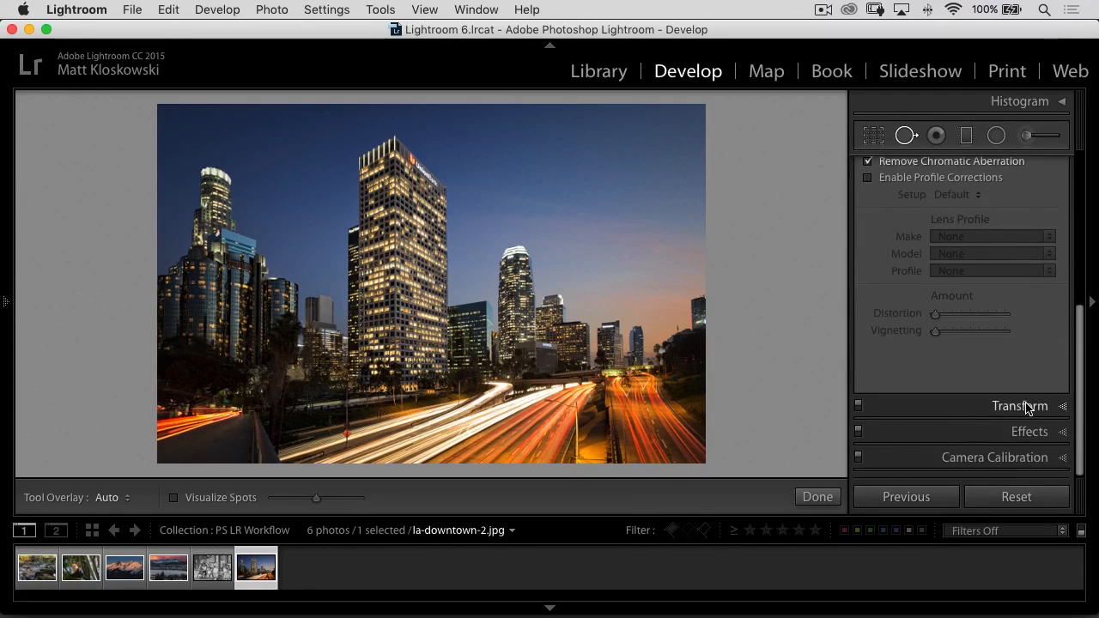
pyautogui.click(1020, 405)
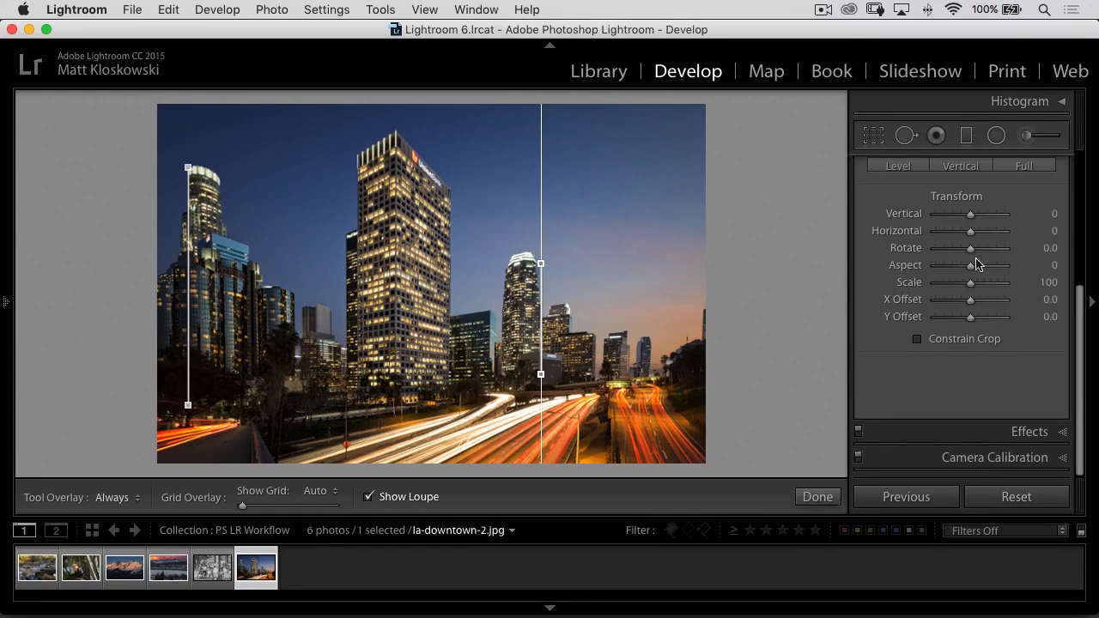
pyautogui.click(1007, 71)
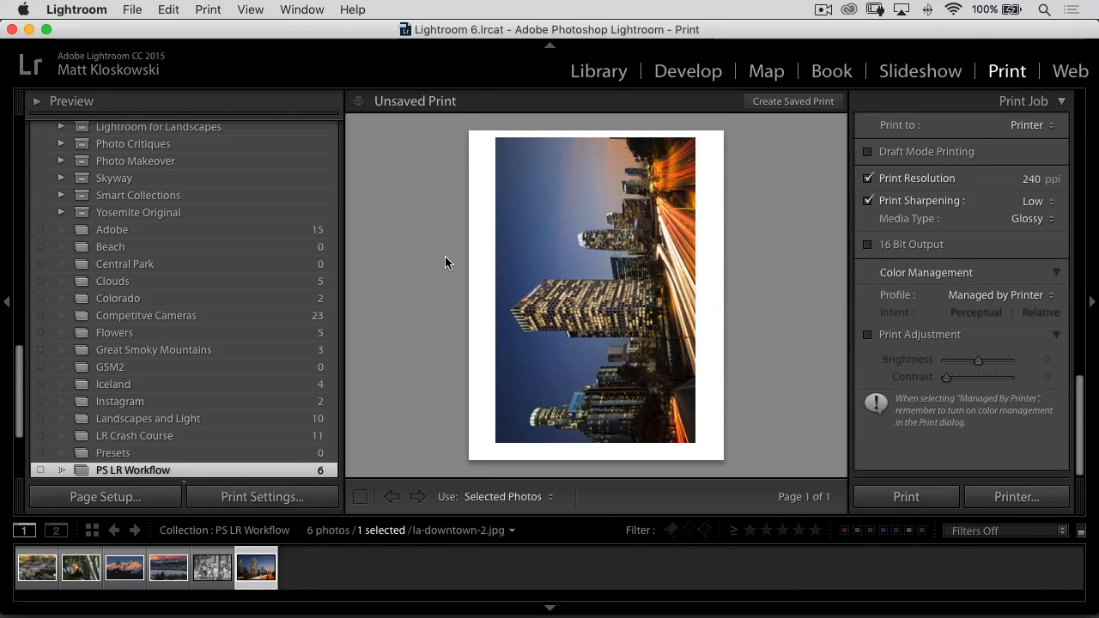
pyautogui.moveTo(36, 367)
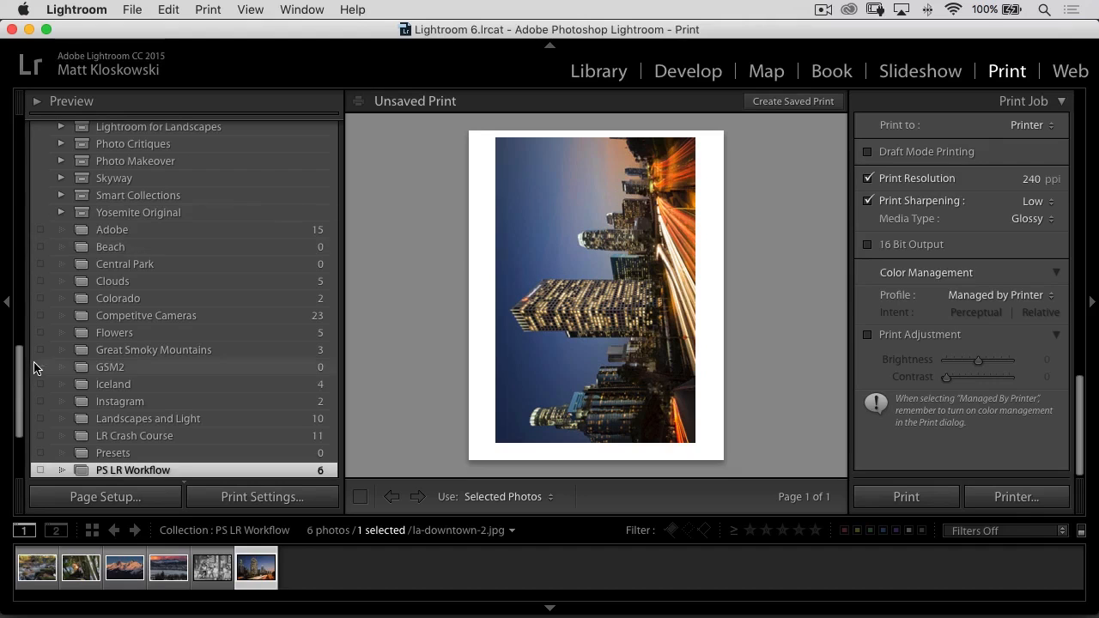